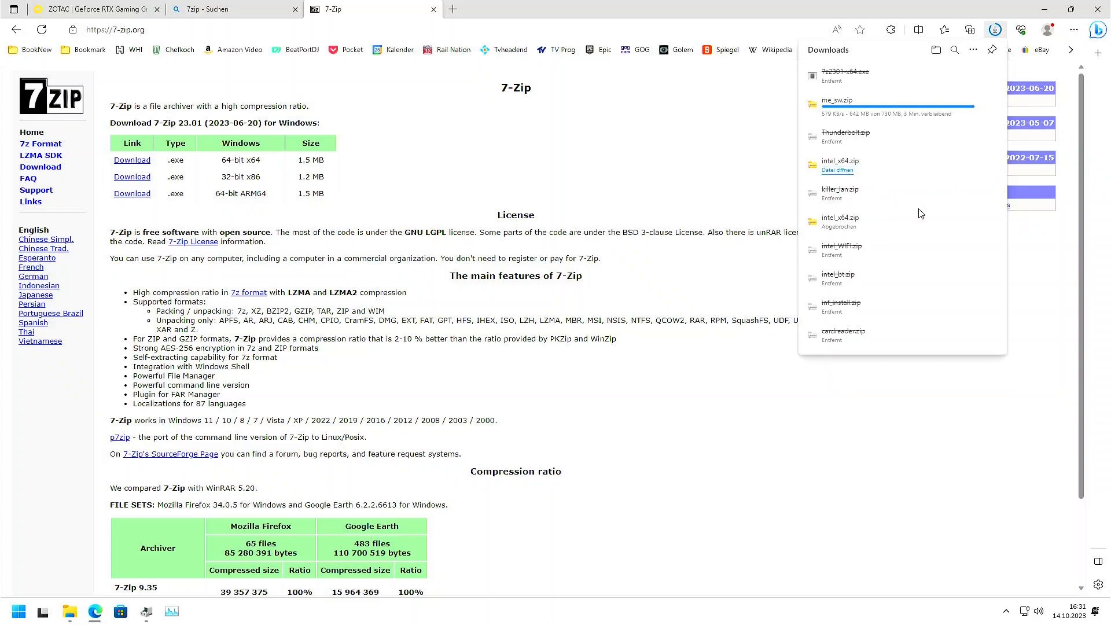
mouse_move(1020, 42)
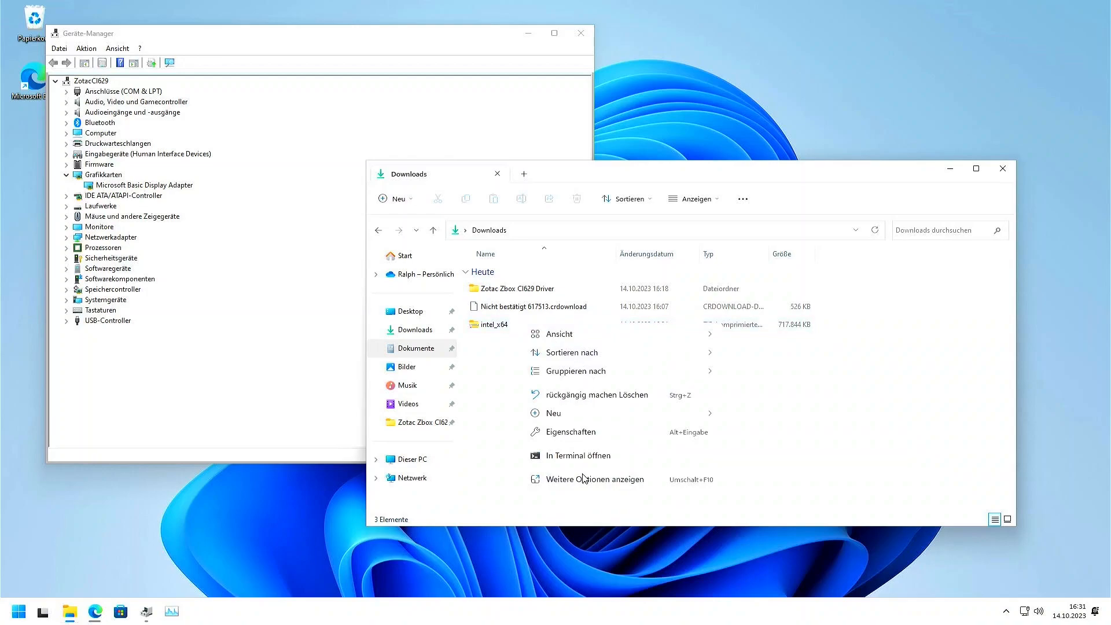
Extract intel_x64.zip into an intel_x64 folder in Downloads with 7-Zip
left_click(596, 479)
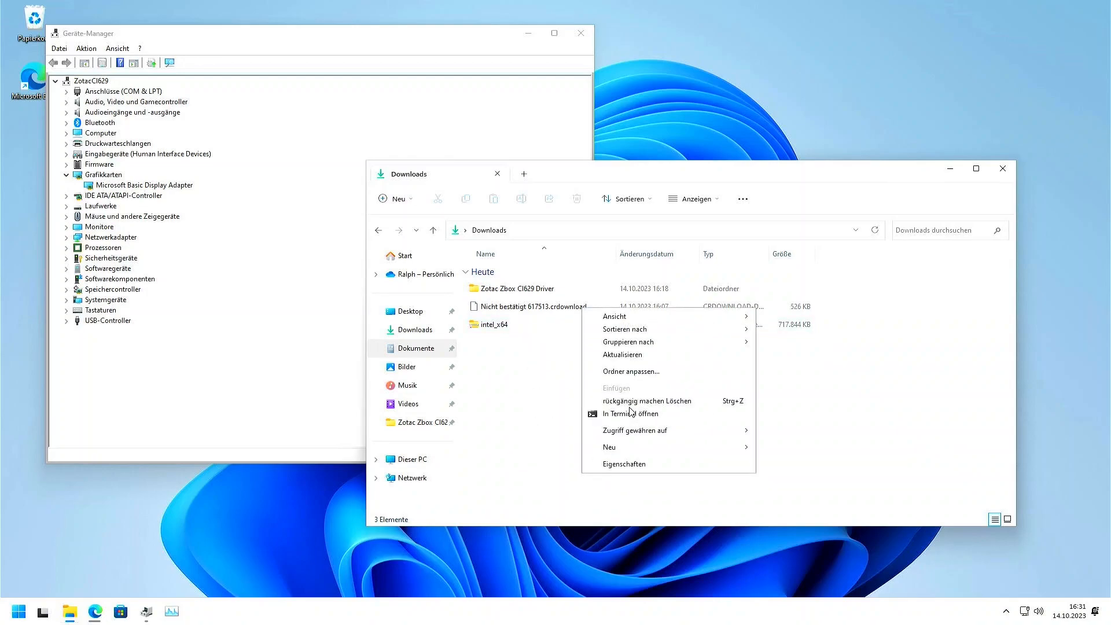
mouse_move(487, 331)
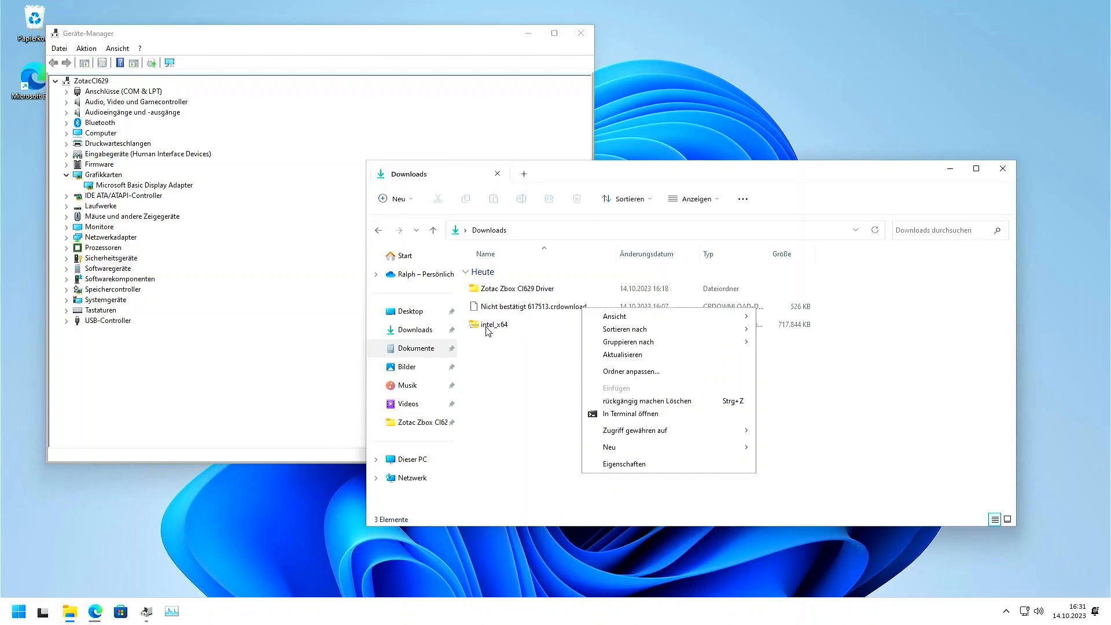
right_click(492, 324)
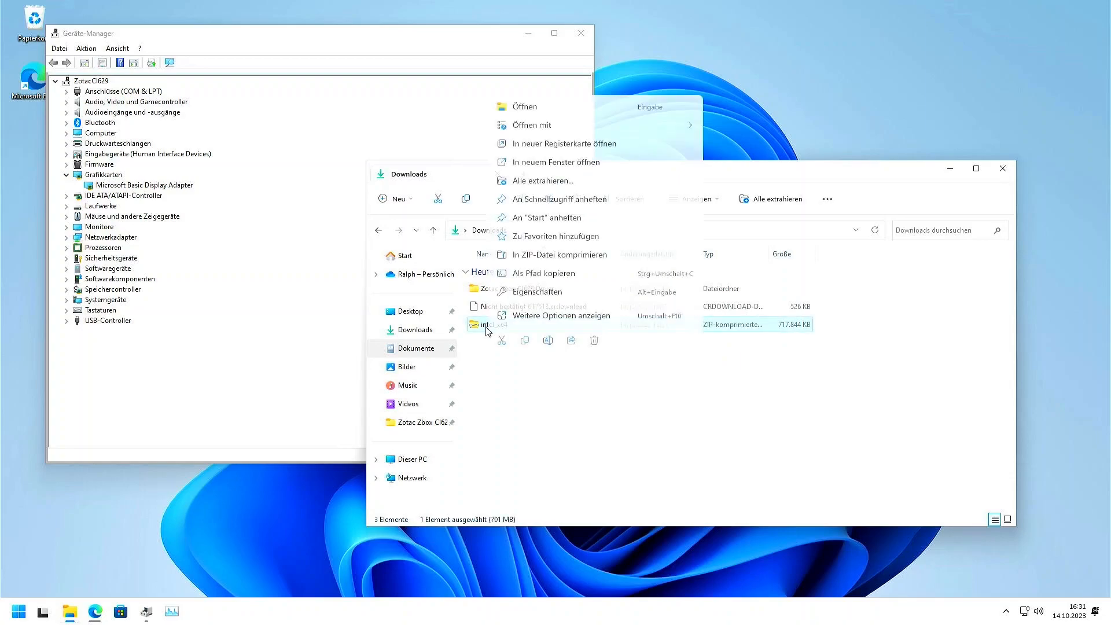
left_click(559, 316)
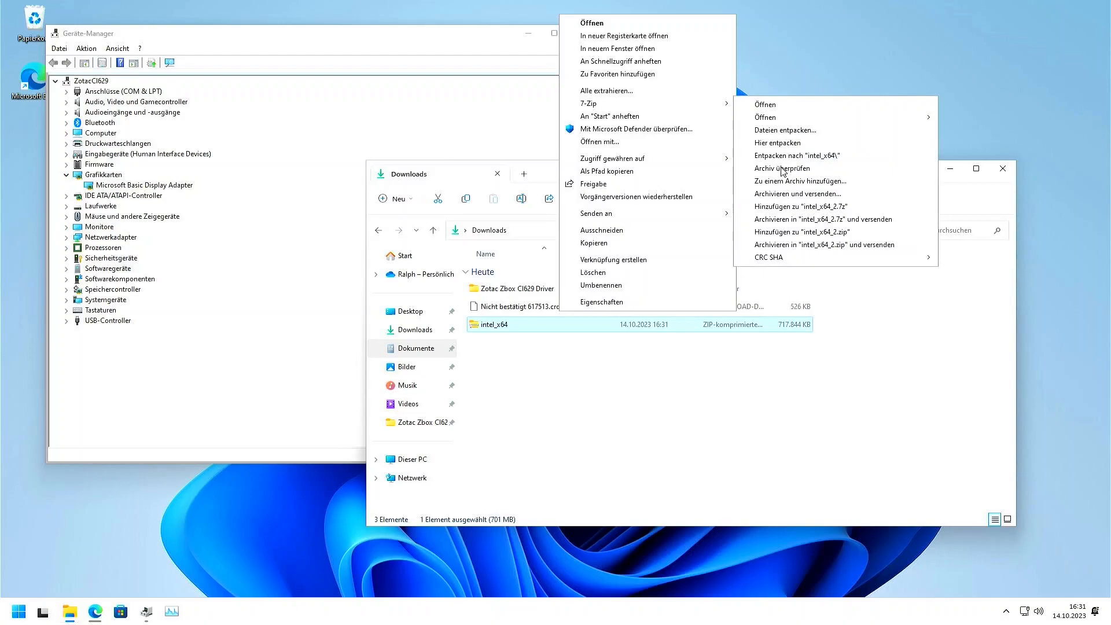
left_click(797, 155)
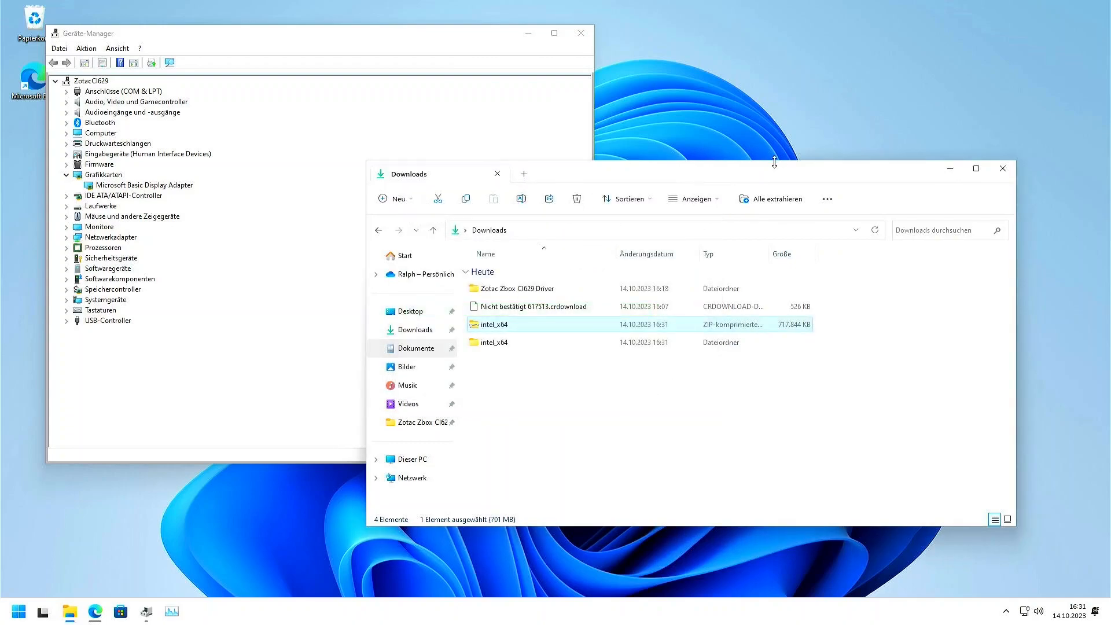
mouse_move(517, 329)
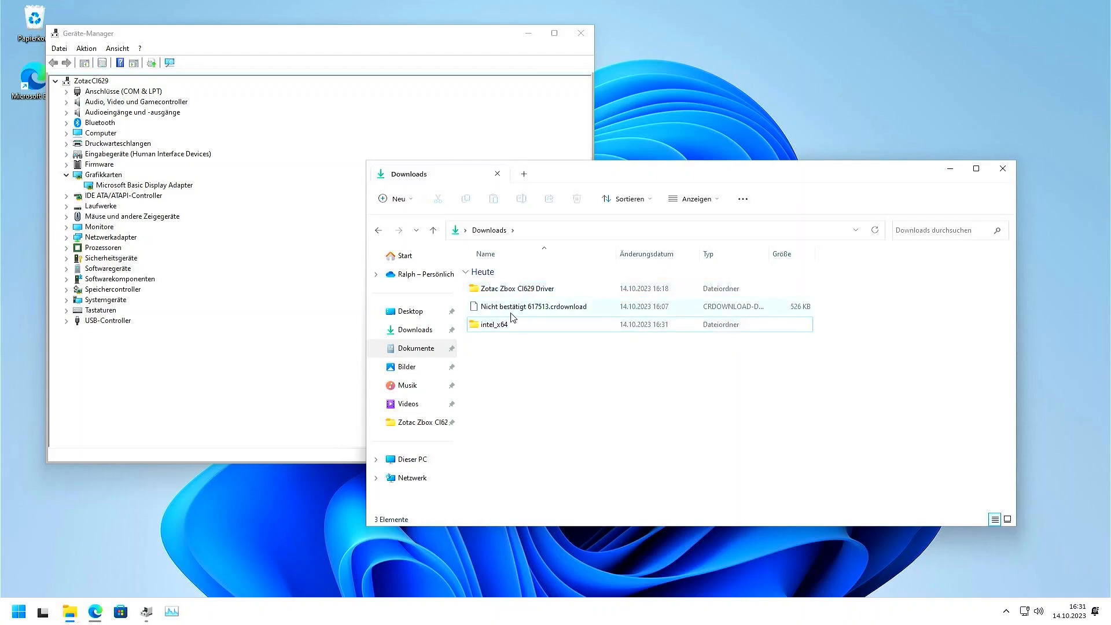
Browse into intel_x64 > Graphics and look through its 215 driver files
double_click(492, 324)
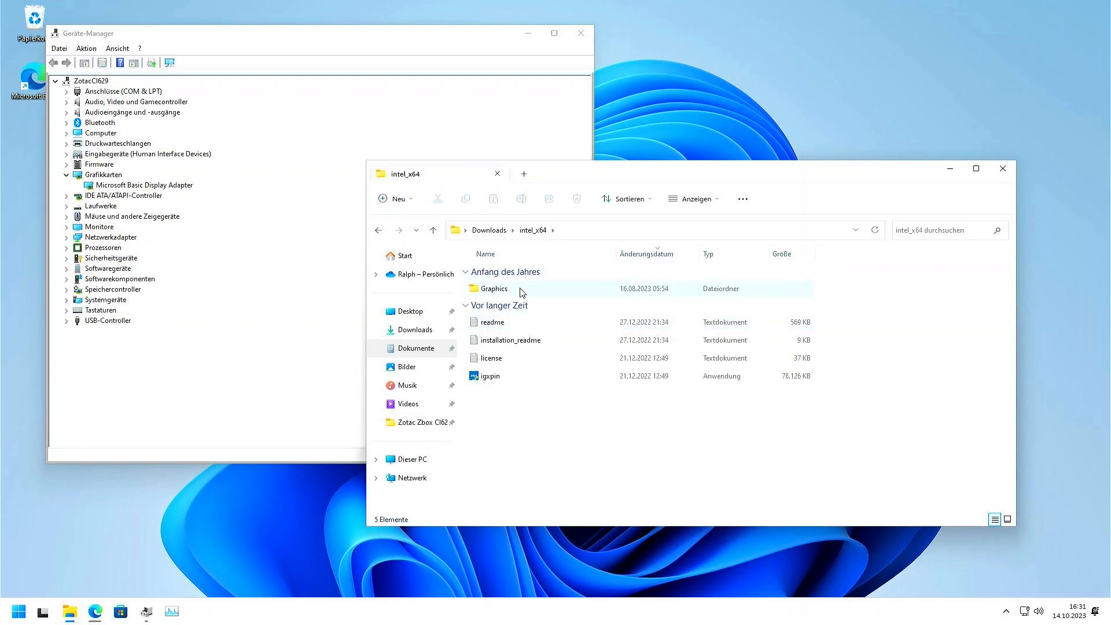
double_click(493, 289)
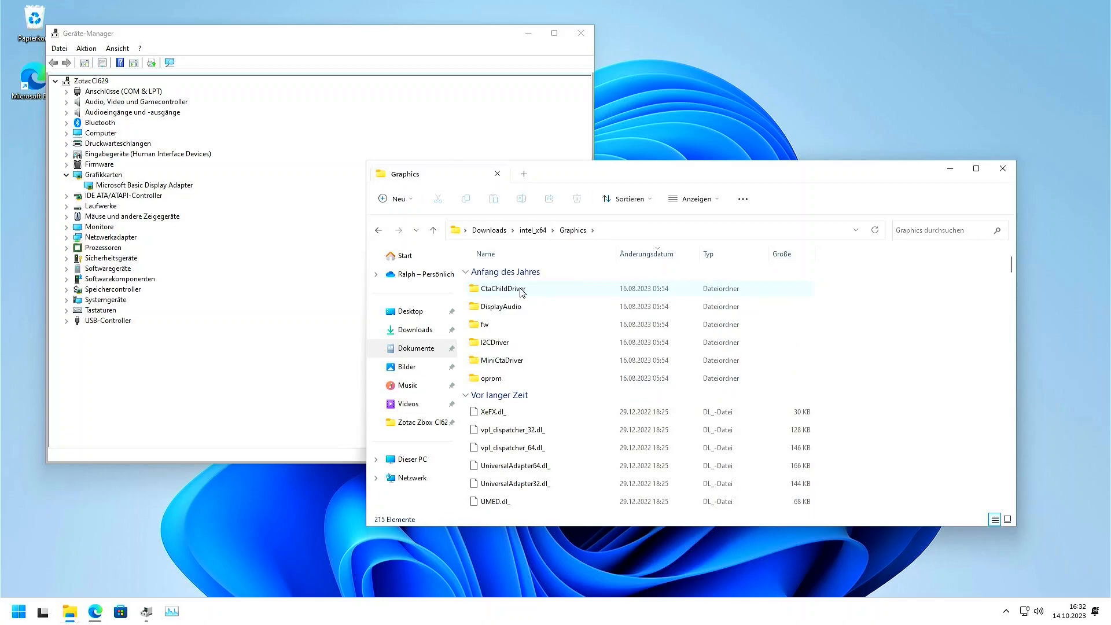
scroll("down", 3)
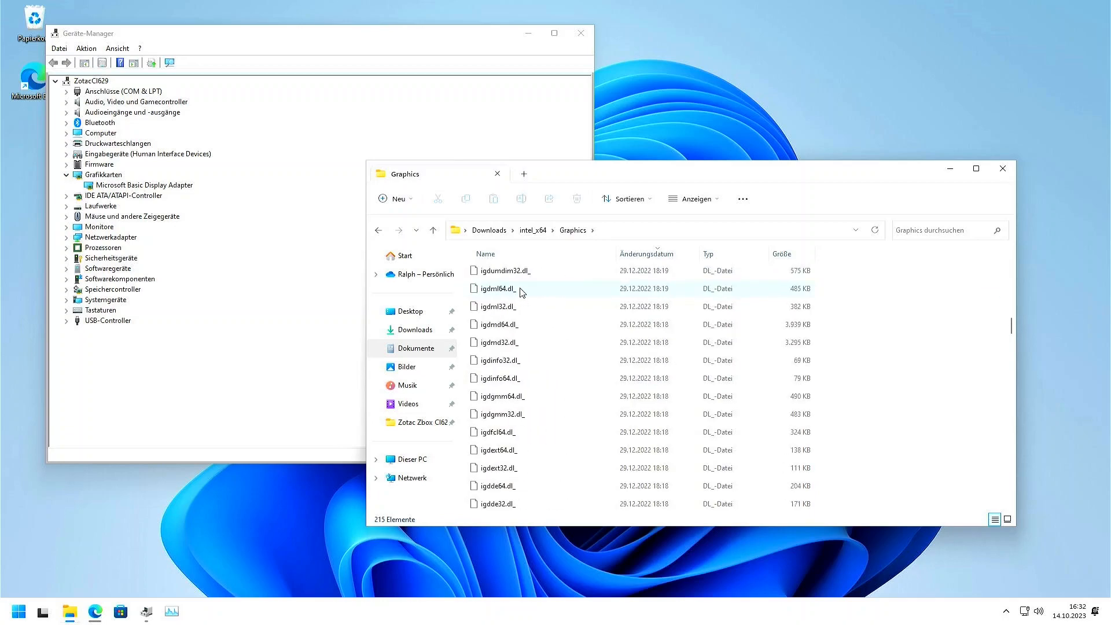
scroll("down", 3)
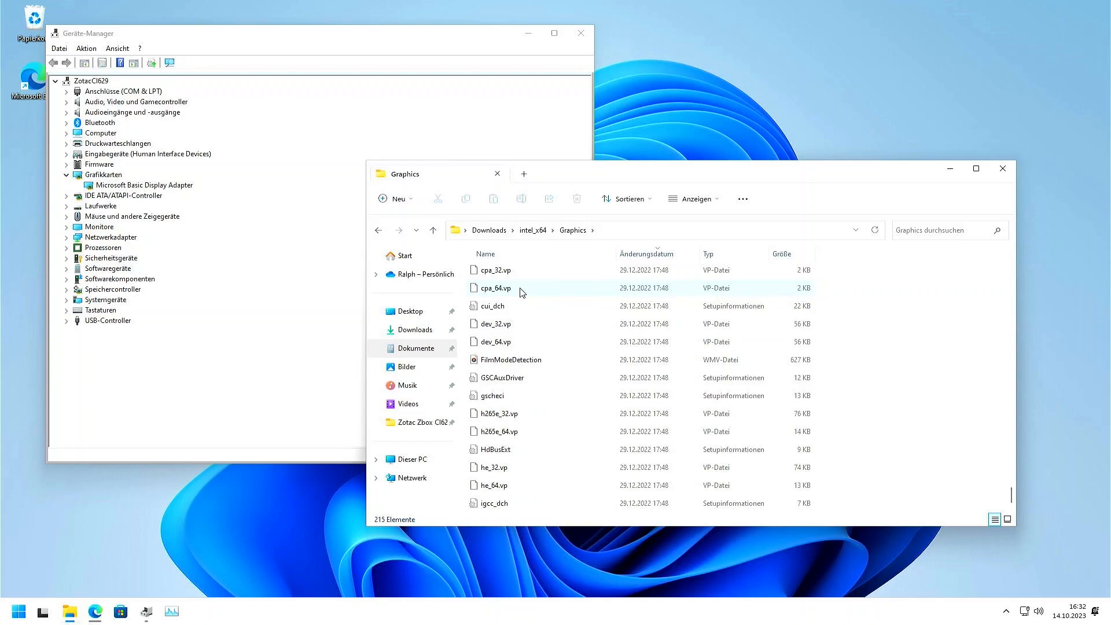
scroll("down", 3)
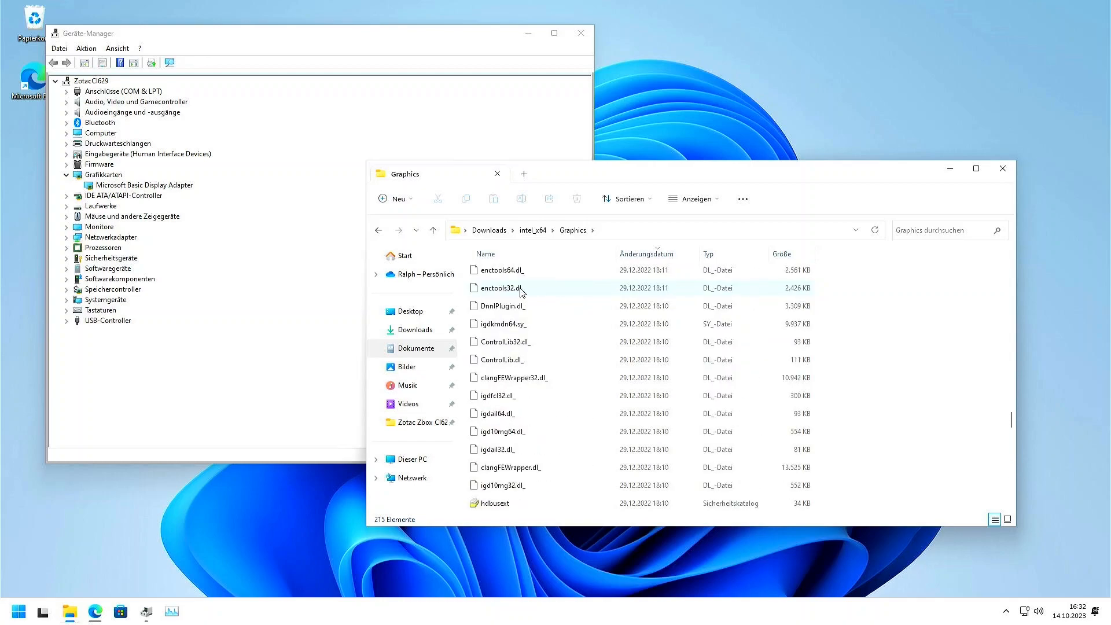
scroll("down", 3)
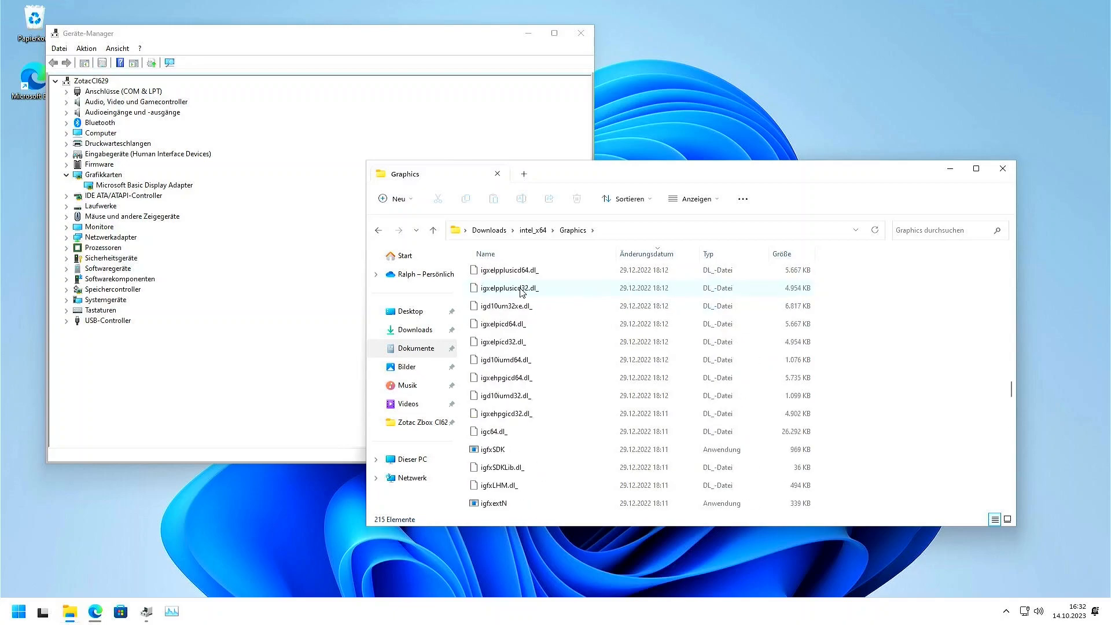
scroll("down", 3)
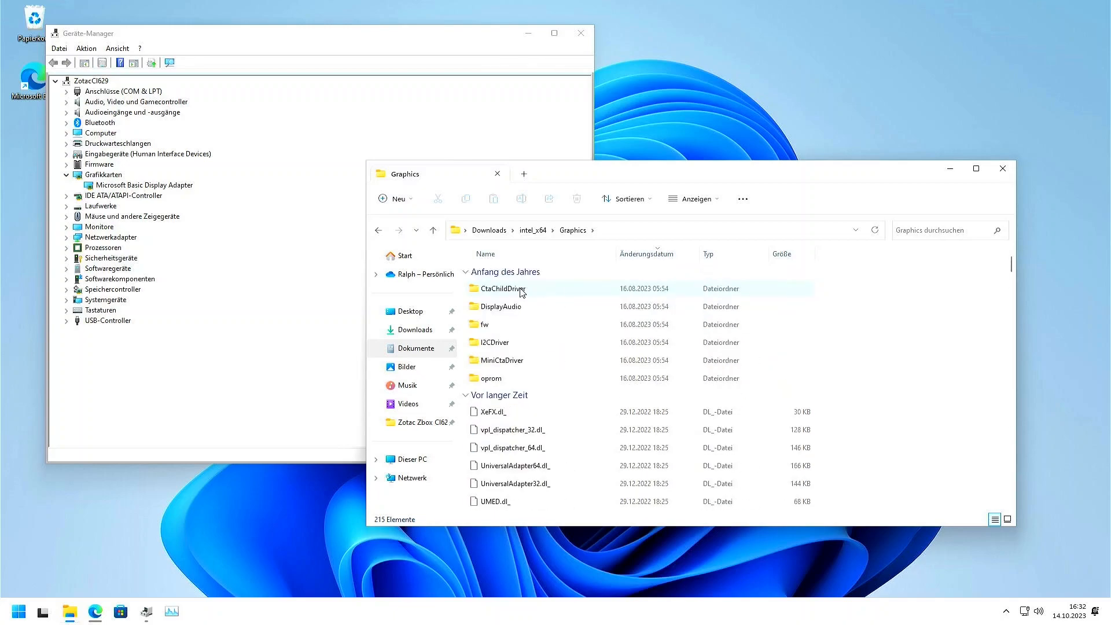
mouse_move(543, 225)
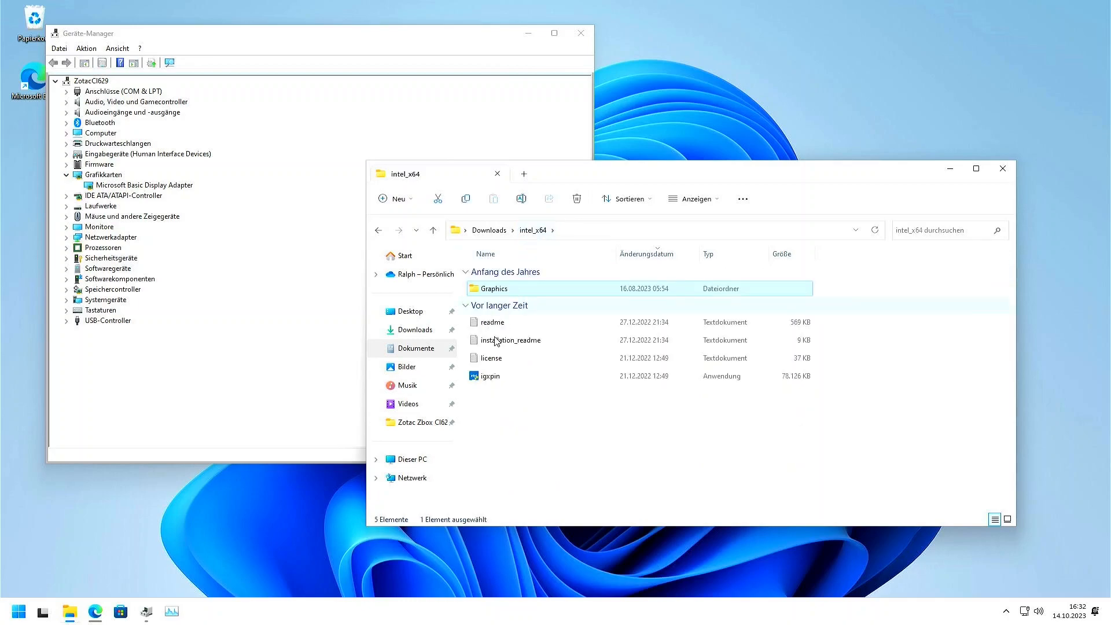
mouse_move(496, 394)
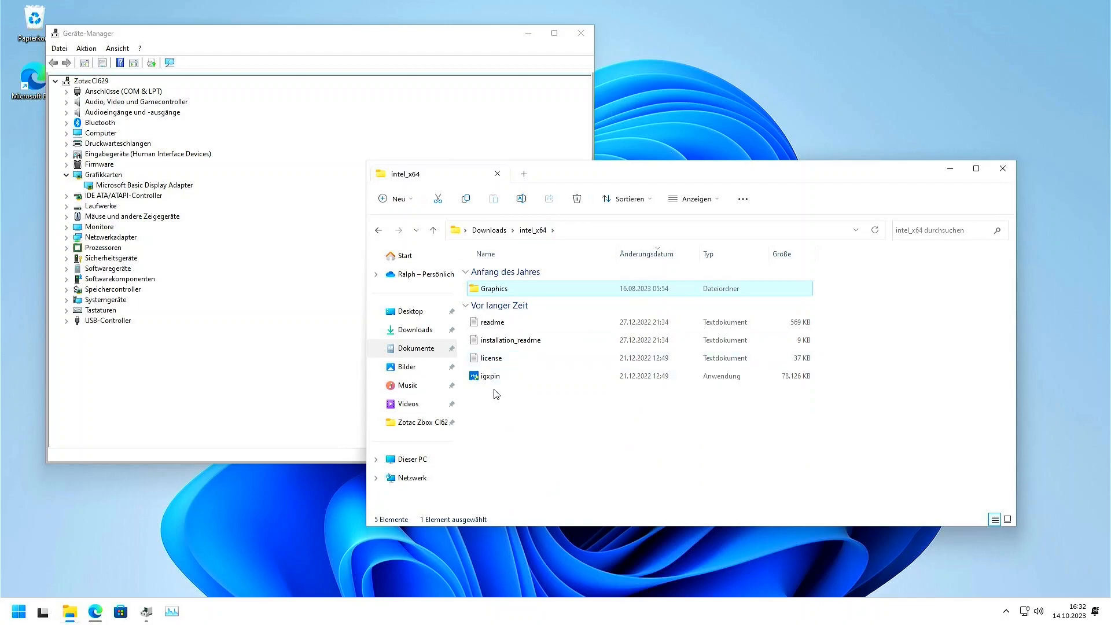
Launch the igxpin Intel graphics driver installer from the intel_x64 folder
left_click(496, 394)
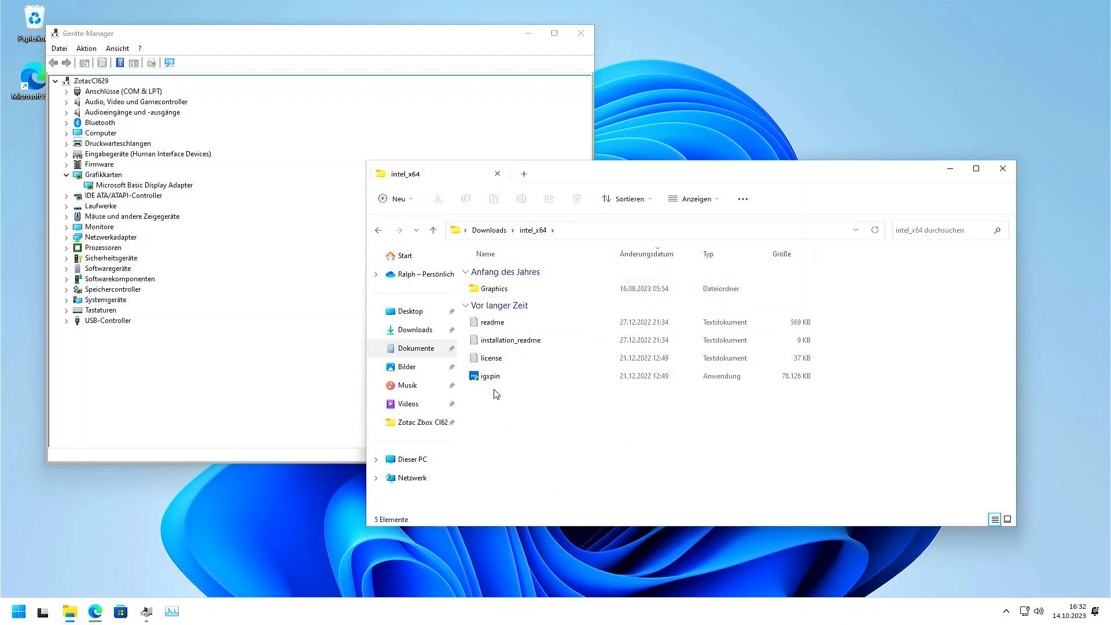
left_click(490, 376)
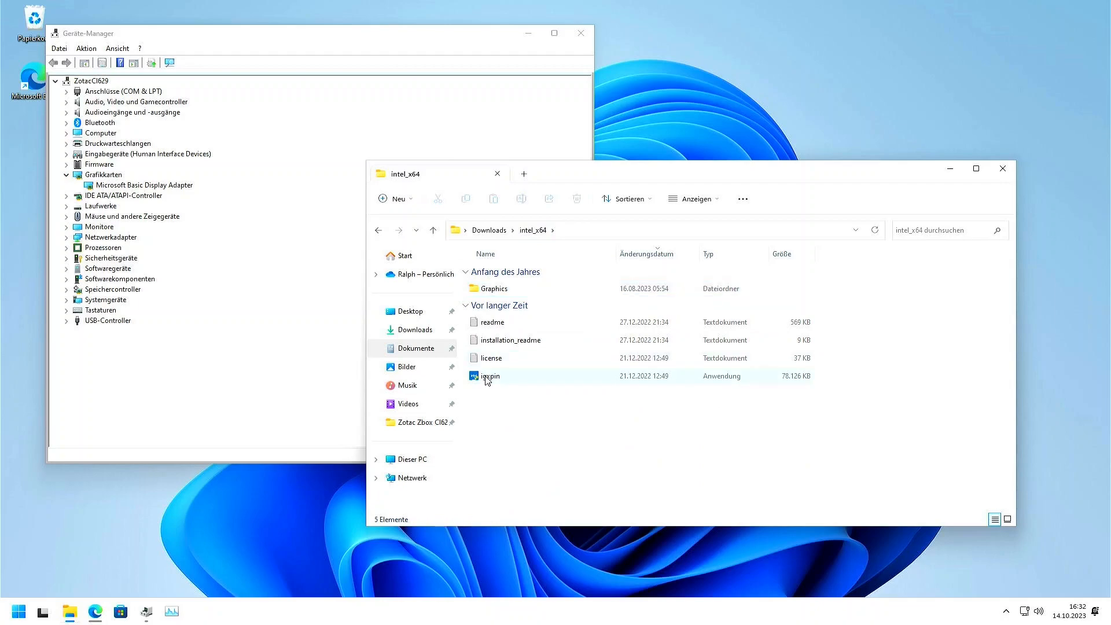
left_click(489, 376)
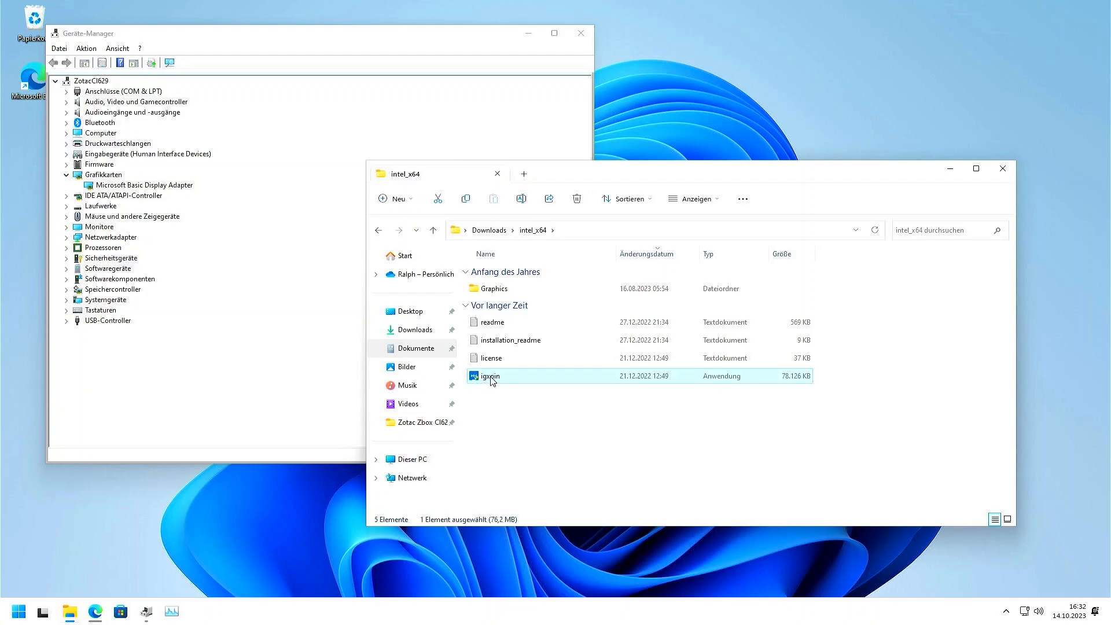
mouse_move(491, 376)
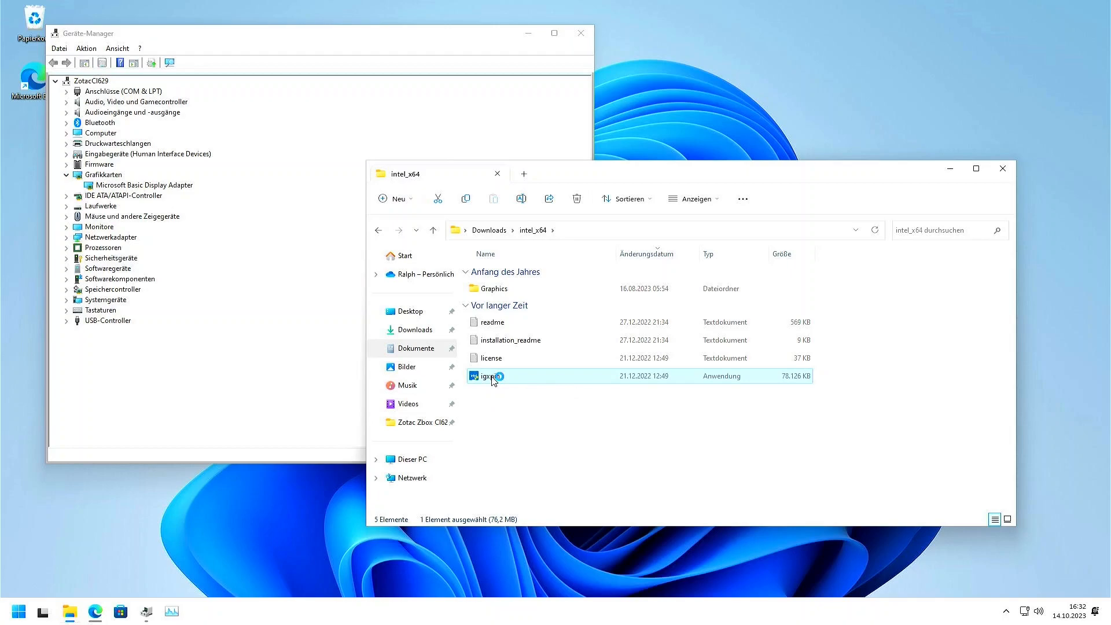
double_click(493, 376)
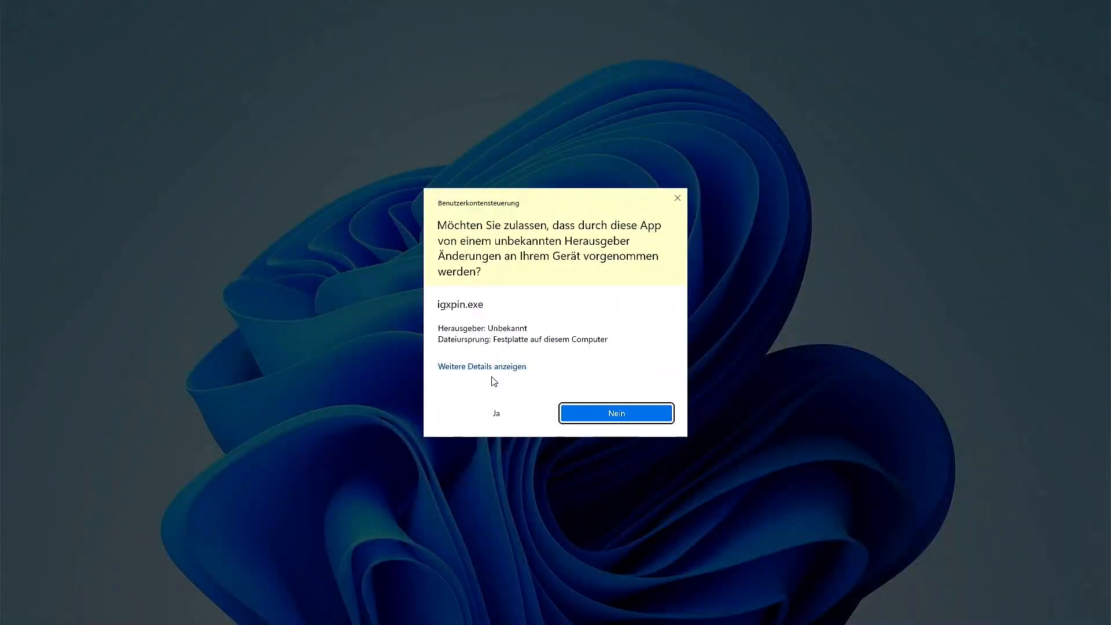
mouse_move(487, 404)
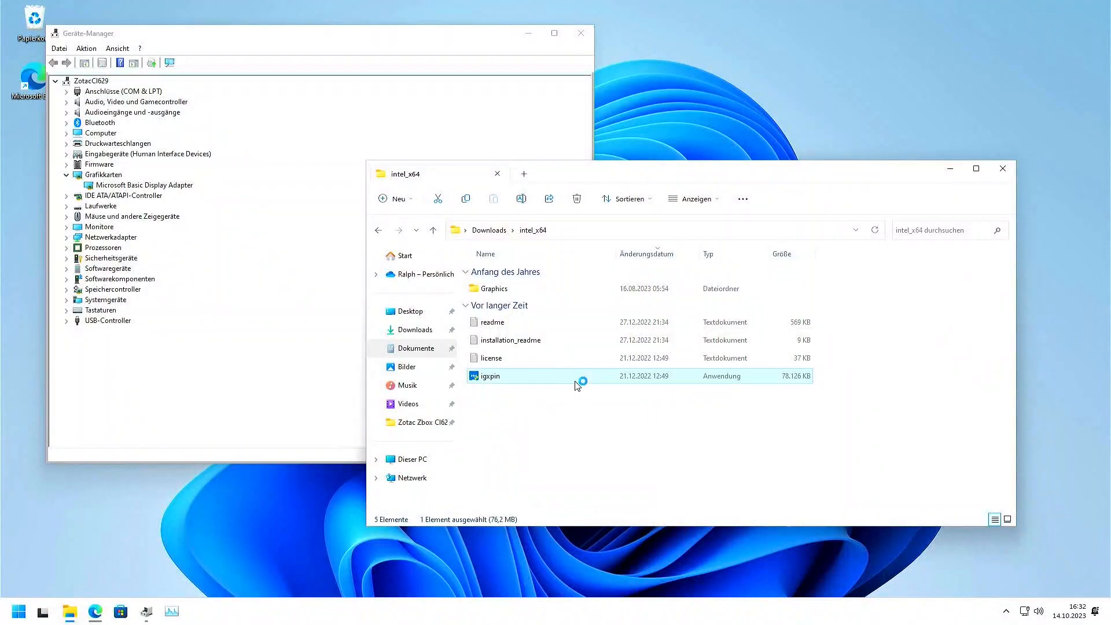
mouse_move(577, 385)
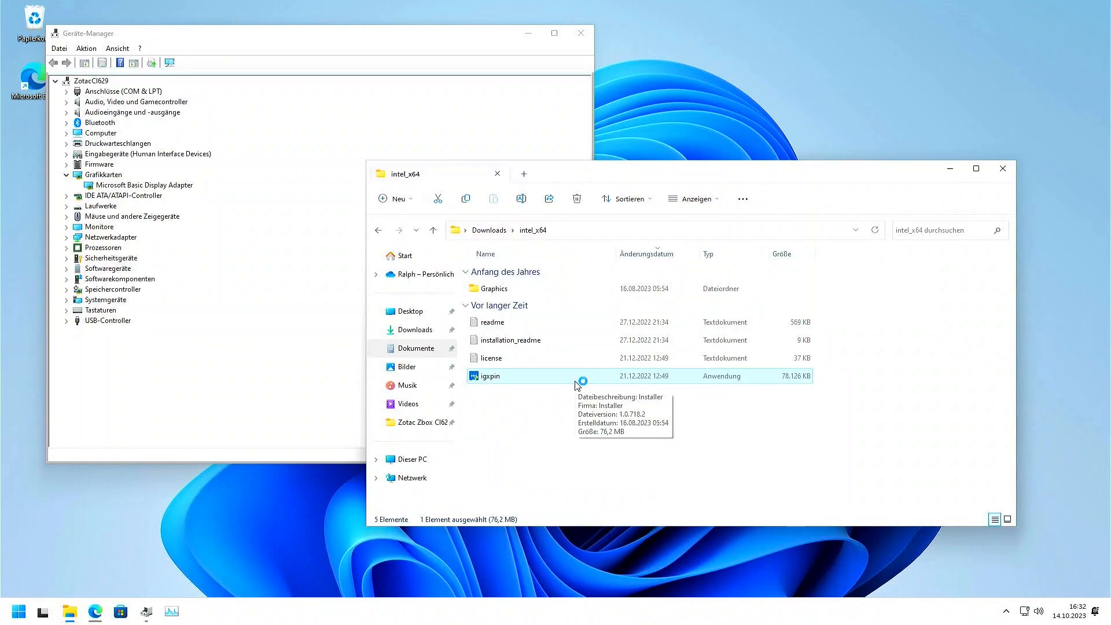
mouse_move(578, 386)
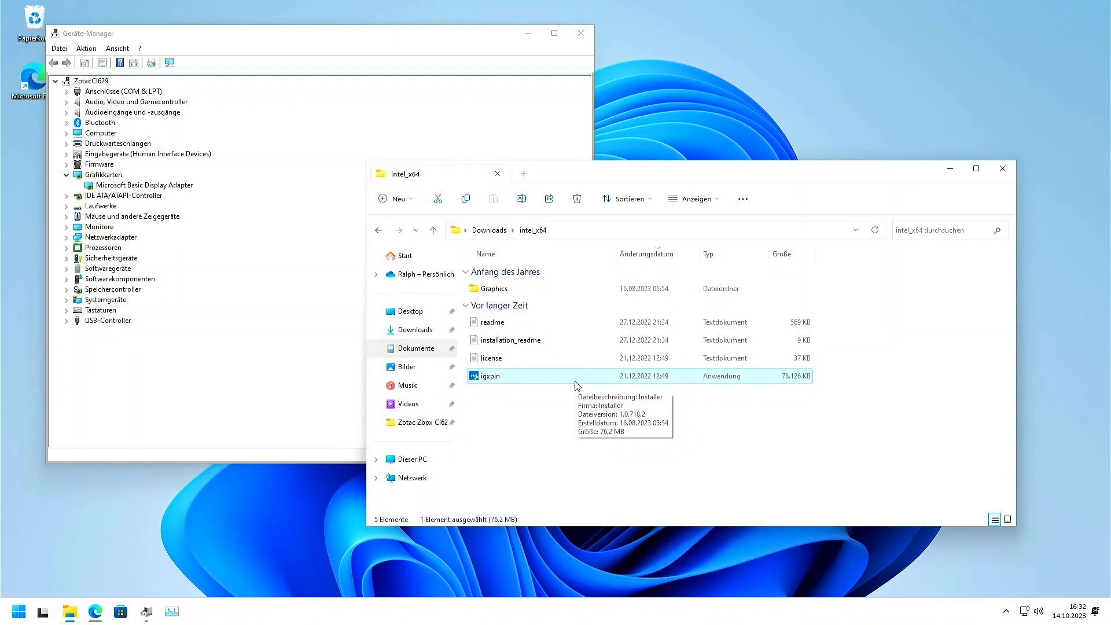
double_click(490, 376)
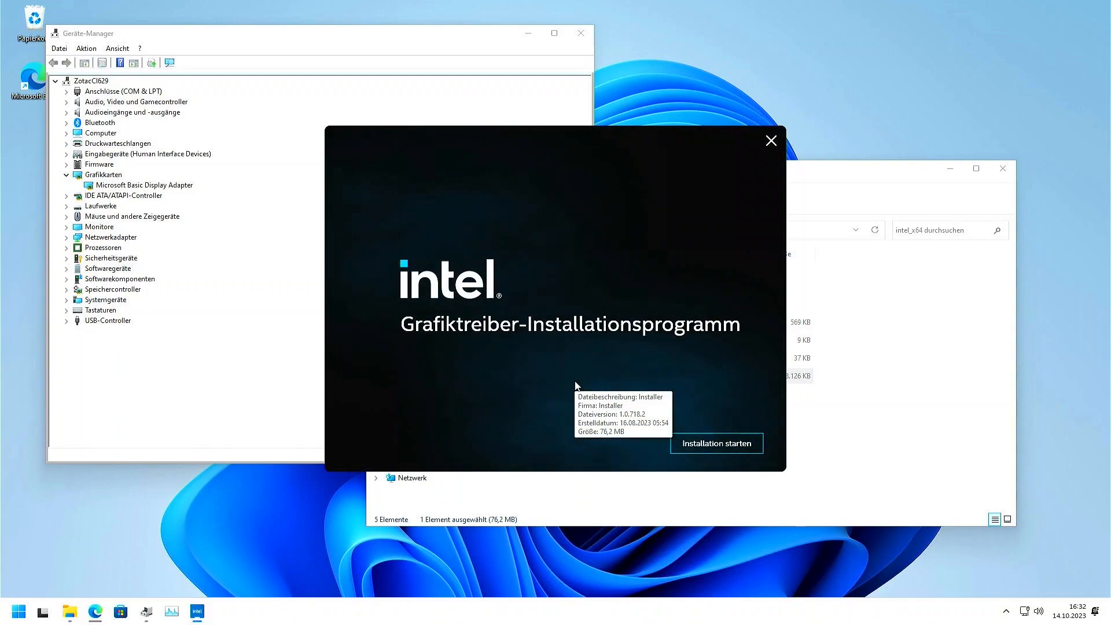
mouse_move(636, 427)
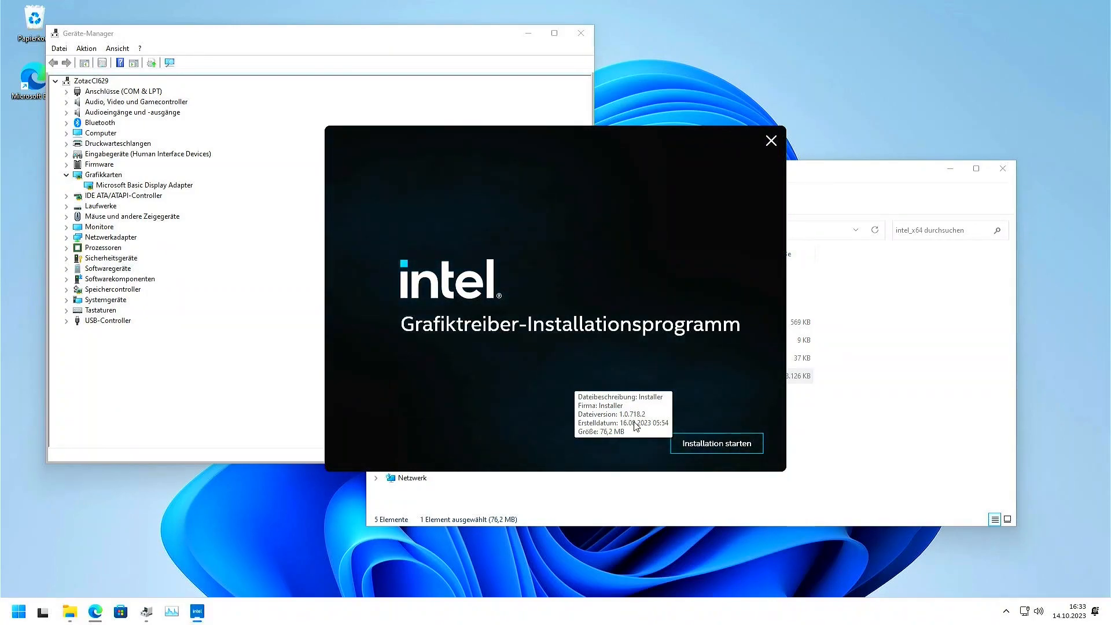
Begin installation and accept the Intel license agreement with 'Ich stimme zu'
left_click(716, 443)
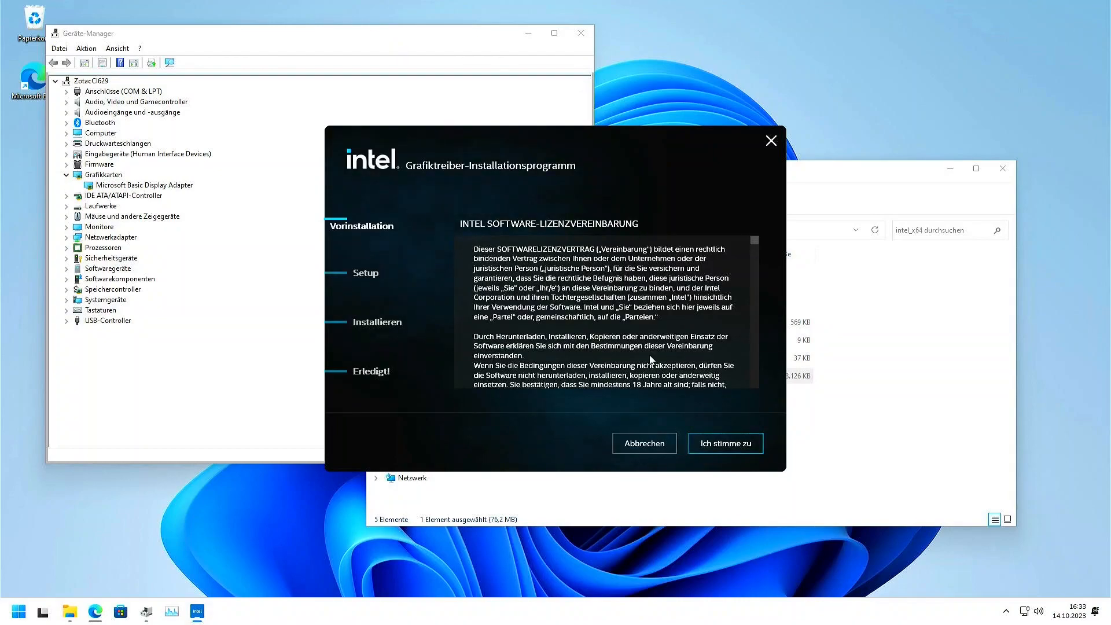
mouse_move(724, 442)
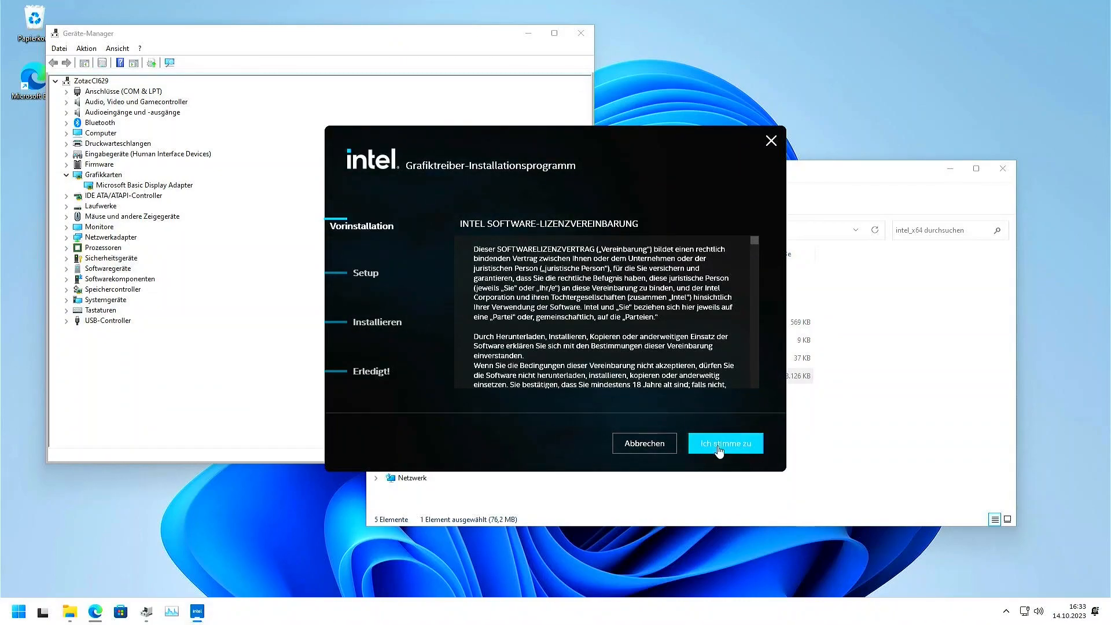
left_click(724, 443)
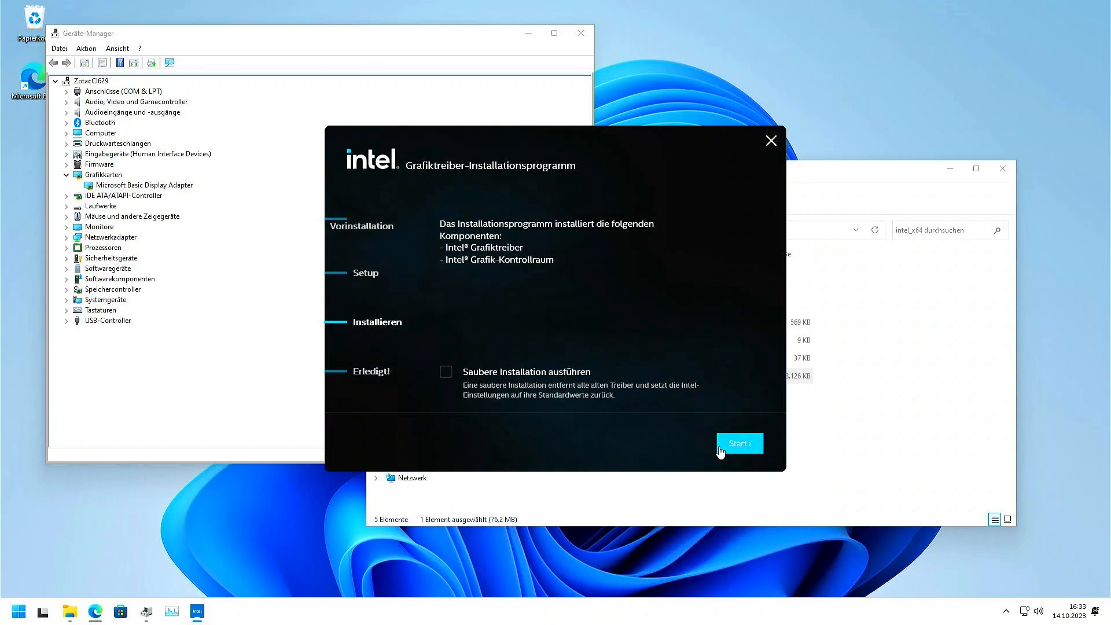
left_click(740, 443)
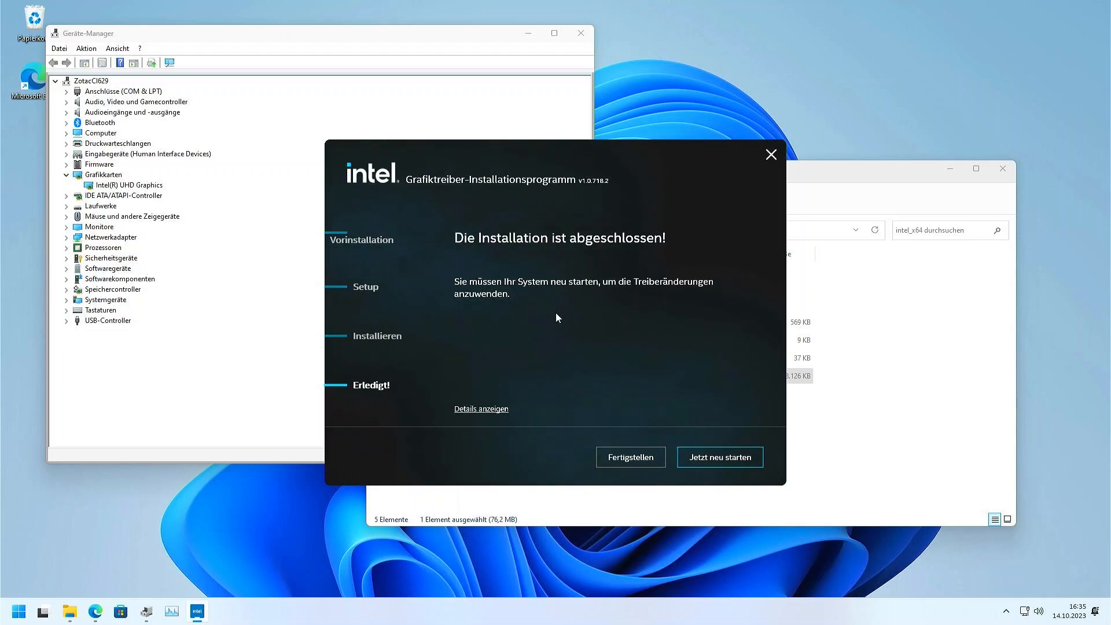
mouse_move(596, 393)
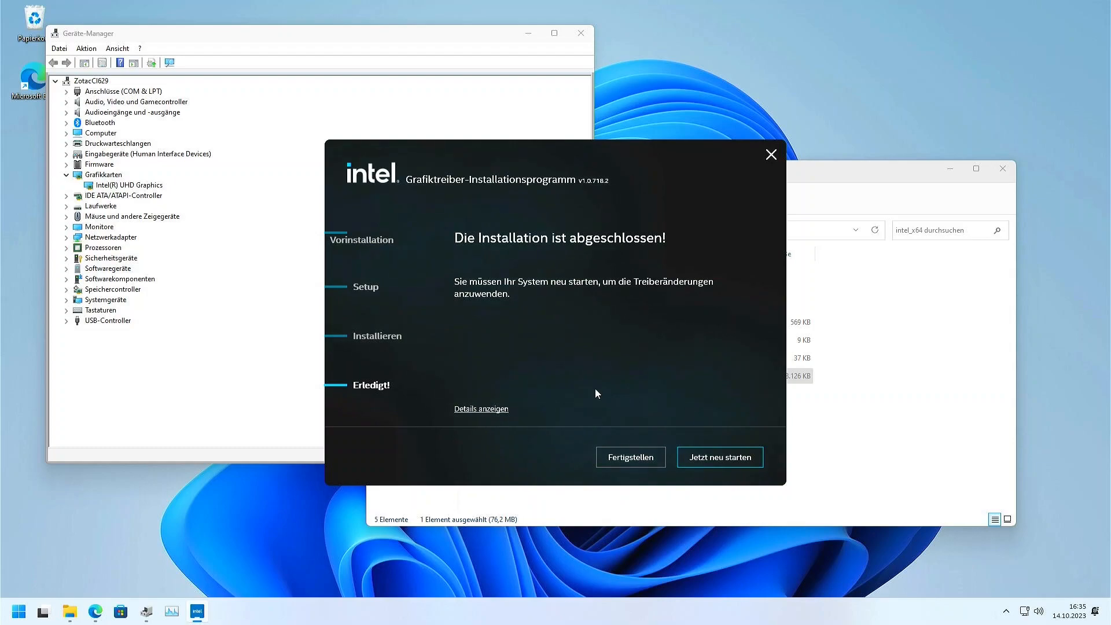
Finish the installer without restarting and check Intel UHD Graphics in Device Manager
left_click(629, 457)
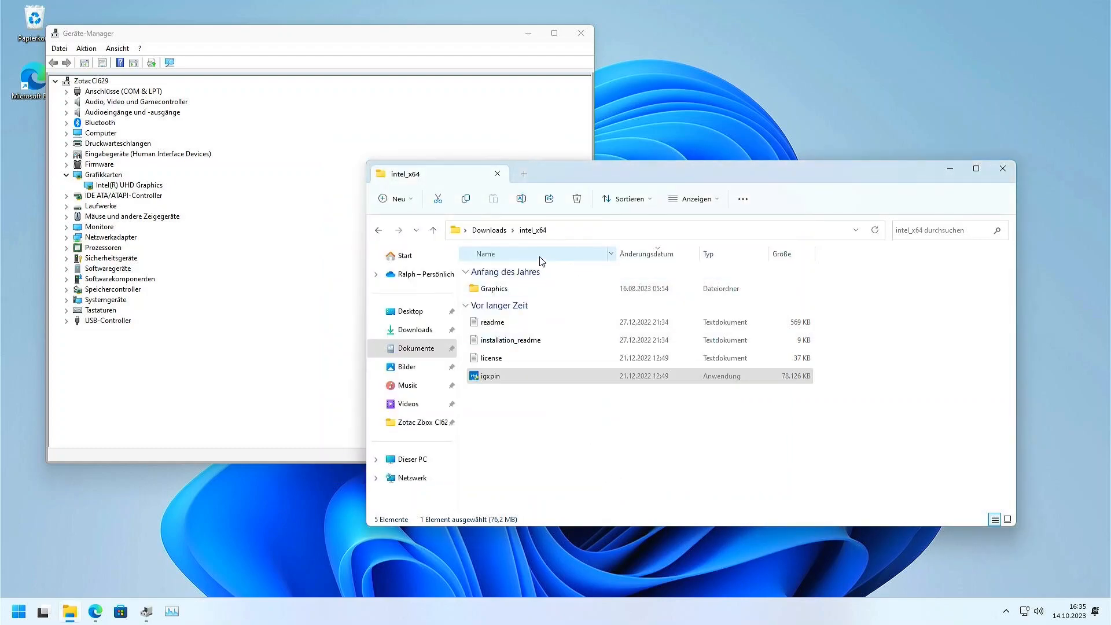
mouse_move(142, 189)
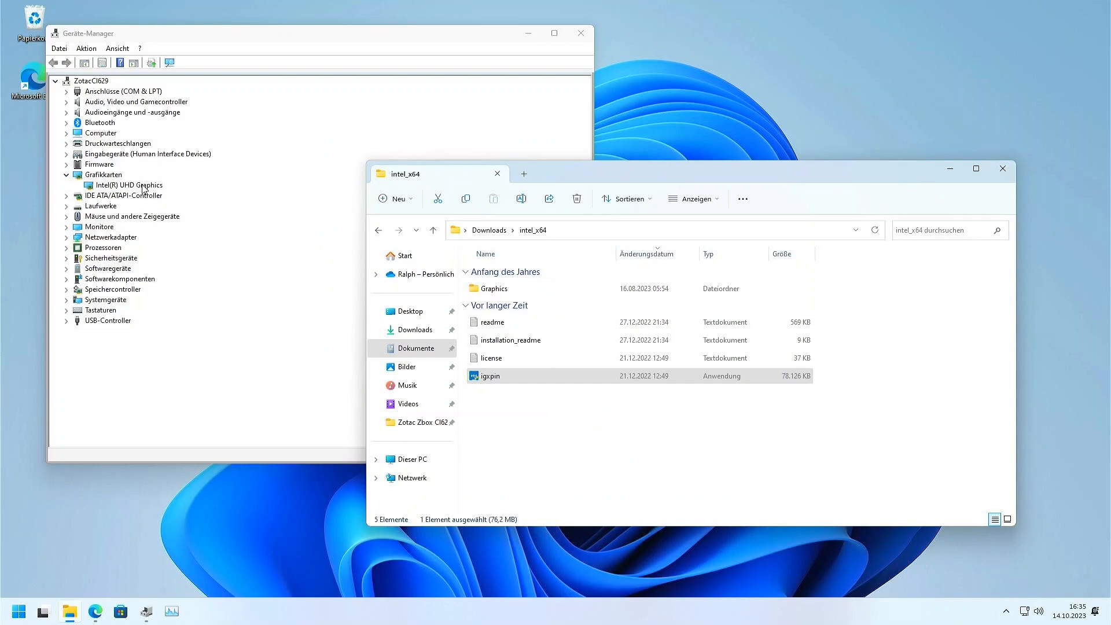
left_click(127, 185)
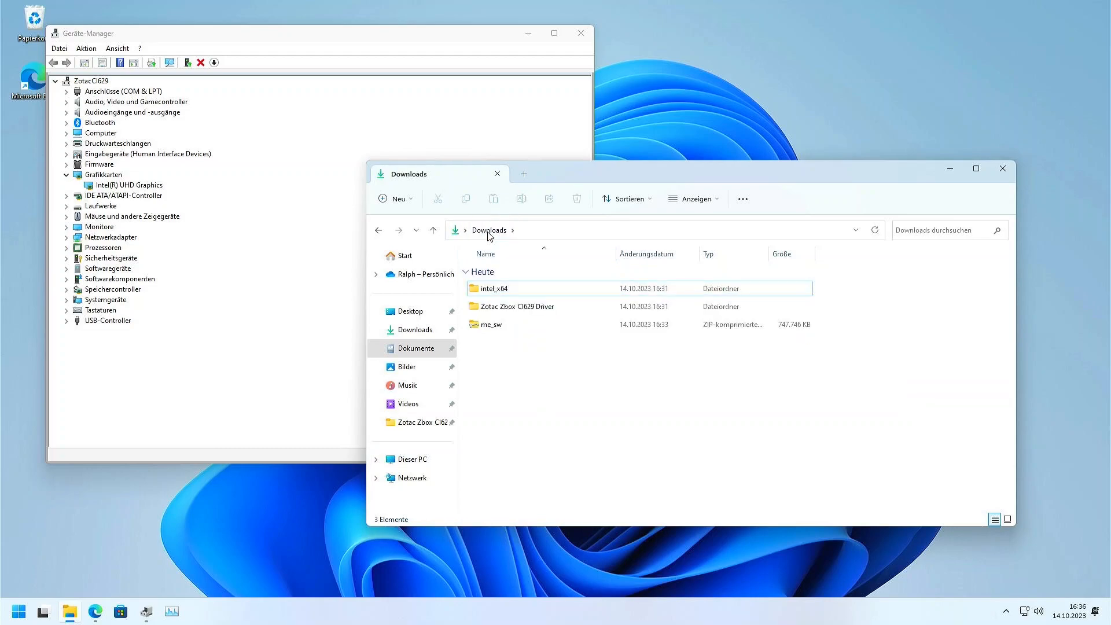
Bring up the actions menu for the intel_x64 folder in Downloads to delete it
right_click(492, 289)
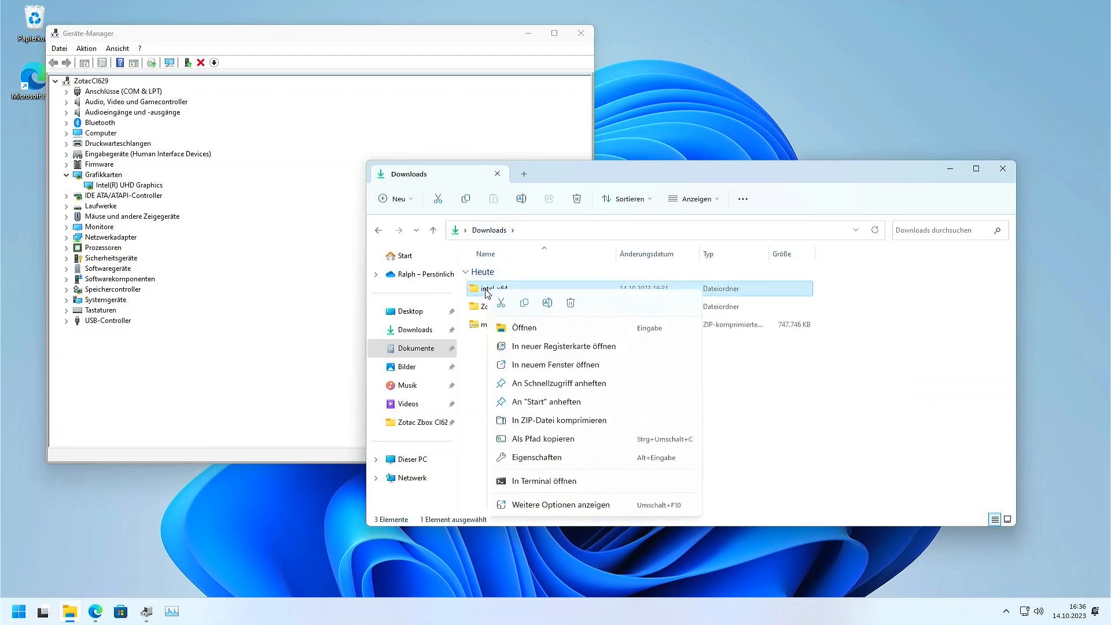
mouse_move(582, 348)
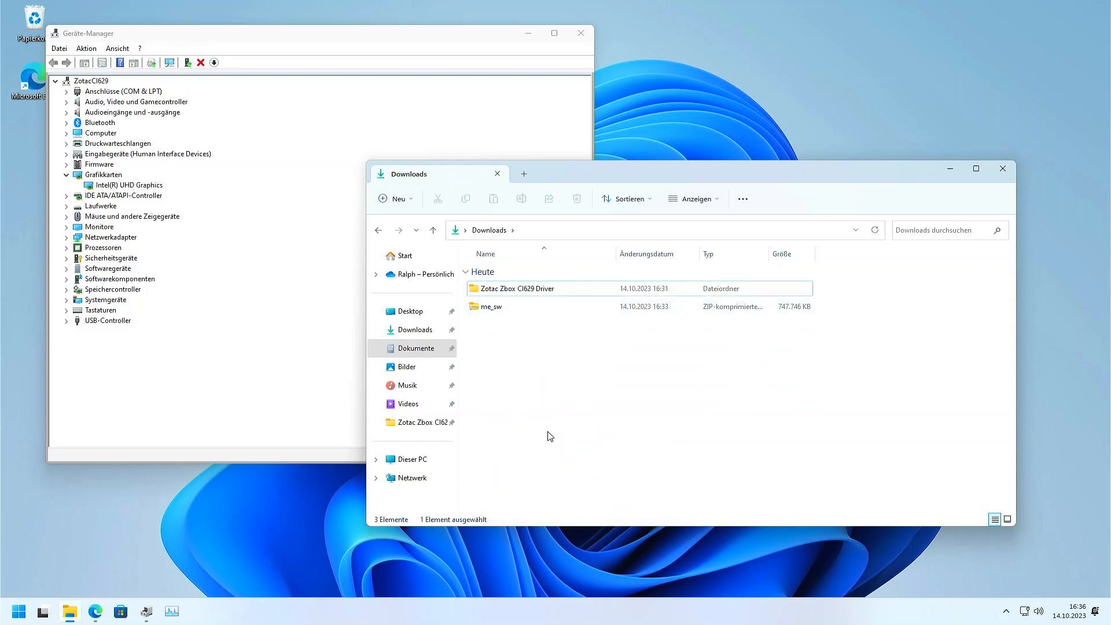
mouse_move(296, 516)
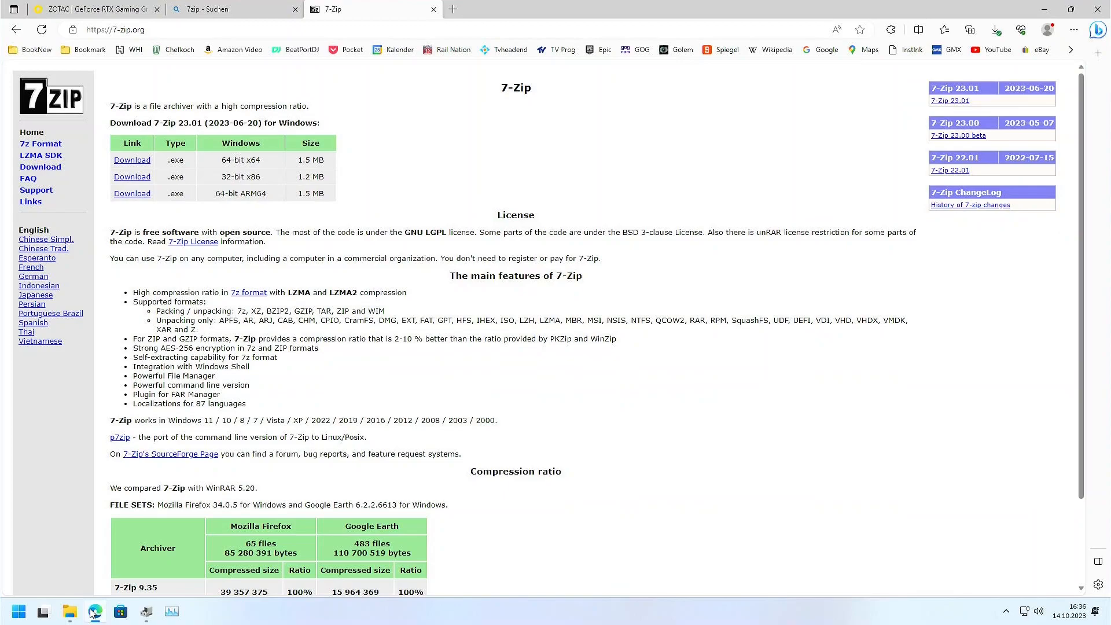
mouse_move(228, 471)
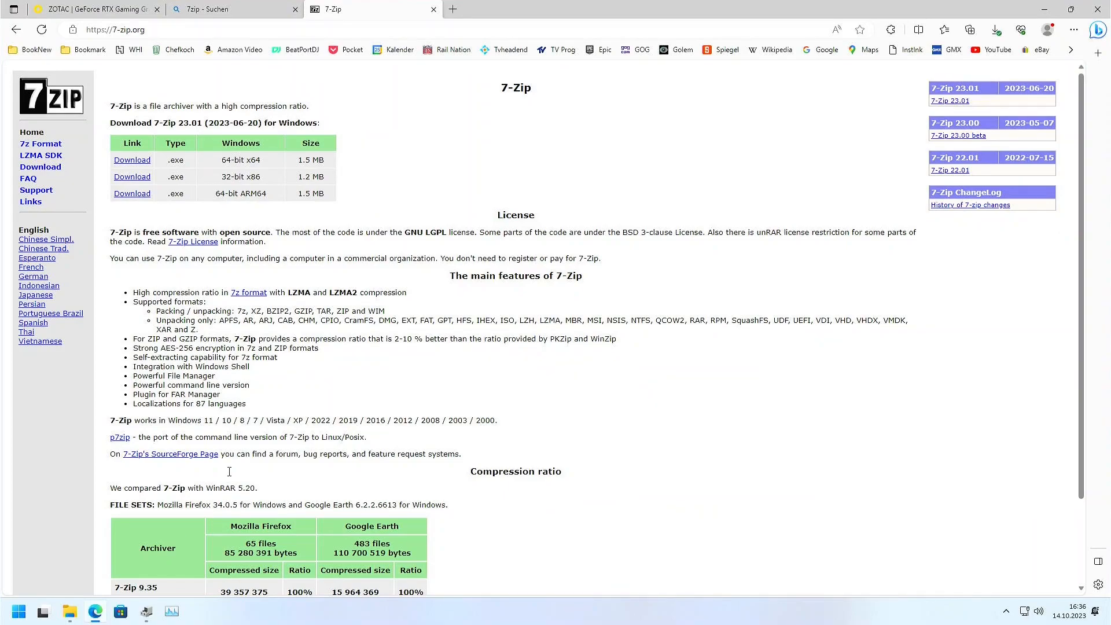
double_click(180, 329)
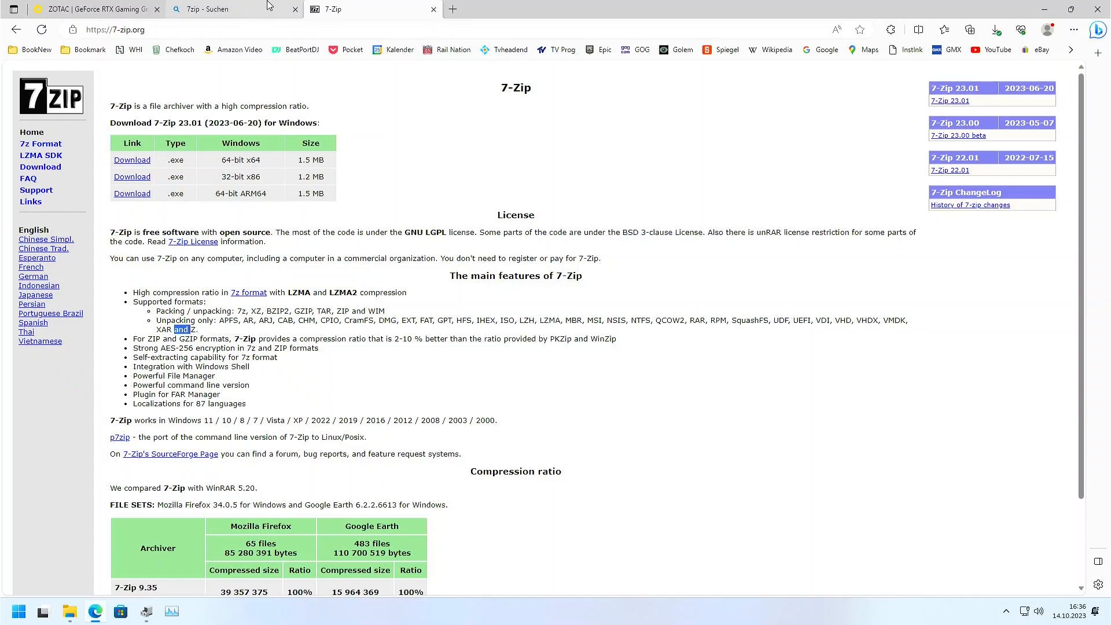
mouse_move(234, 9)
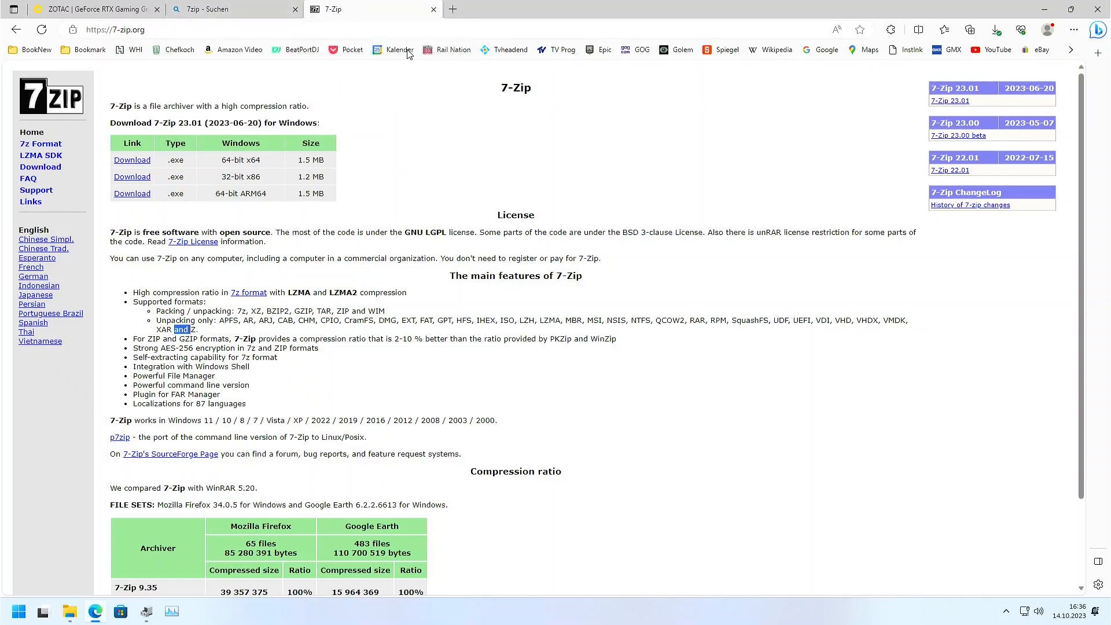
mouse_move(919, 30)
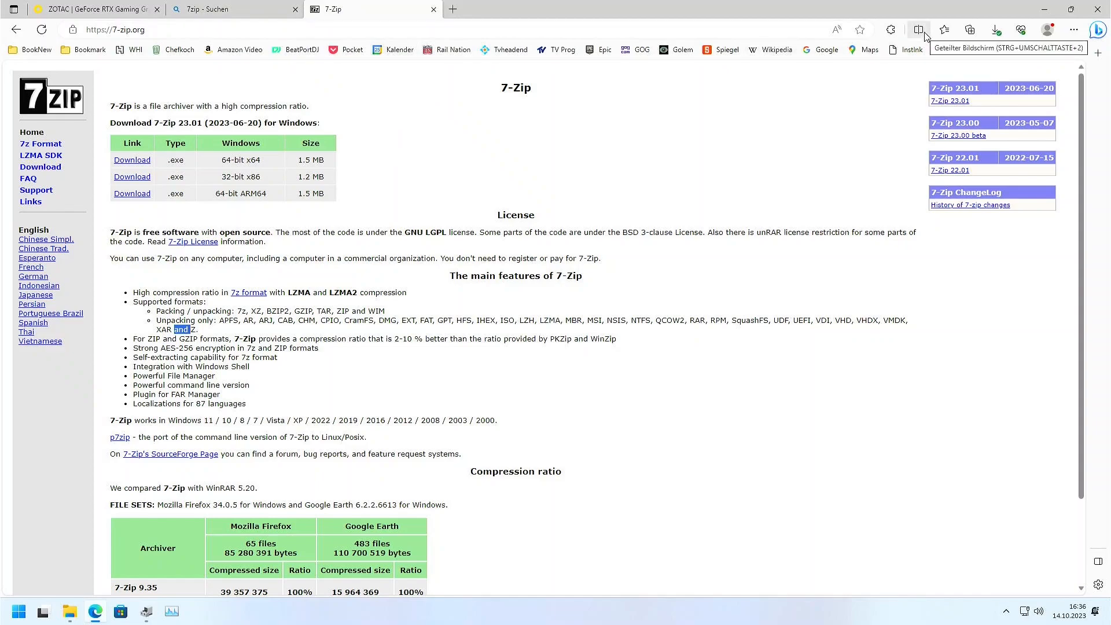
left_click(943, 29)
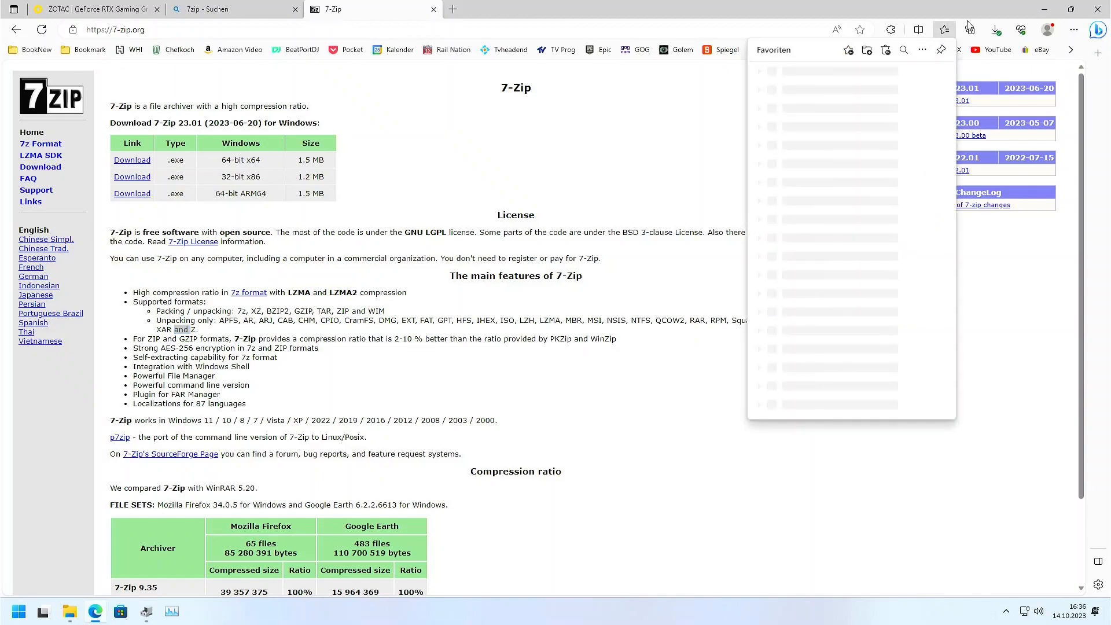
left_click(944, 29)
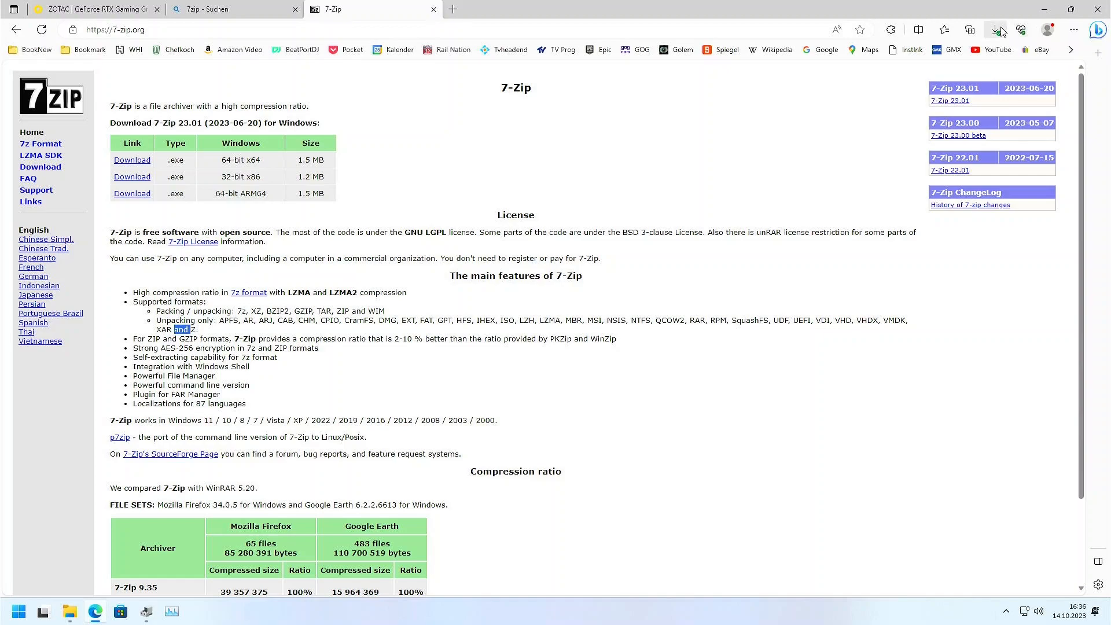
left_click(996, 30)
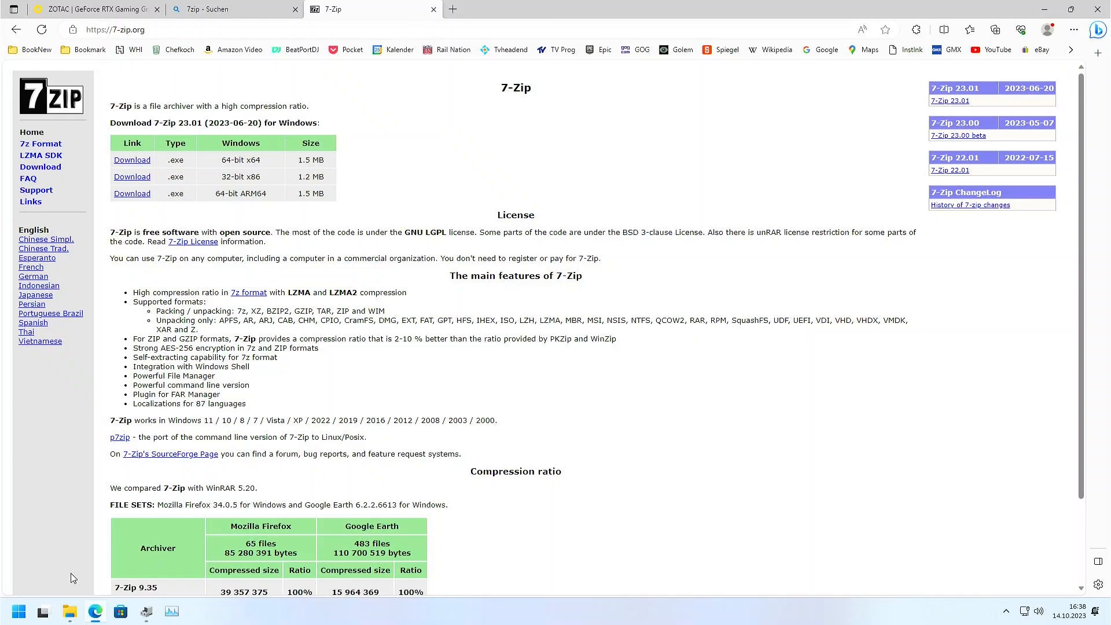
mouse_move(7, 616)
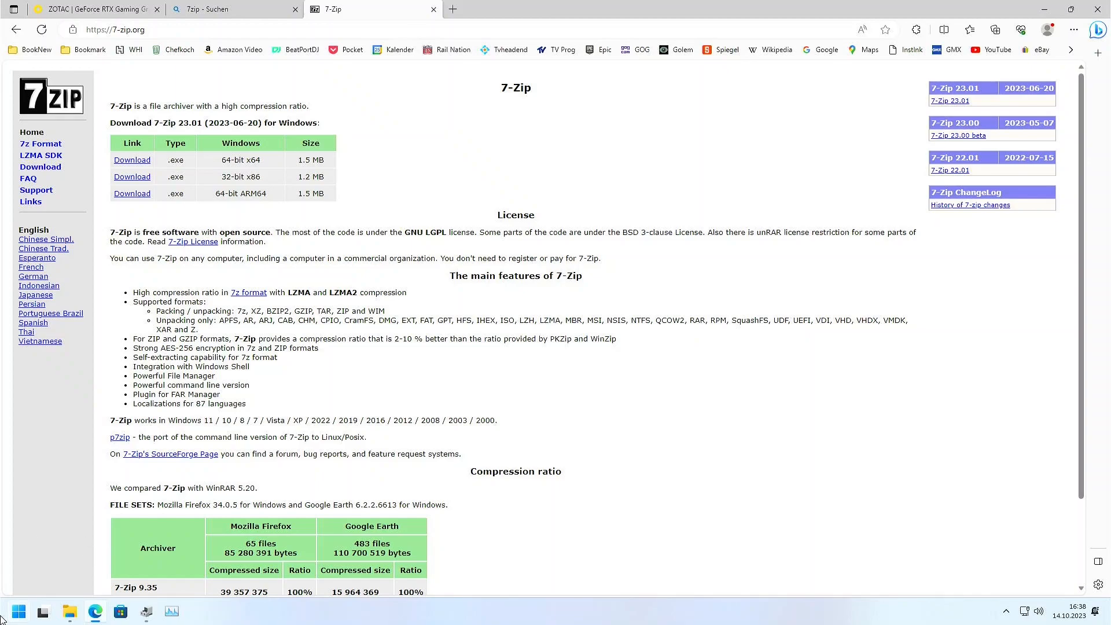
mouse_move(67, 562)
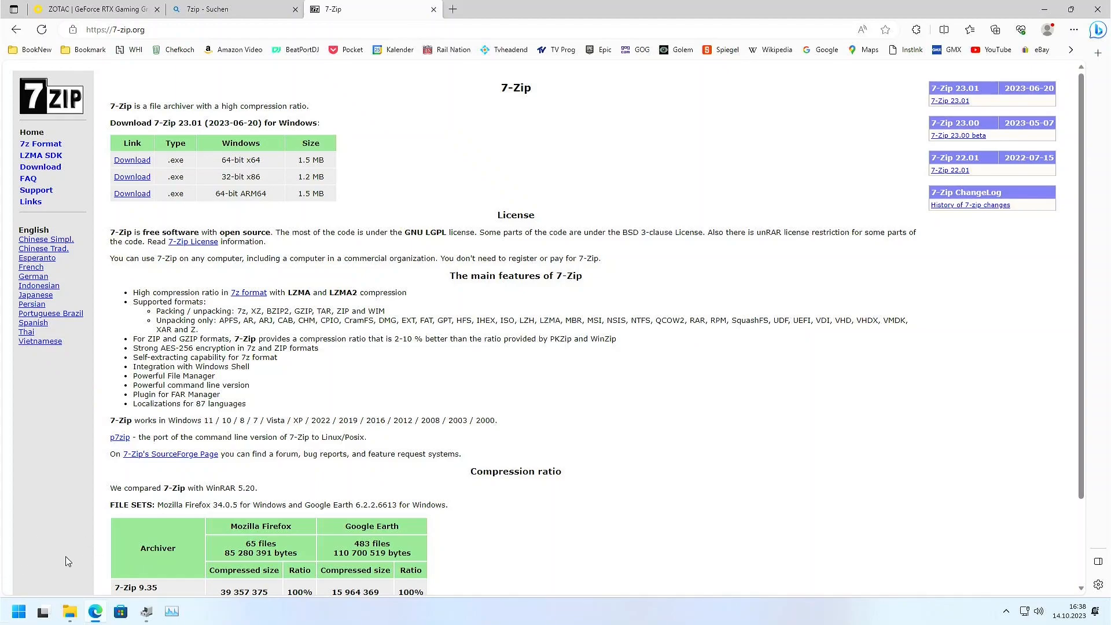
mouse_move(10, 565)
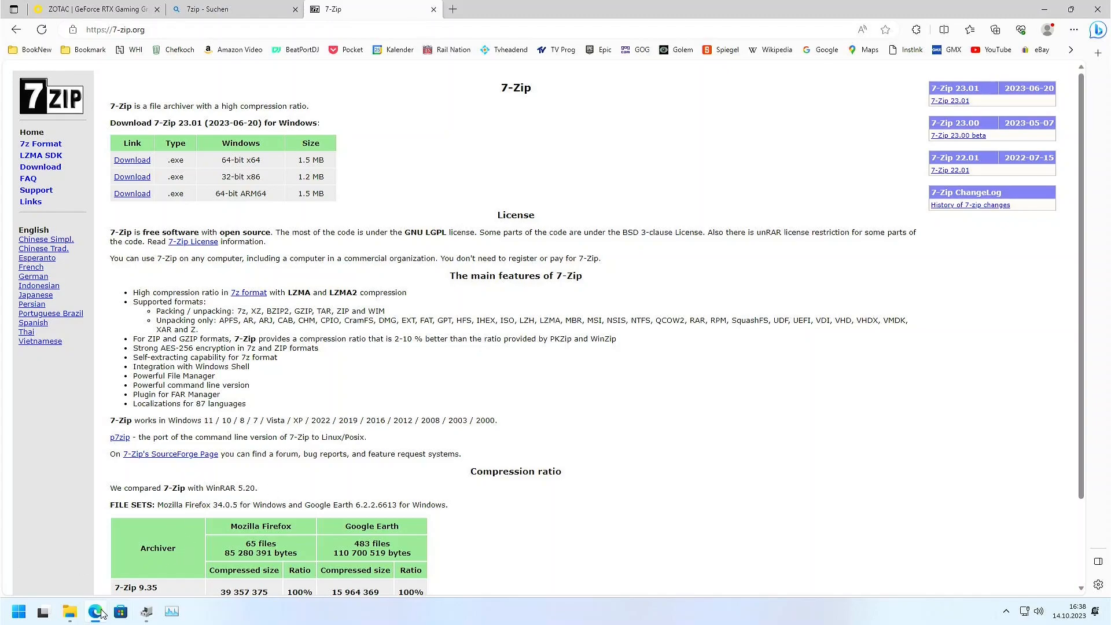
Extract the me_sw archive into a me_sw folder in Downloads with 7-Zip
left_click(67, 612)
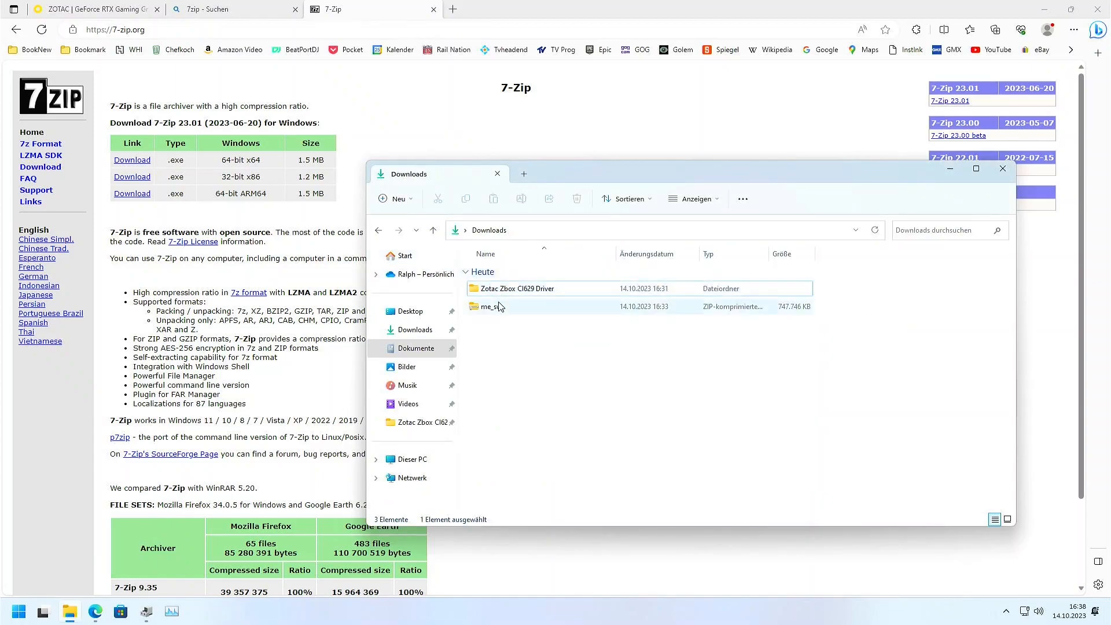
right_click(486, 306)
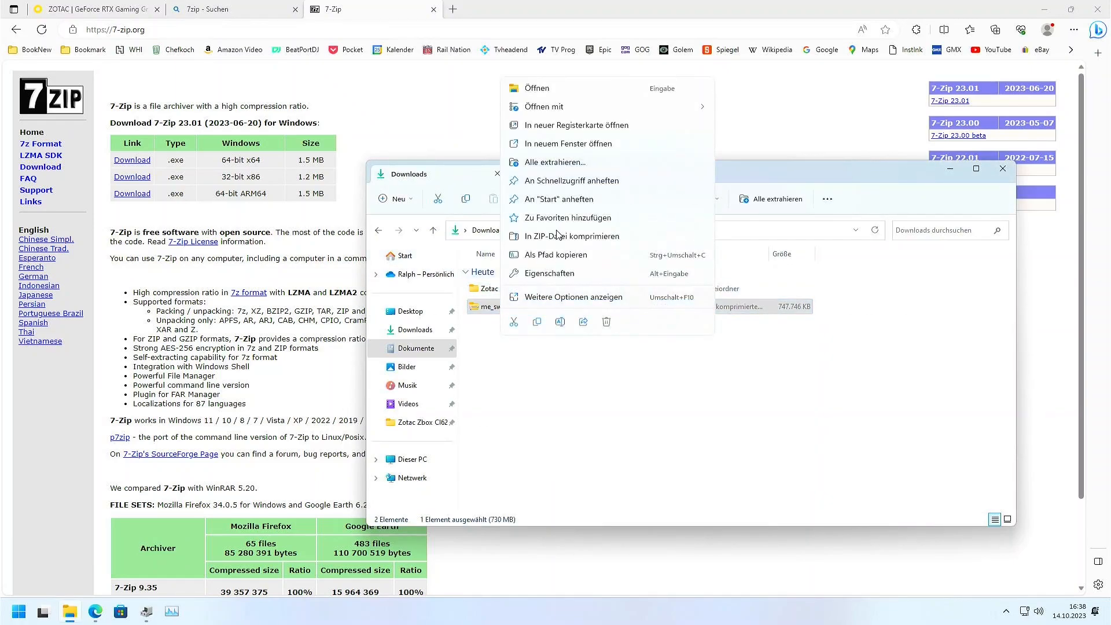
mouse_move(567, 236)
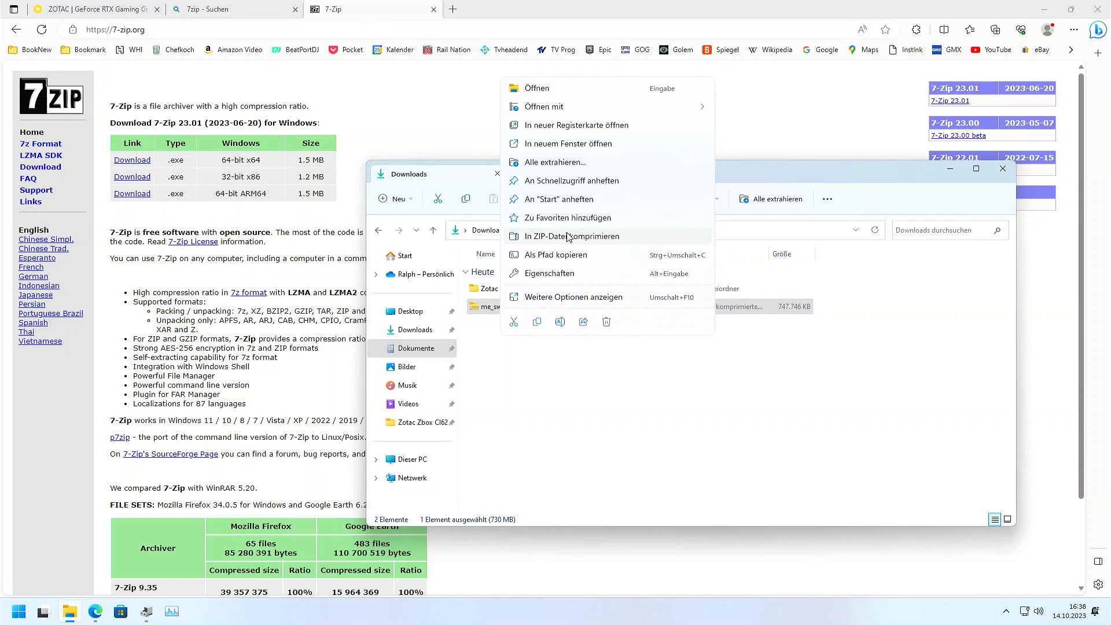
mouse_move(559, 278)
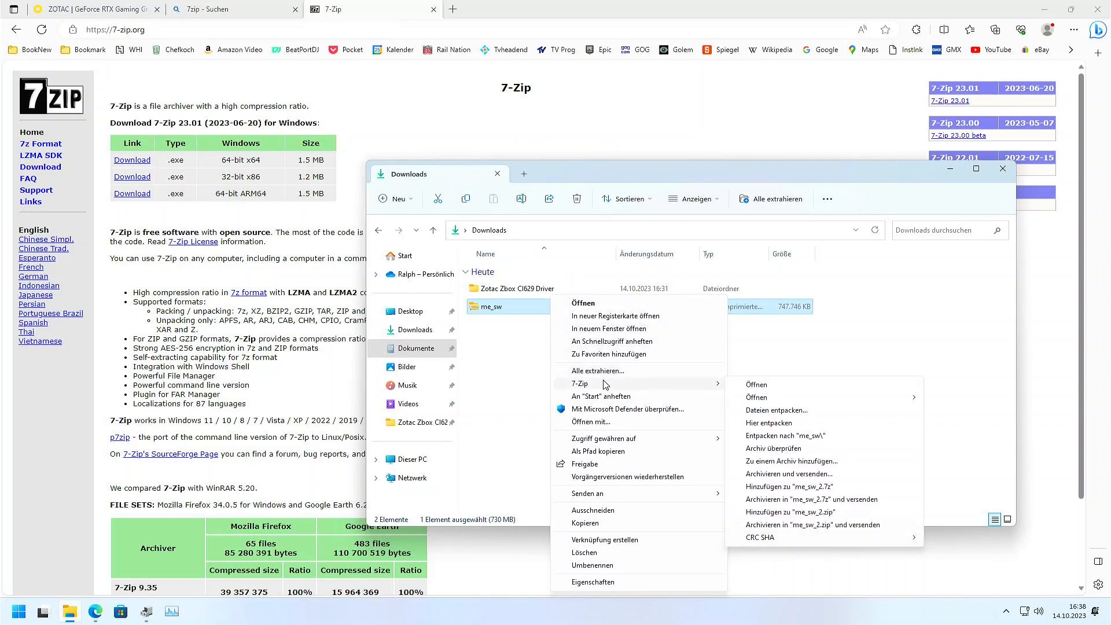
mouse_move(785, 435)
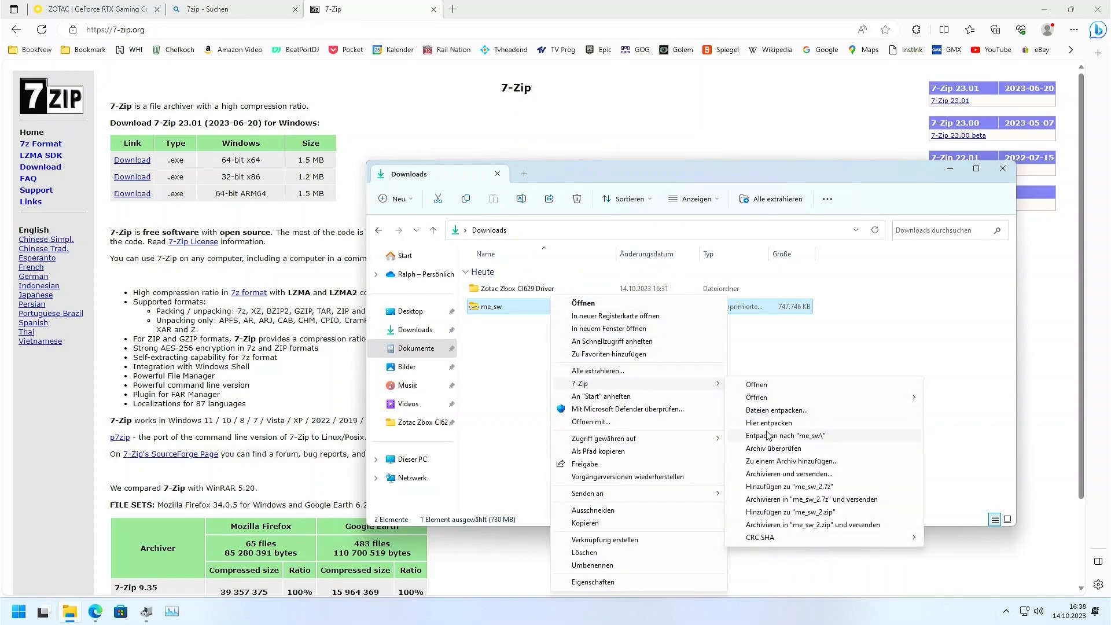
left_click(786, 435)
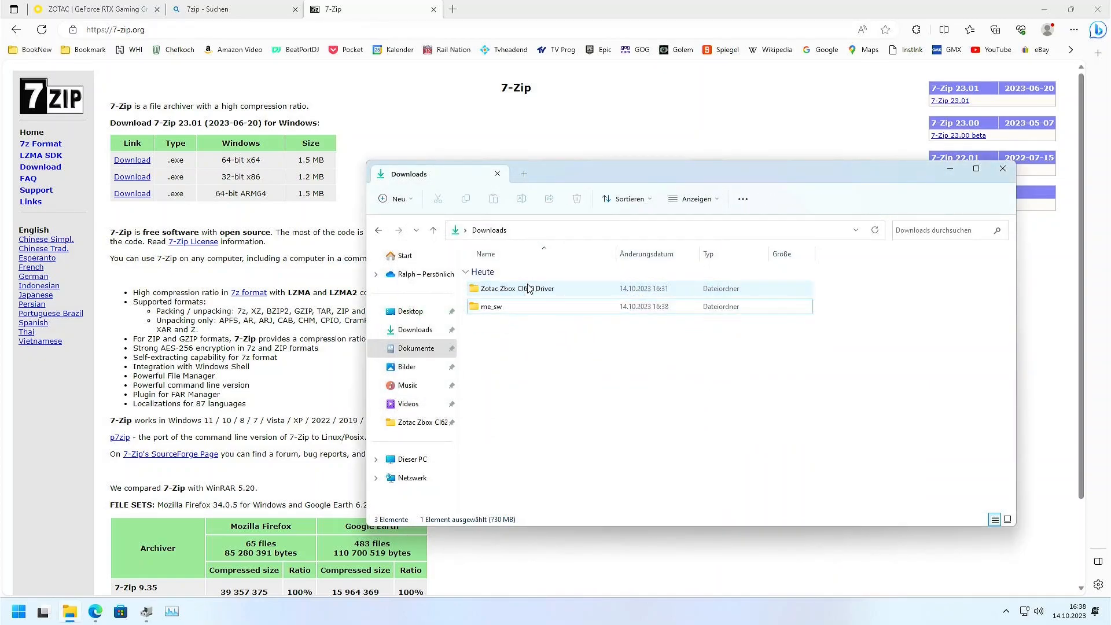
Launch Setup from the extracted me_sw folder to start Intel ME Components Setup
double_click(491, 306)
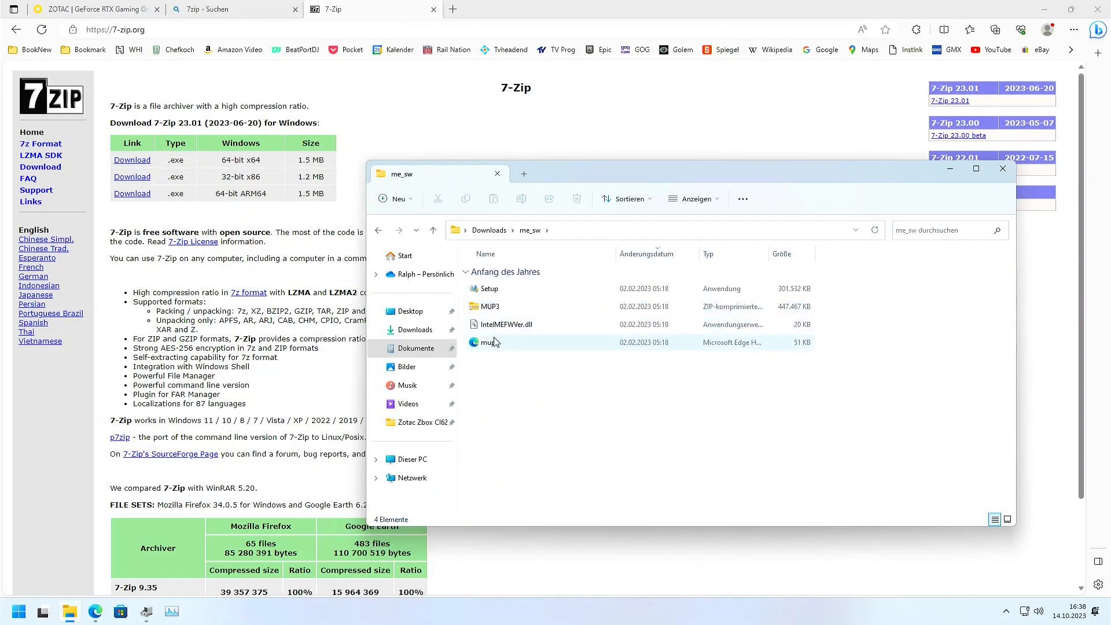
left_click(489, 289)
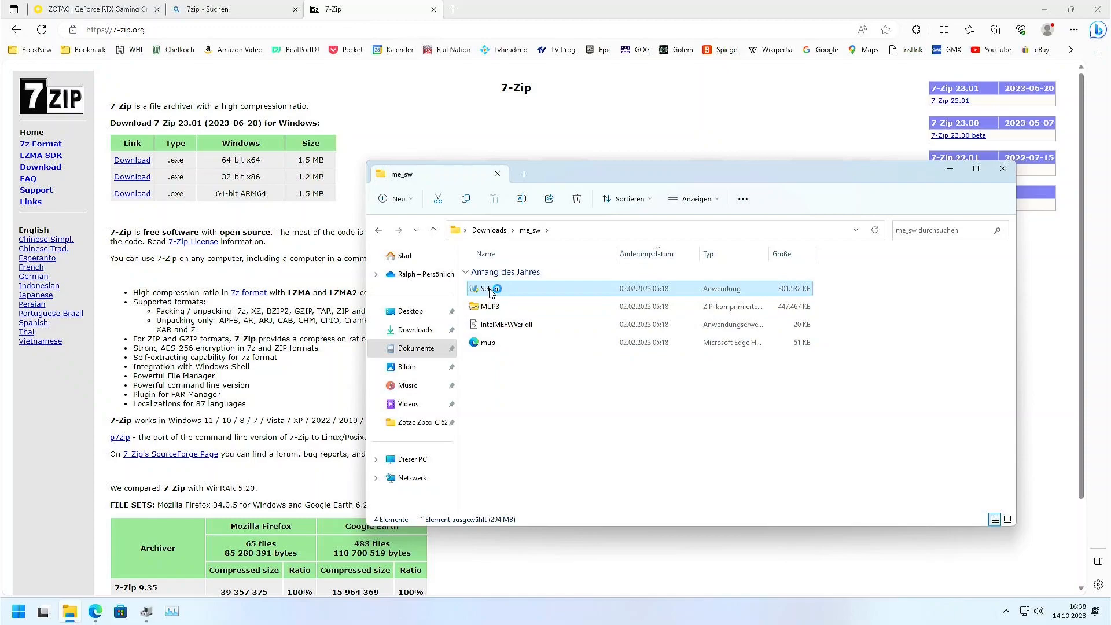
mouse_move(488, 288)
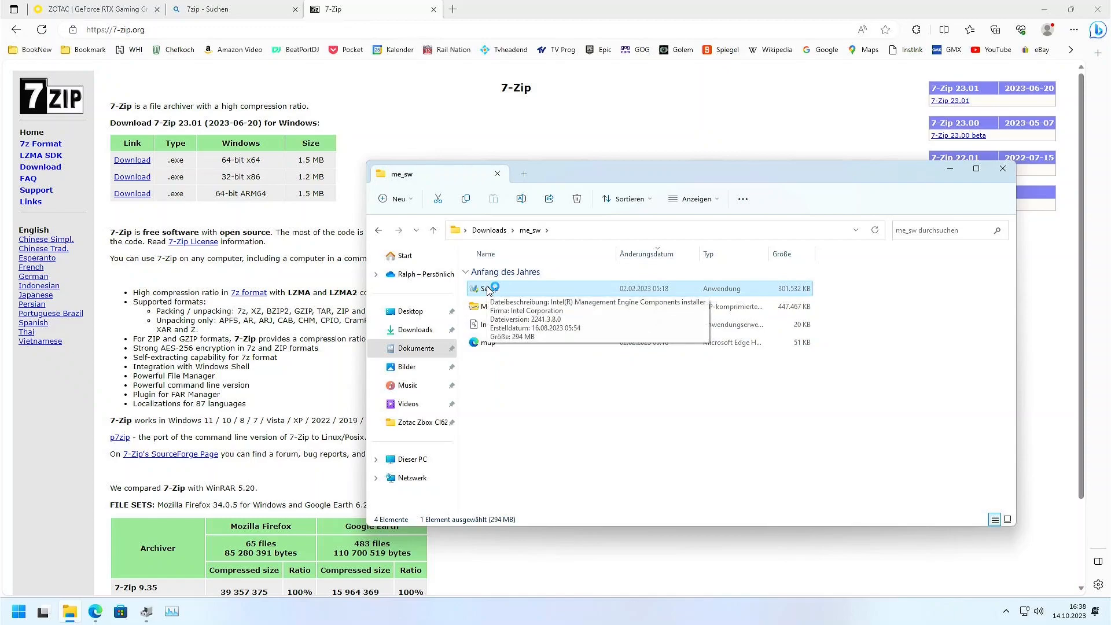
double_click(486, 289)
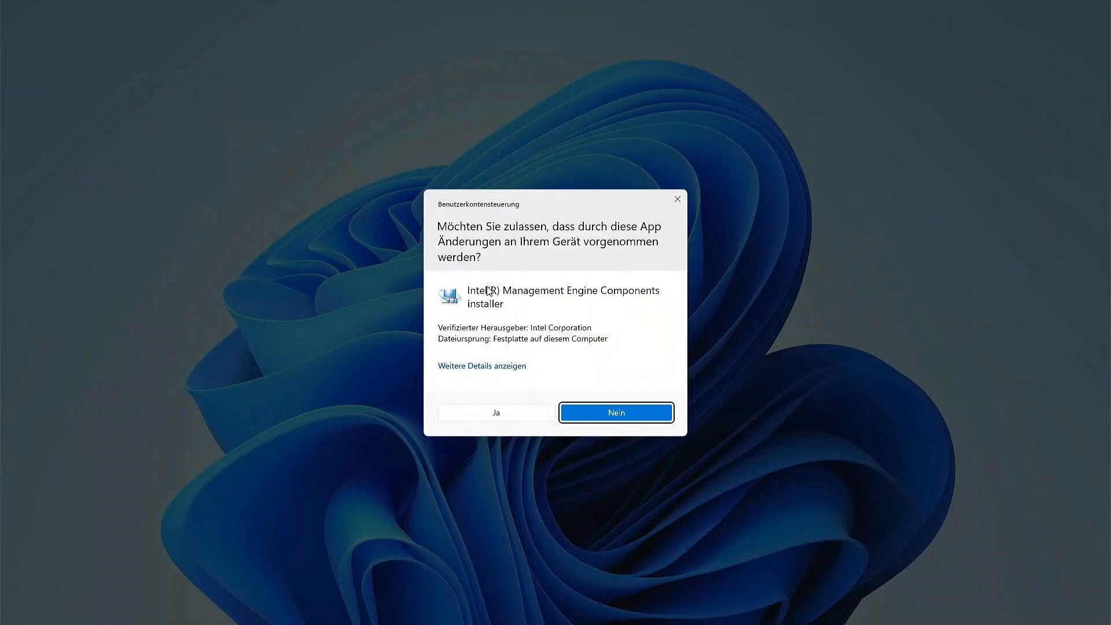
mouse_move(495, 404)
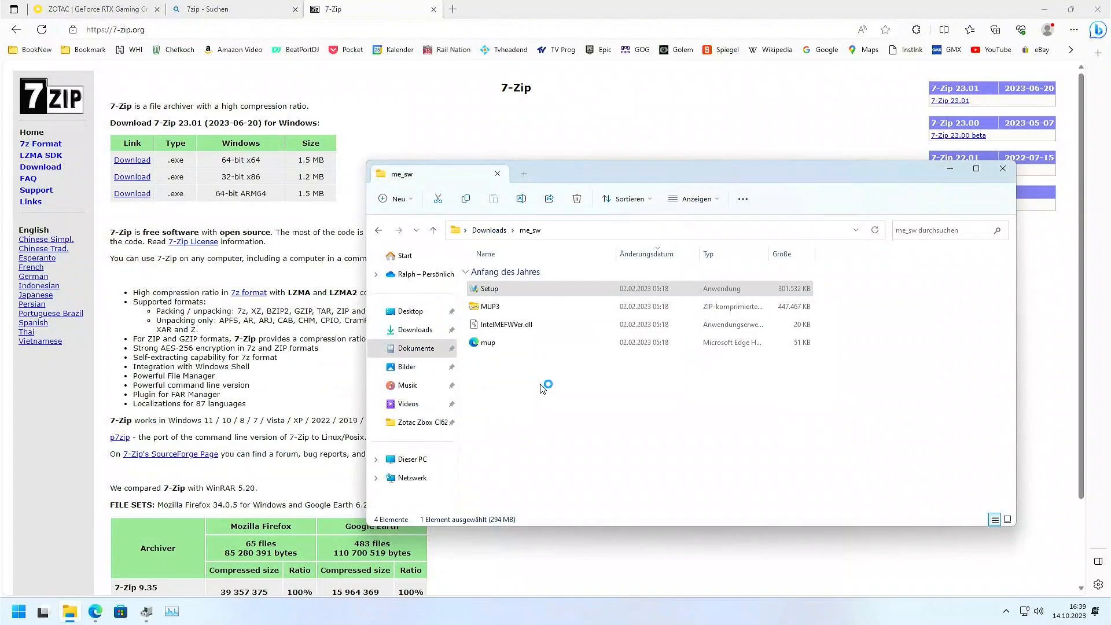
double_click(488, 288)
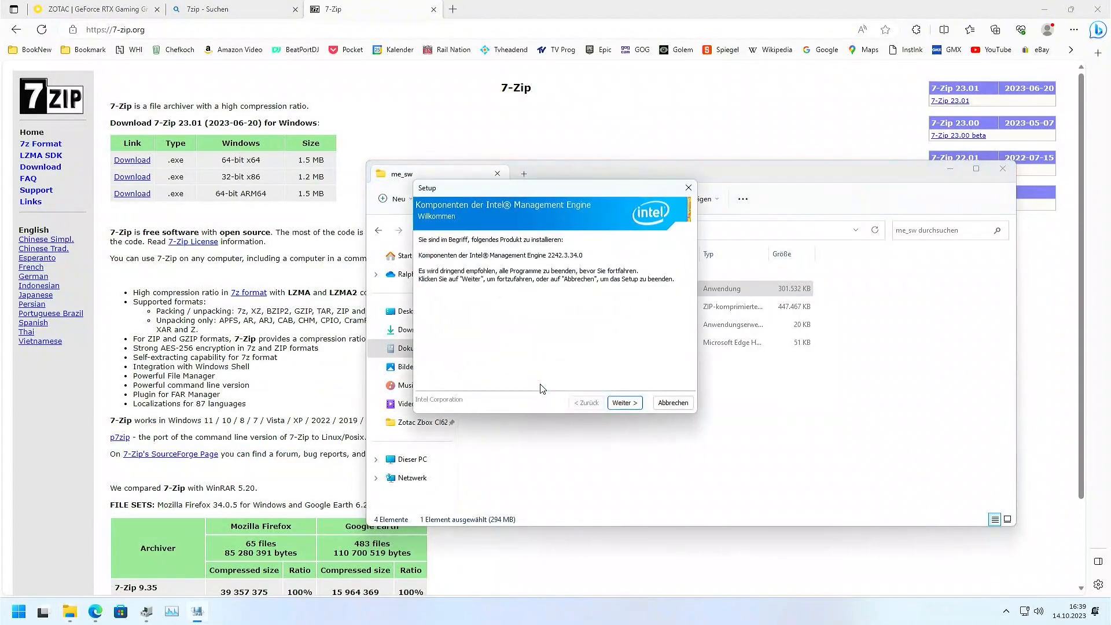
mouse_move(621, 365)
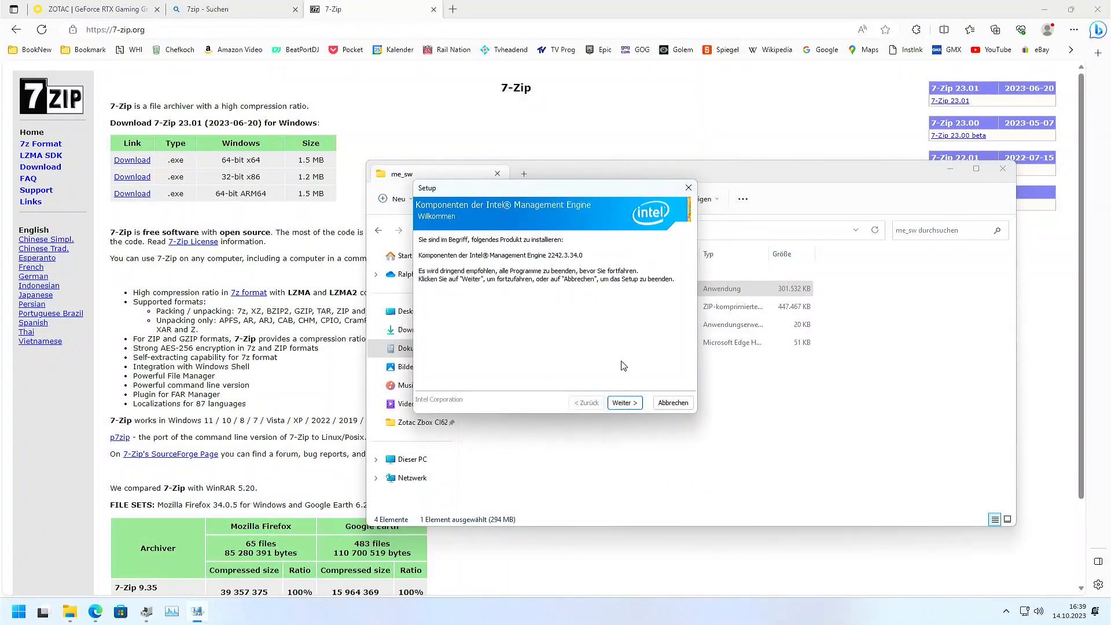
Accept the license, install ME components to the default folder, and close with 'Fertig stellen'
left_click(624, 403)
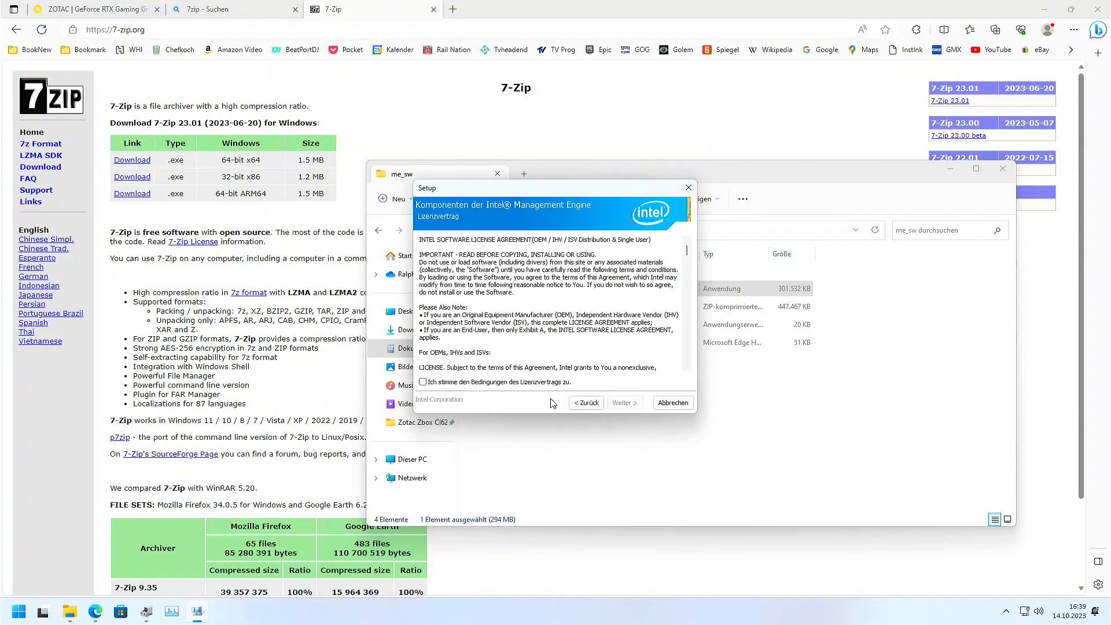
left_click(423, 382)
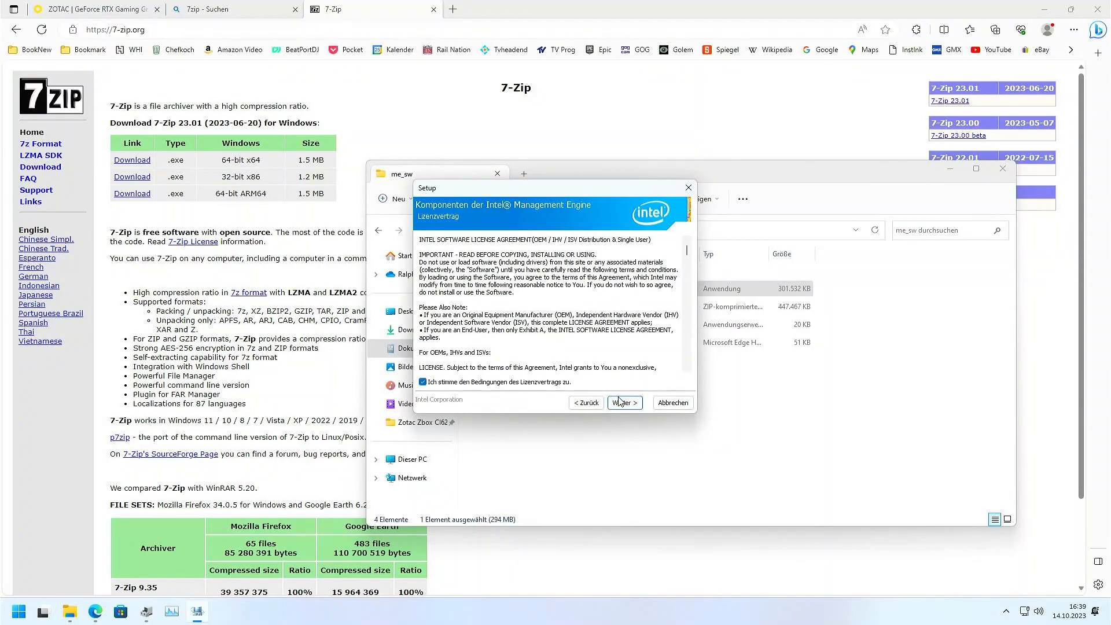
left_click(624, 403)
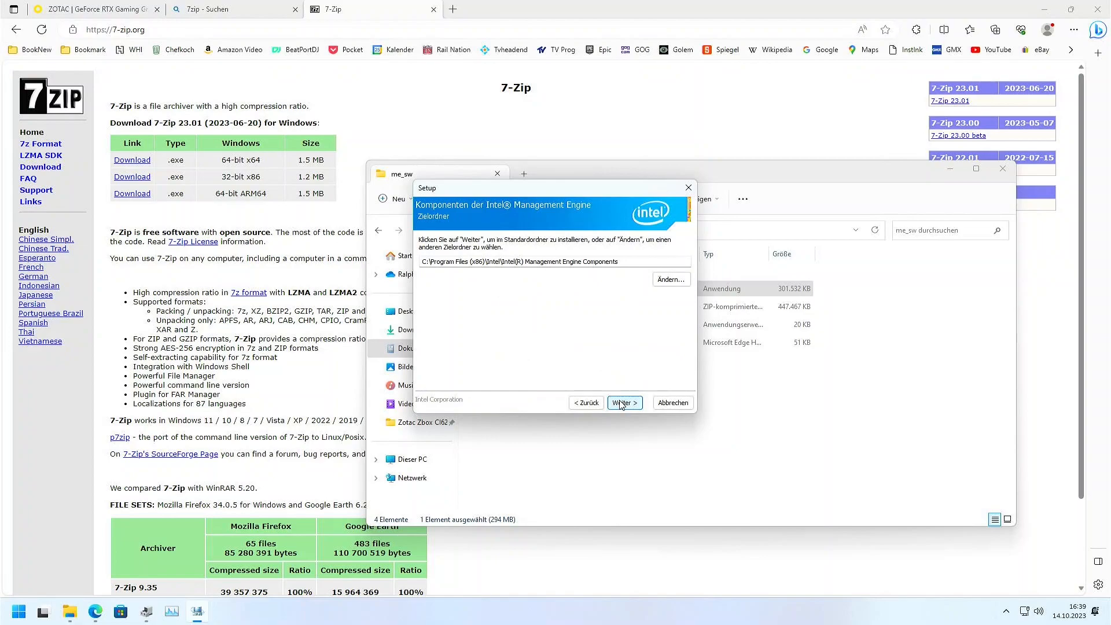
left_click(623, 403)
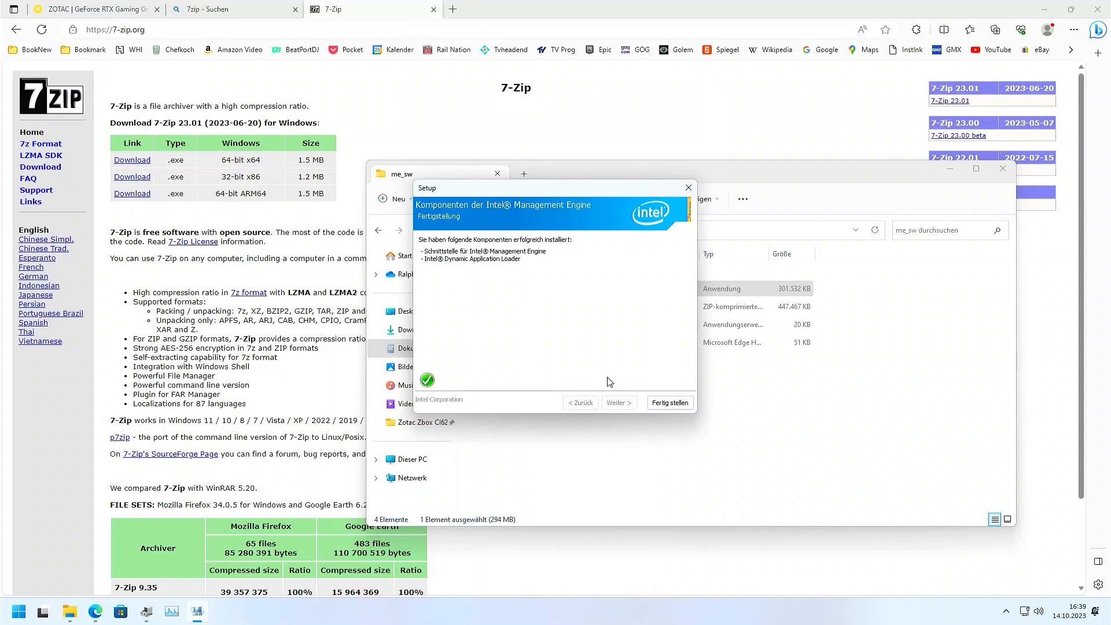
mouse_move(620, 377)
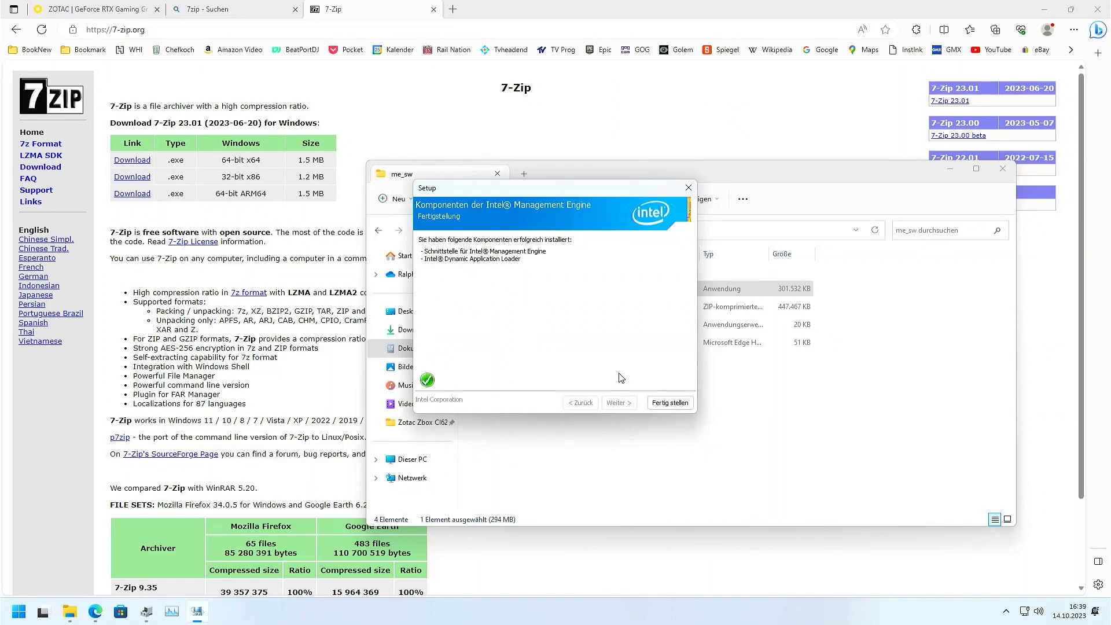
left_click(669, 403)
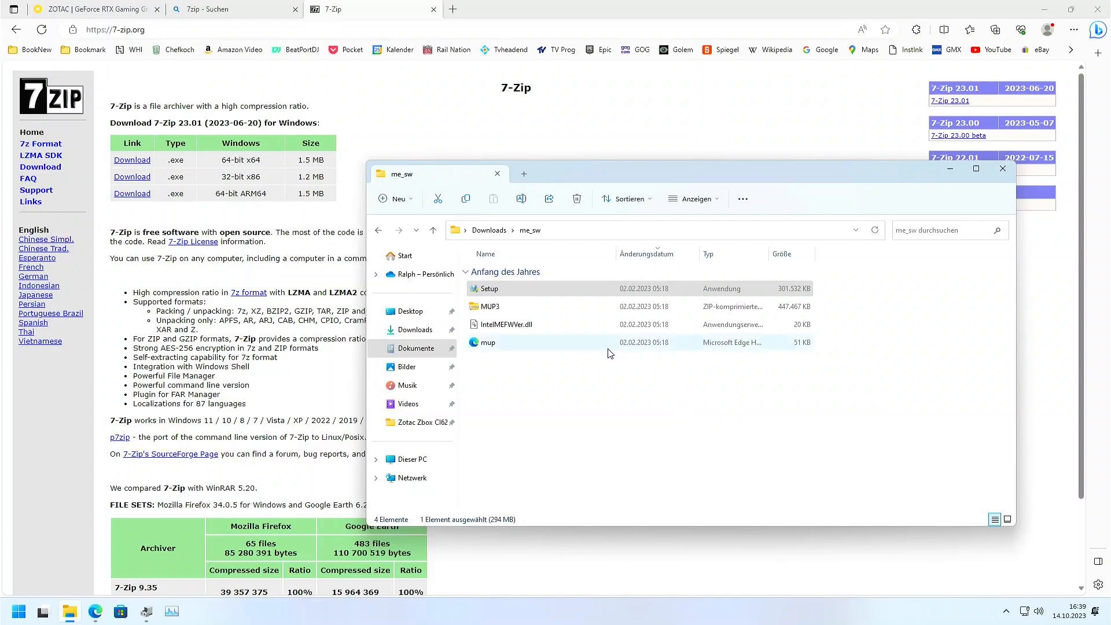
mouse_move(978, 181)
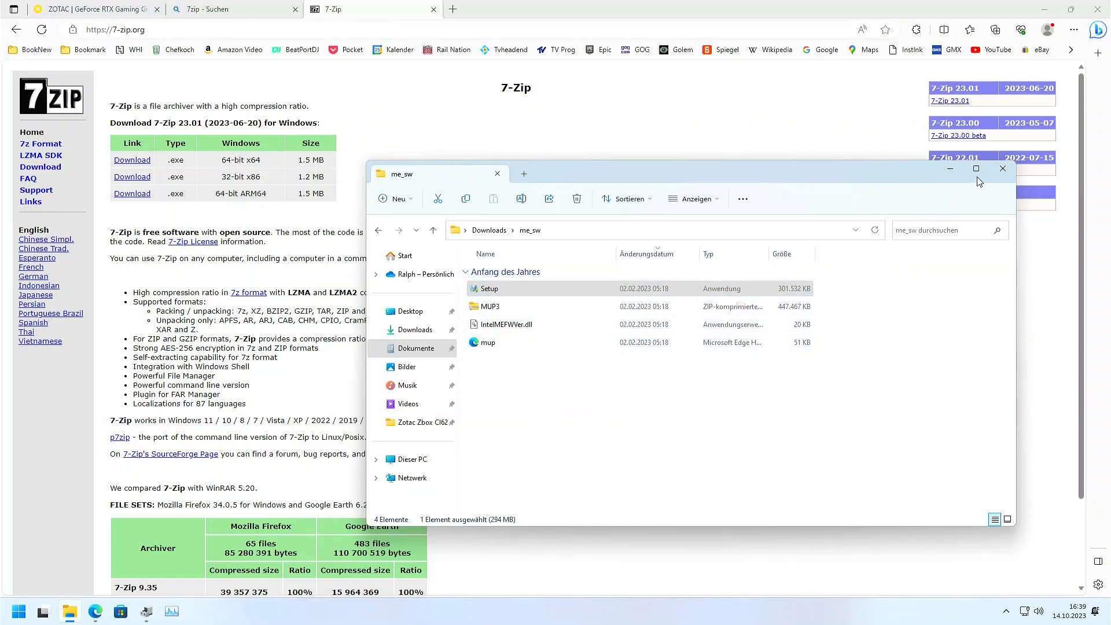
mouse_move(1002, 170)
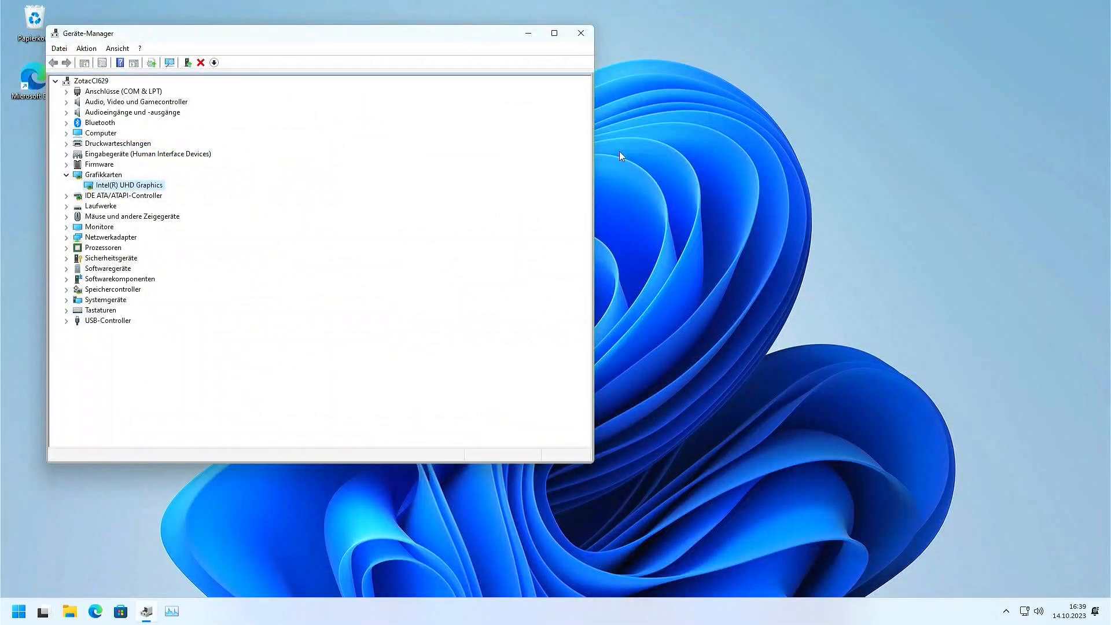
mouse_move(69, 187)
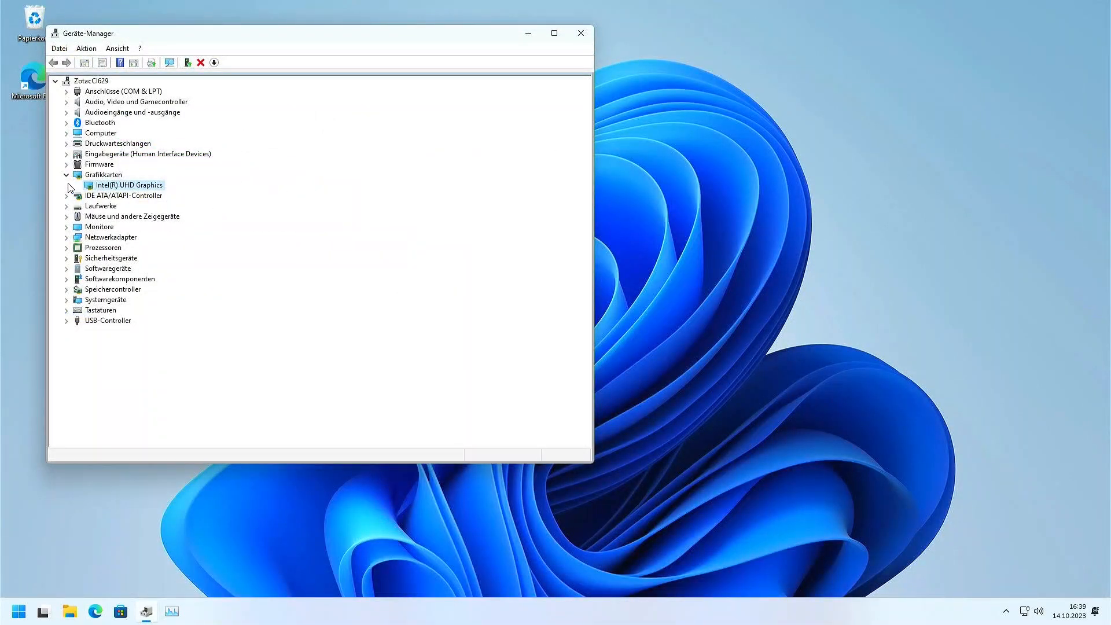
Collapse the Grafikkarten category showing Intel UHD Graphics and close Device Manager
left_click(66, 174)
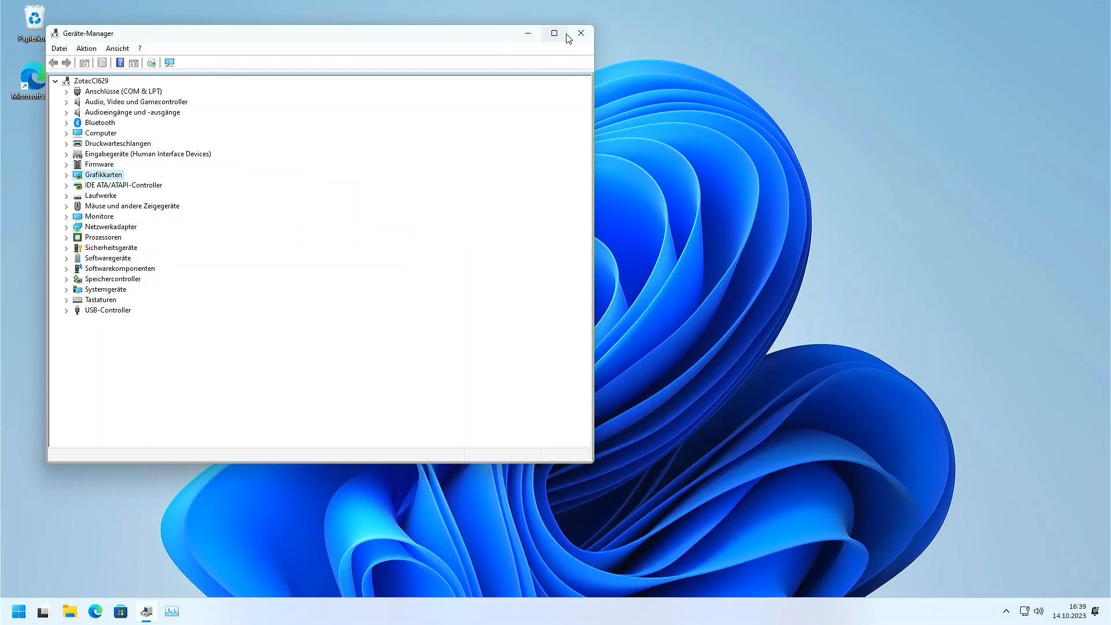
left_click(581, 34)
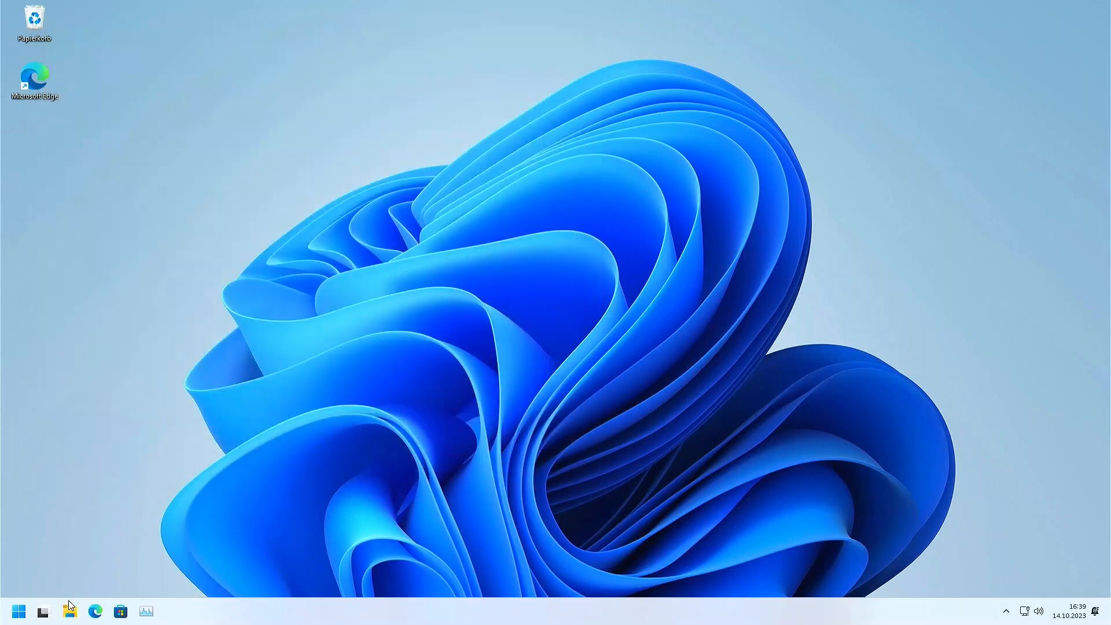
Restart Windows via Start > Neu starten and sign back in with the PIN
left_click(18, 612)
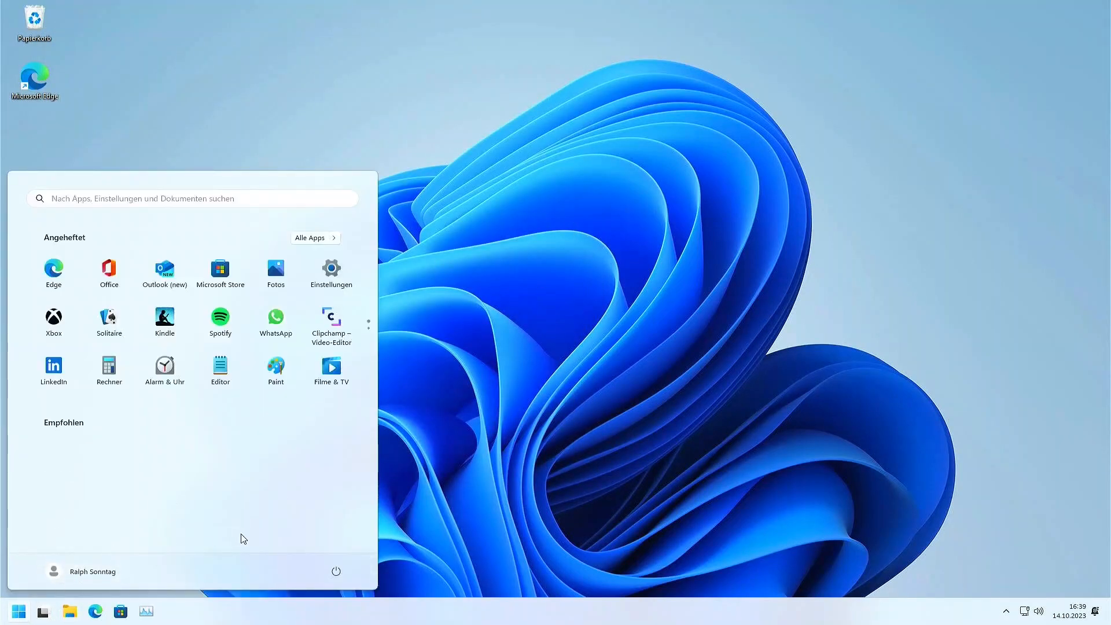
left_click(336, 571)
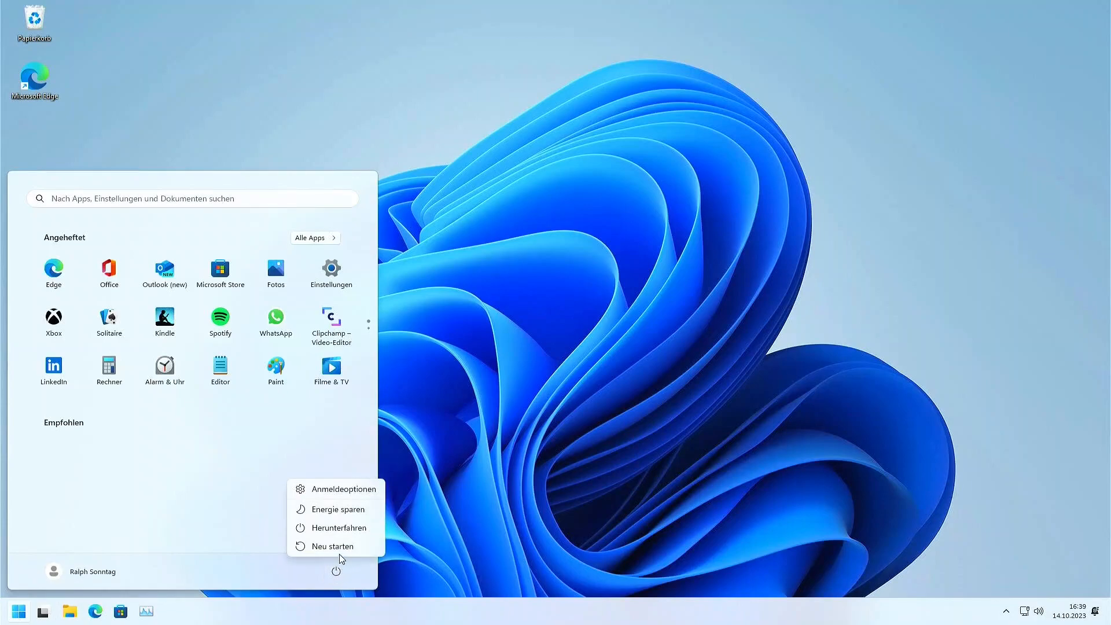
left_click(334, 546)
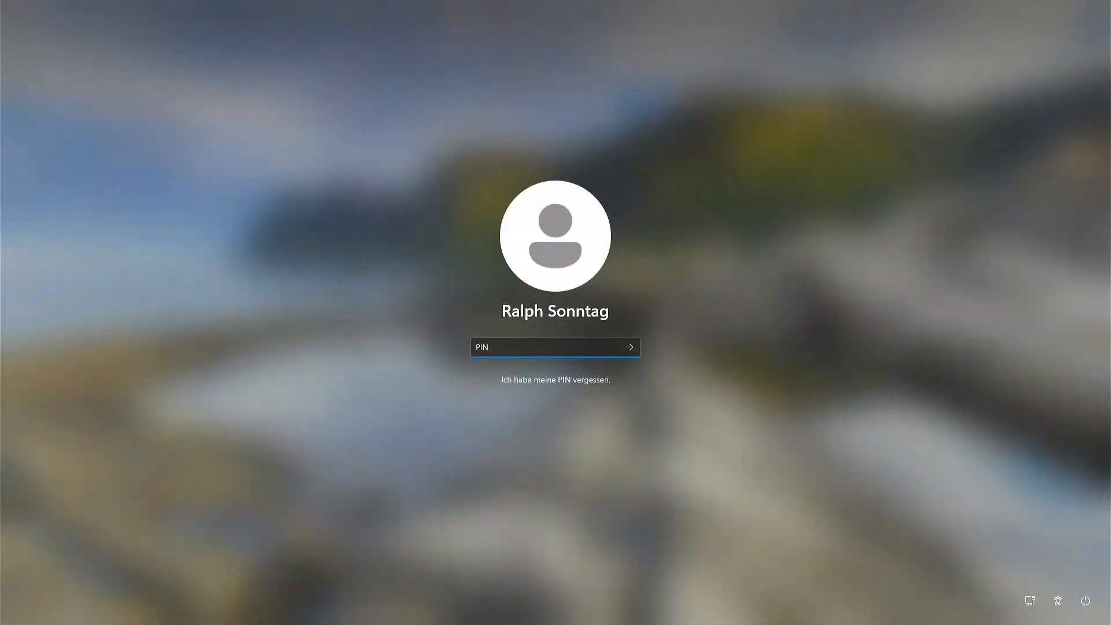
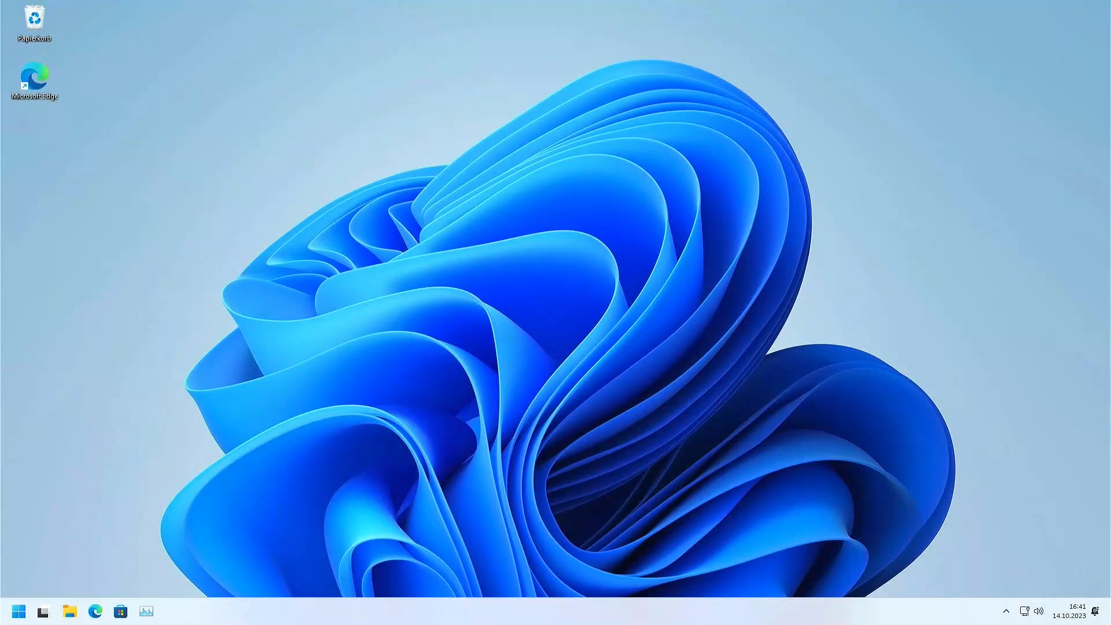
mouse_move(37, 615)
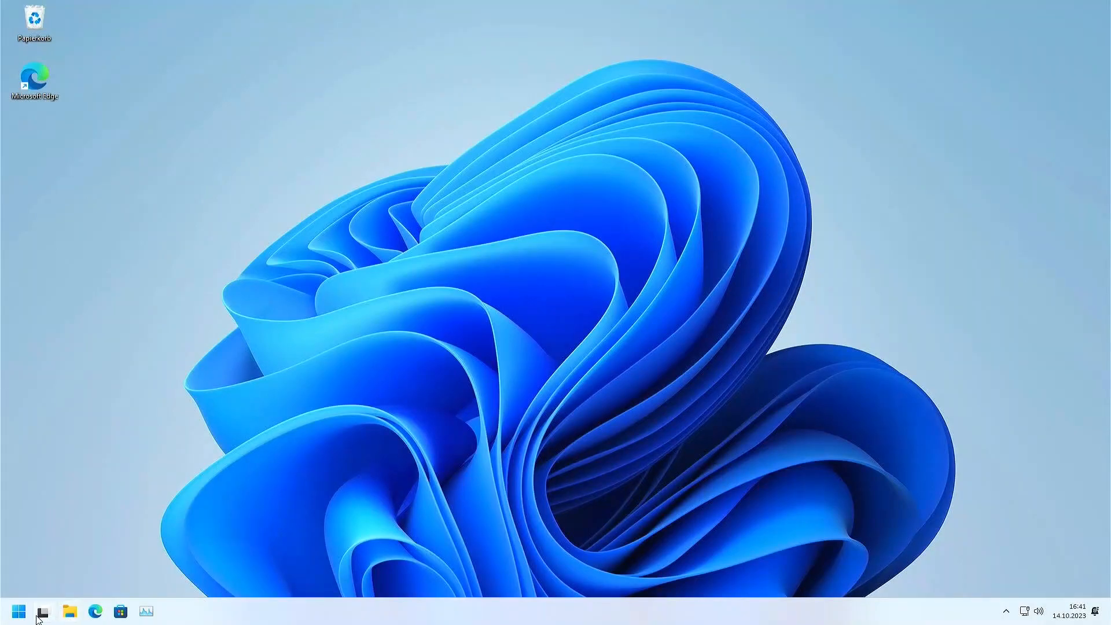
Trigger another restart from the Start menu's power options
left_click(17, 612)
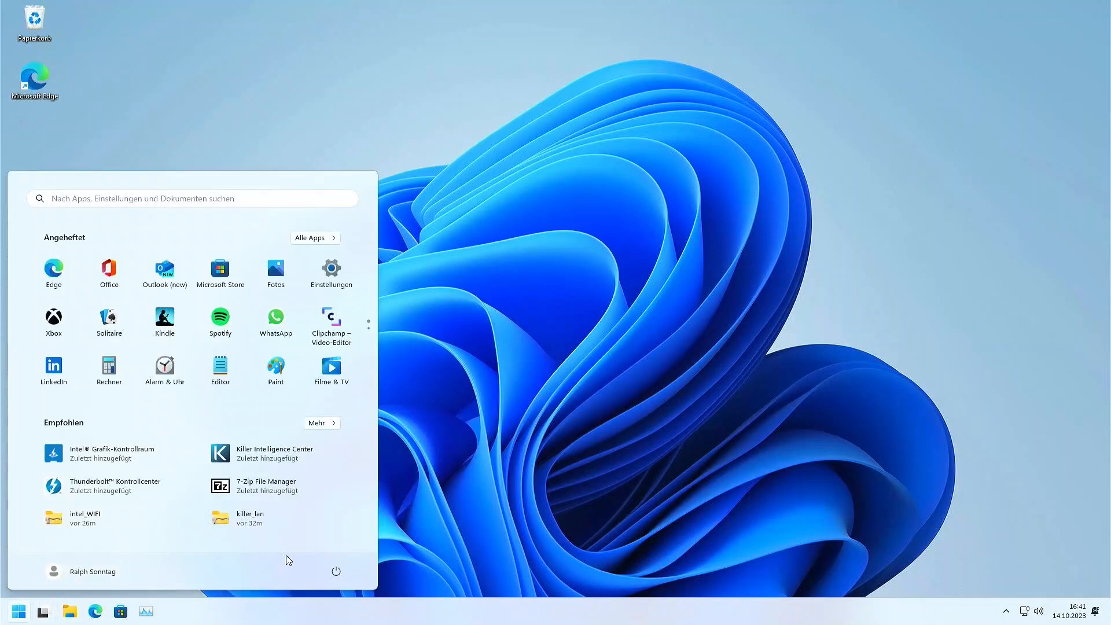
left_click(335, 572)
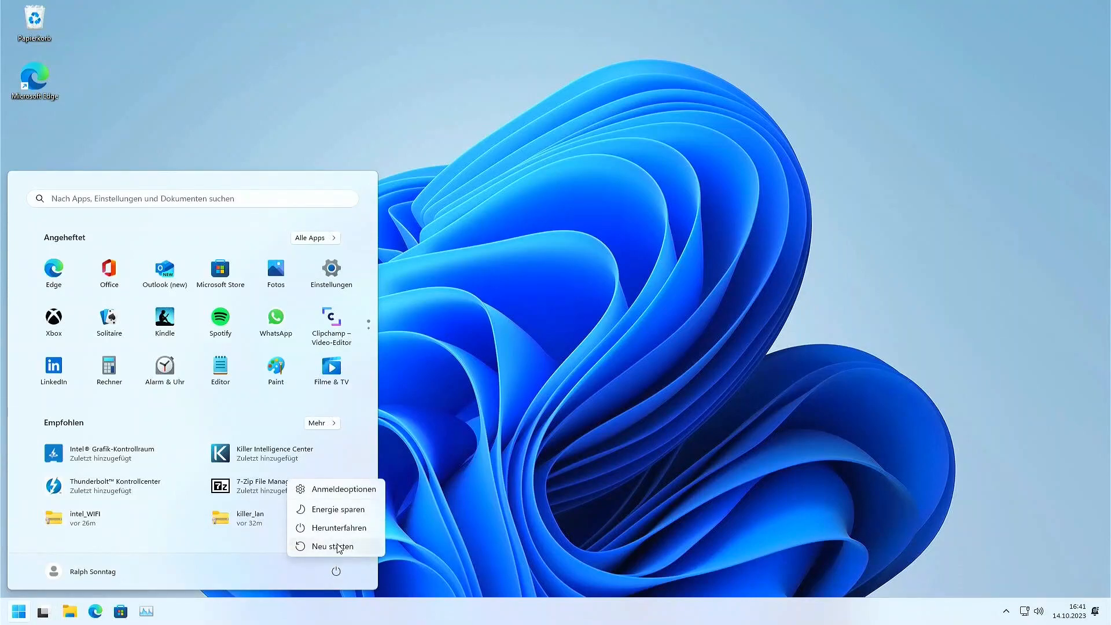
left_click(331, 547)
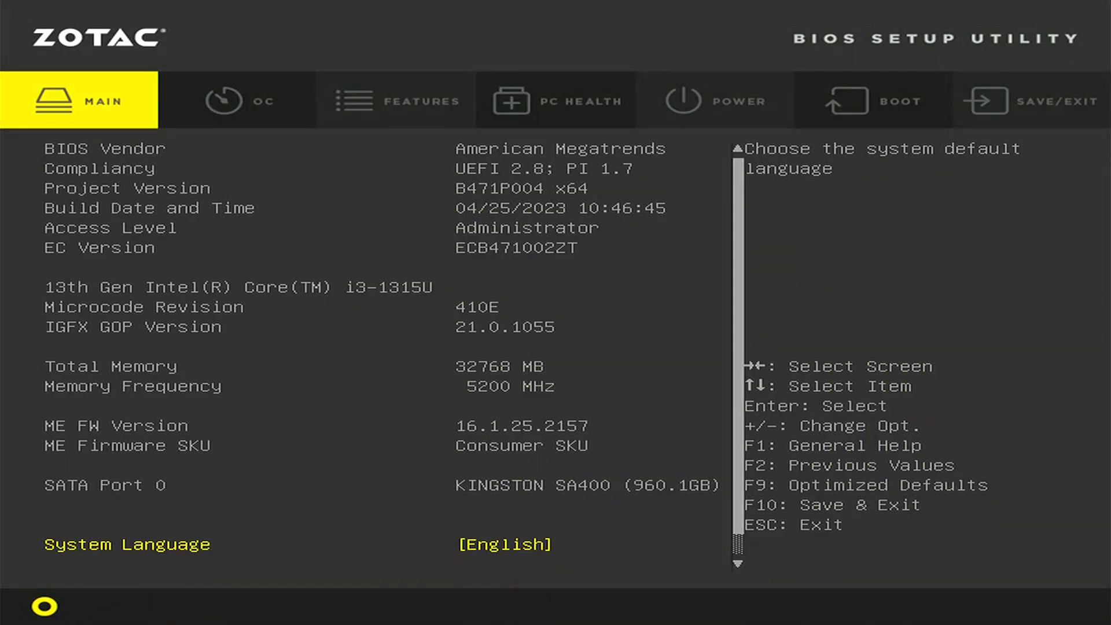
On the Save & Exit page, choose Save Changes and Exit to boot back into Windows
left_click(556, 100)
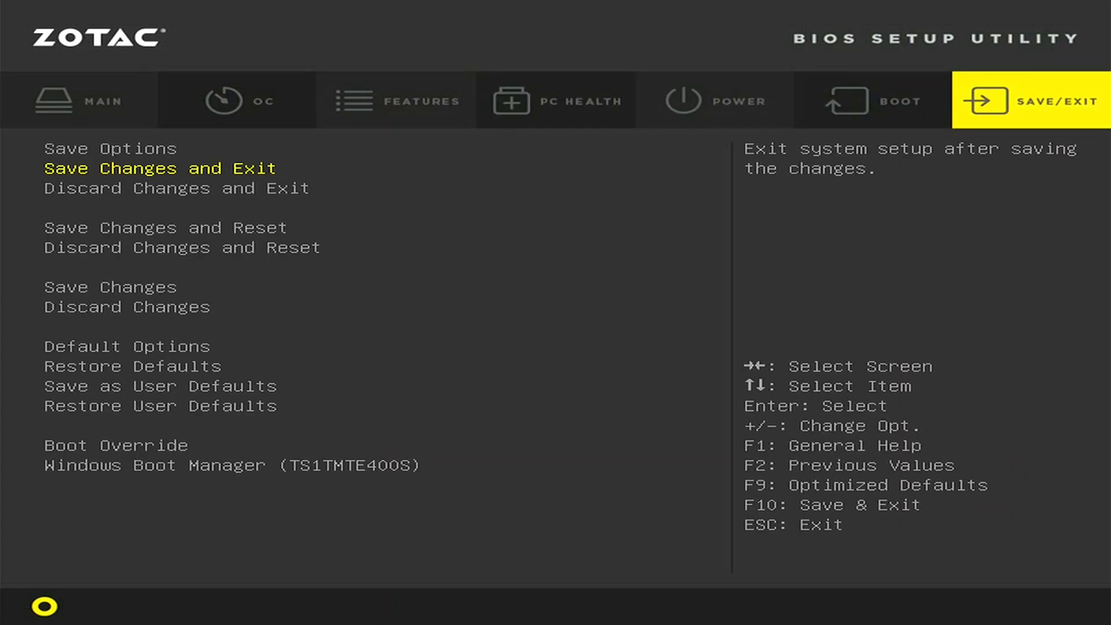
key("Down")
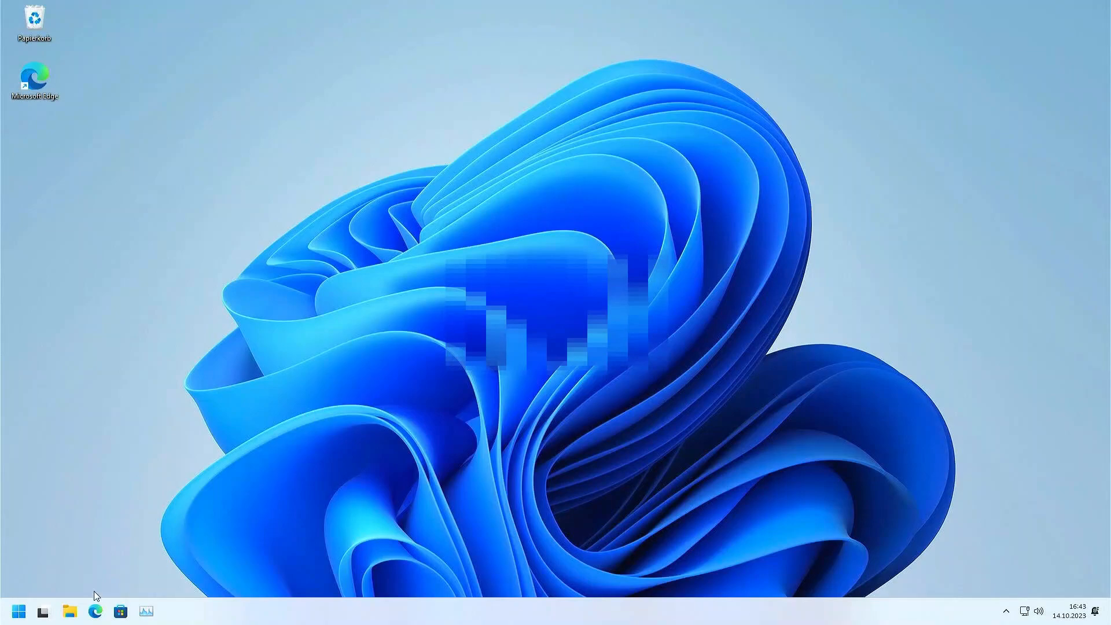
Launch Device Manager from the Start button's system tools menu
left_click(18, 611)
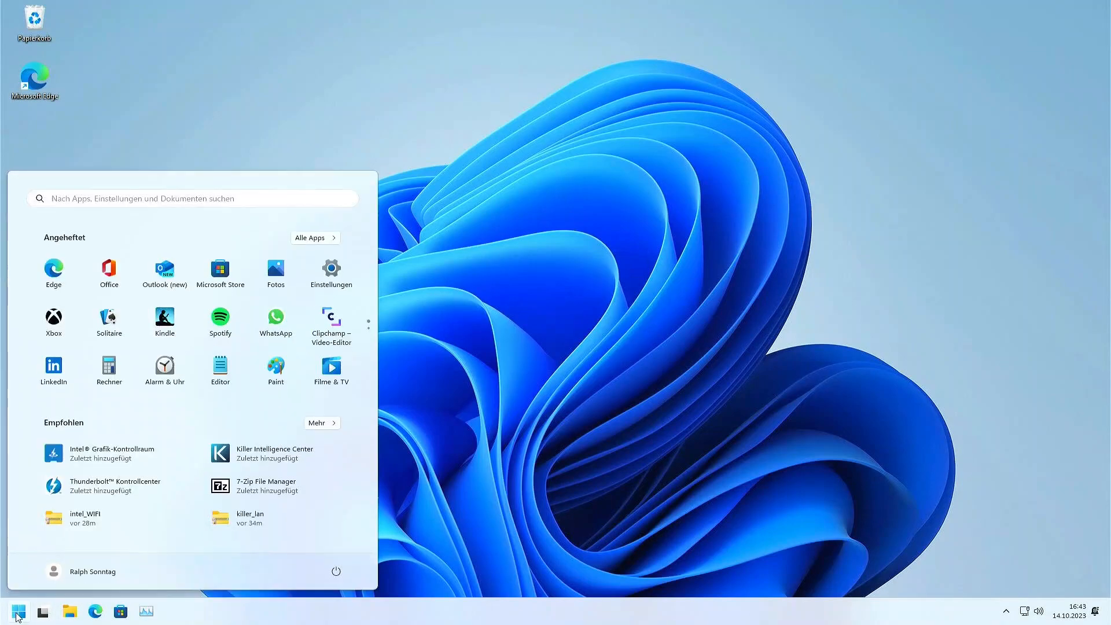
right_click(17, 611)
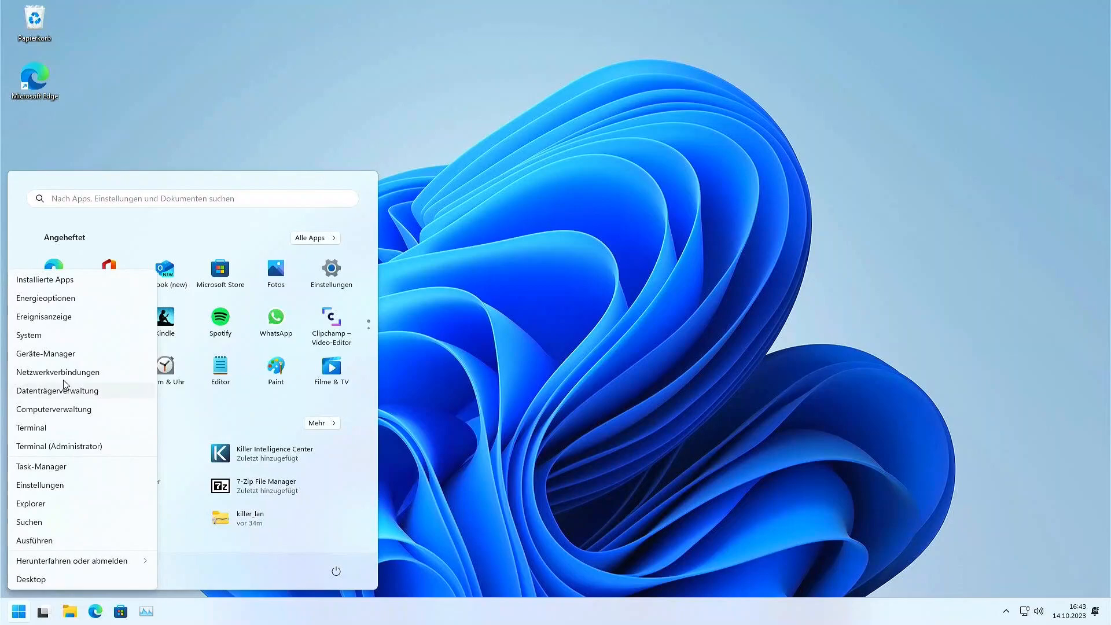
left_click(45, 353)
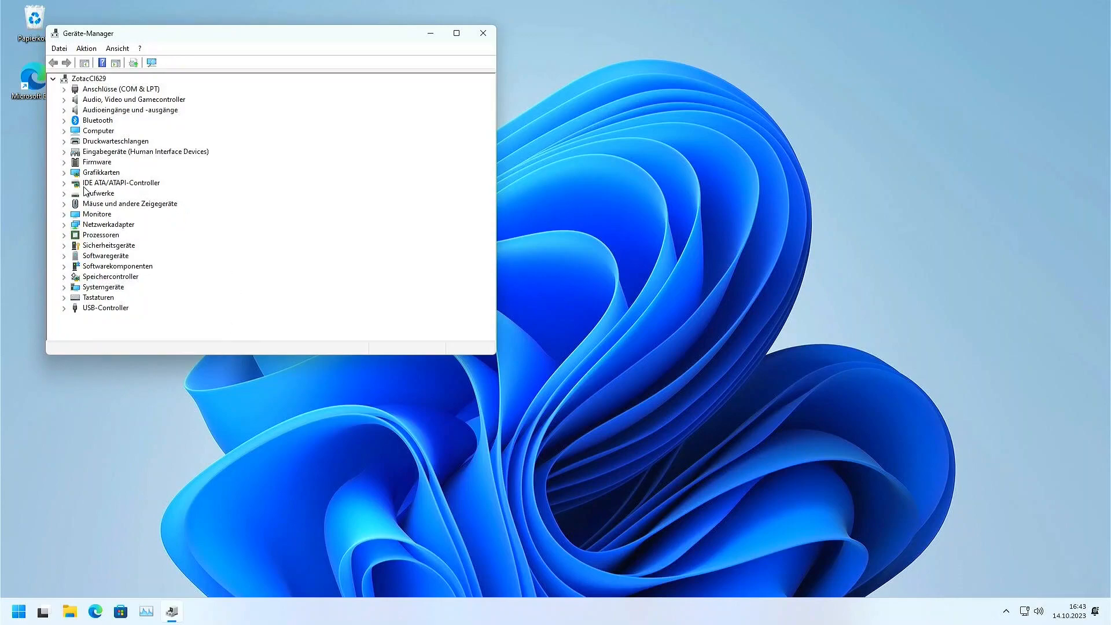
Expand Grafikkarten, Monitore and Prozessoren to view Intel UHD Graphics and the Core i3-1315U cores
left_click(64, 172)
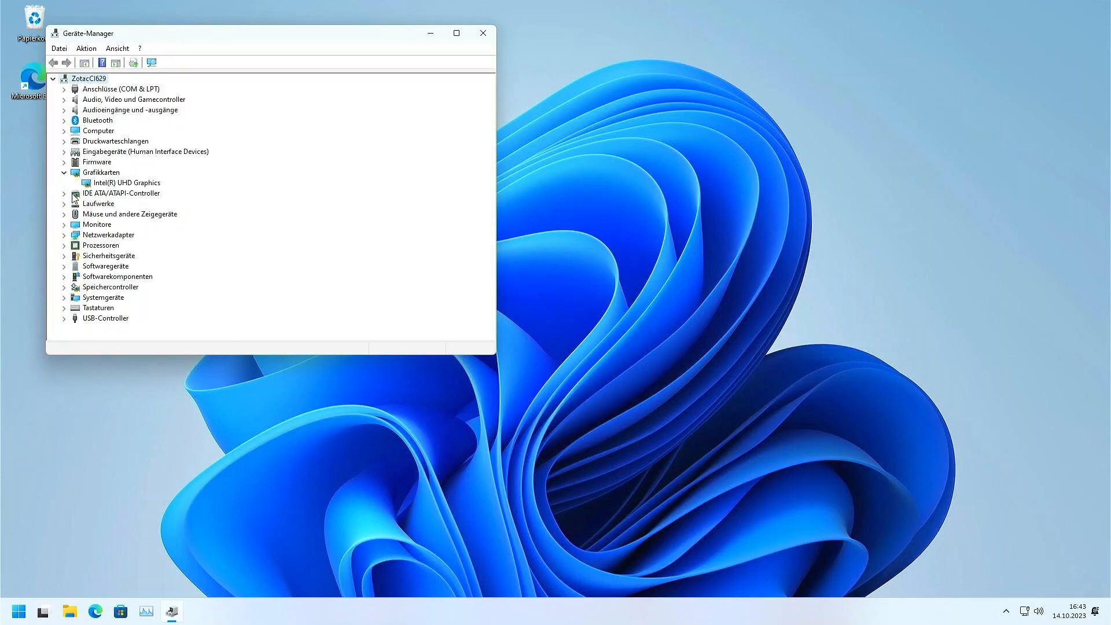
left_click(64, 223)
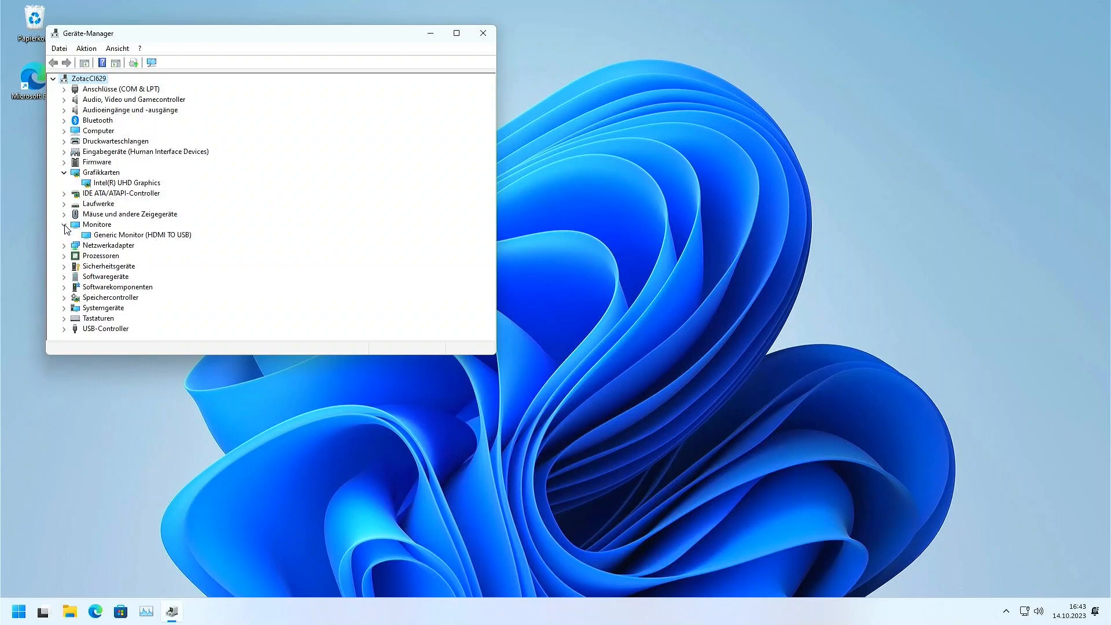
left_click(64, 245)
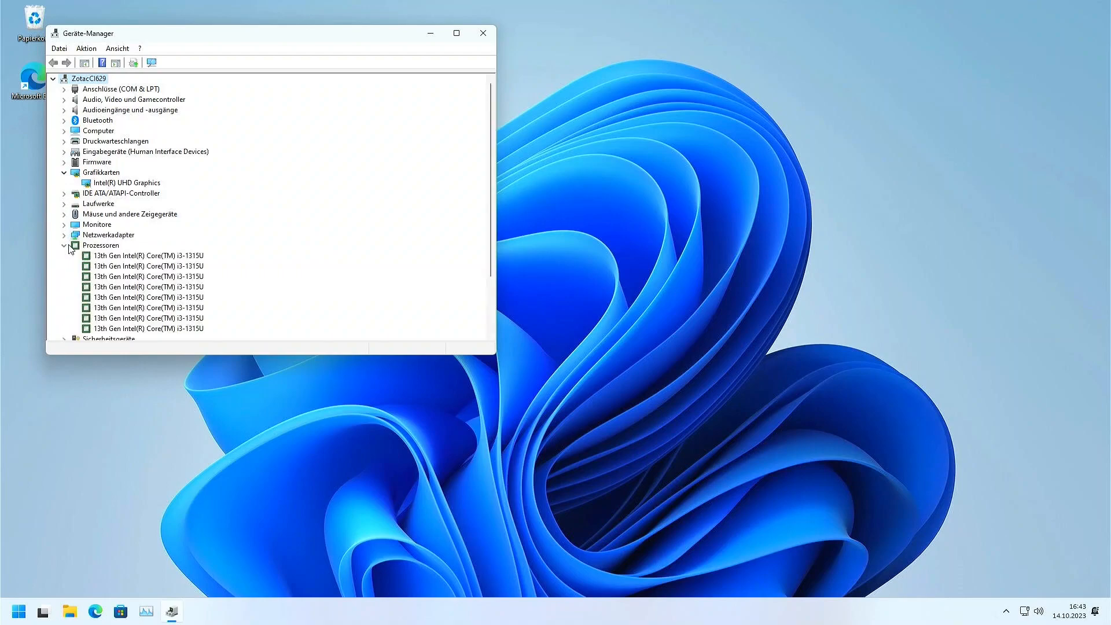
left_click(64, 245)
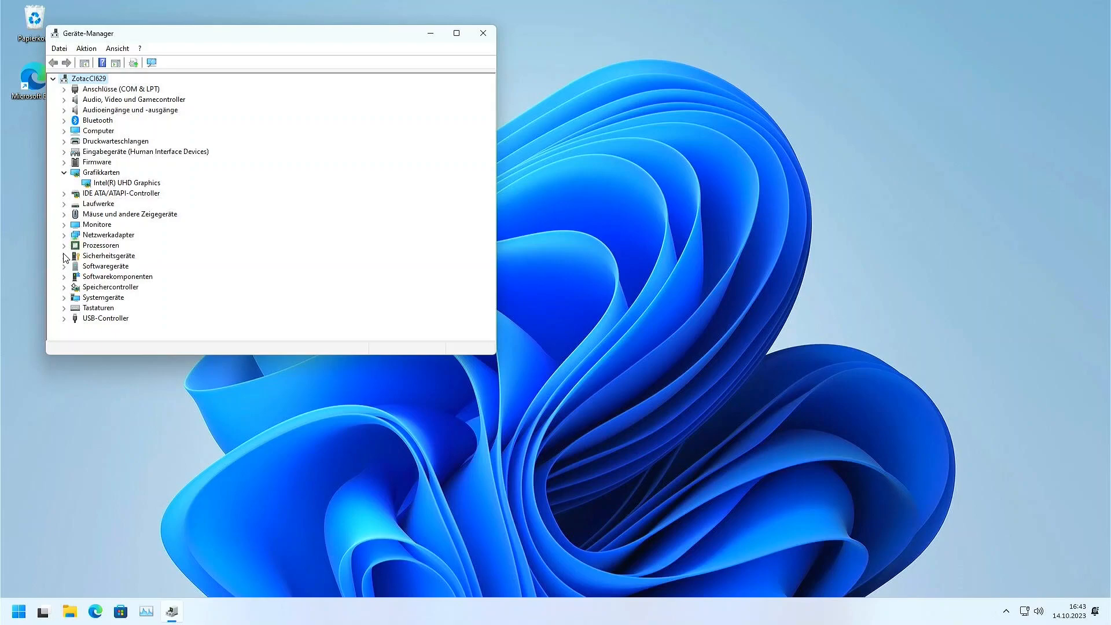
mouse_move(983, 560)
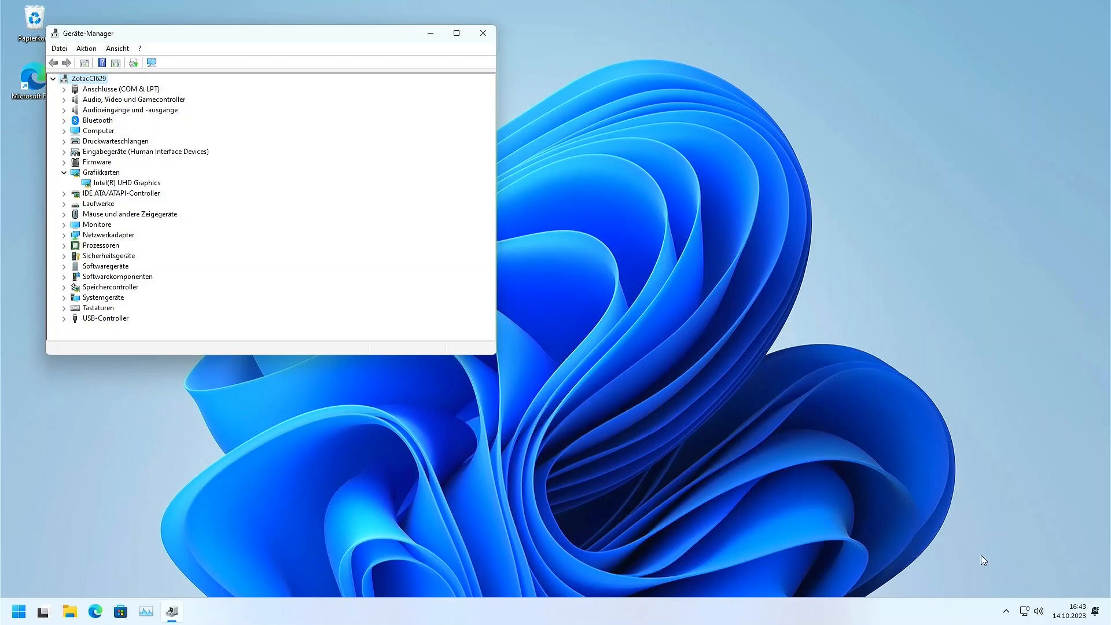
Check the tray icons and quick settings, then collapse the graphics adapters category
left_click(1006, 611)
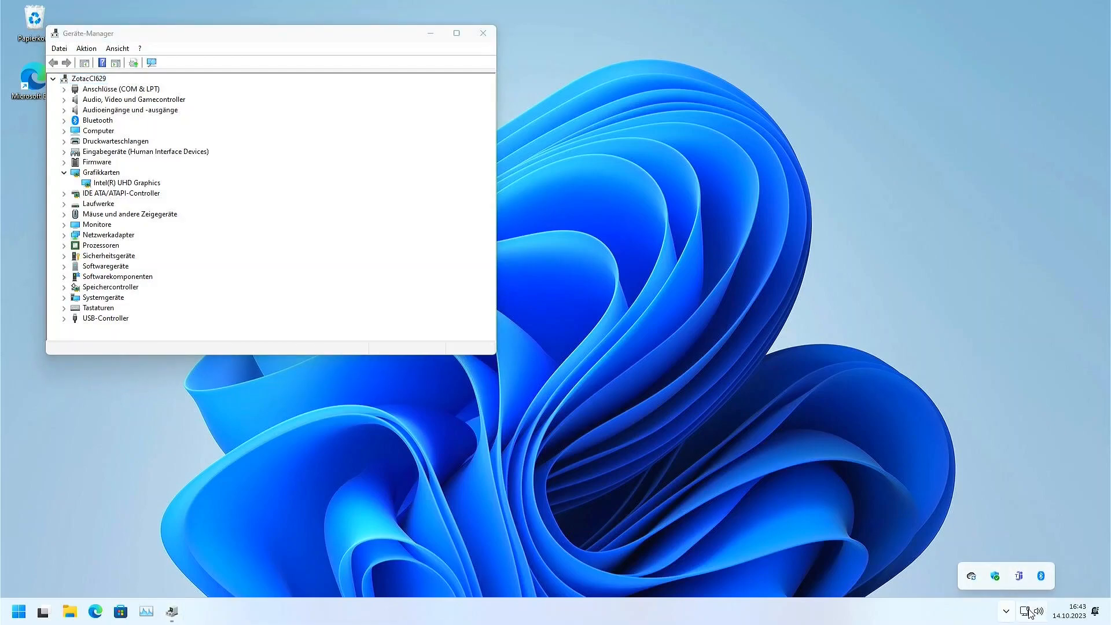
left_click(1033, 611)
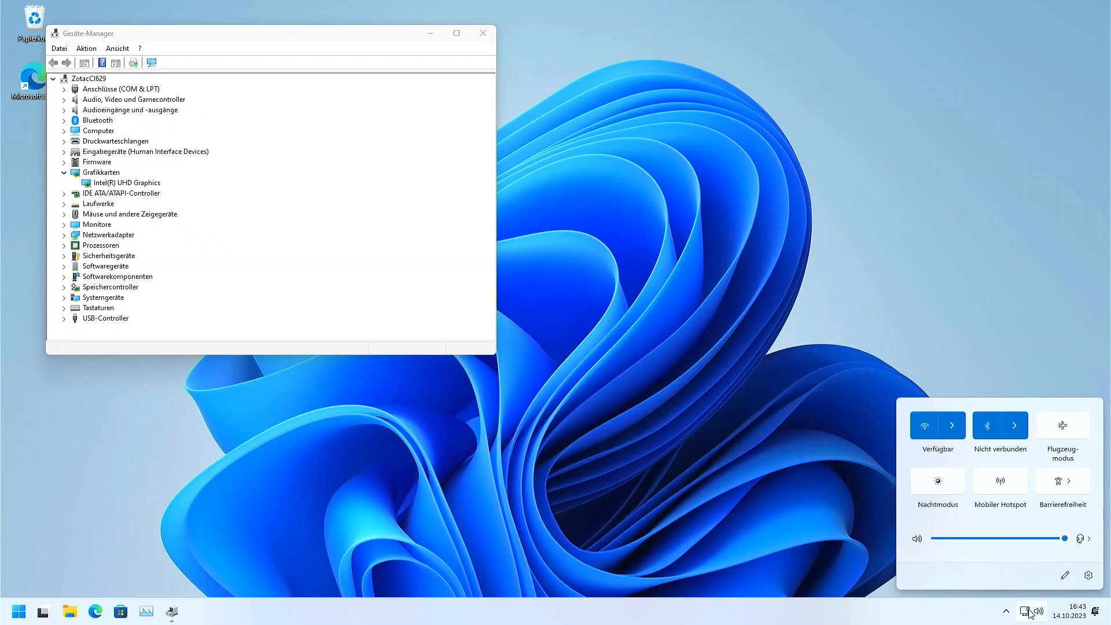
mouse_move(1046, 428)
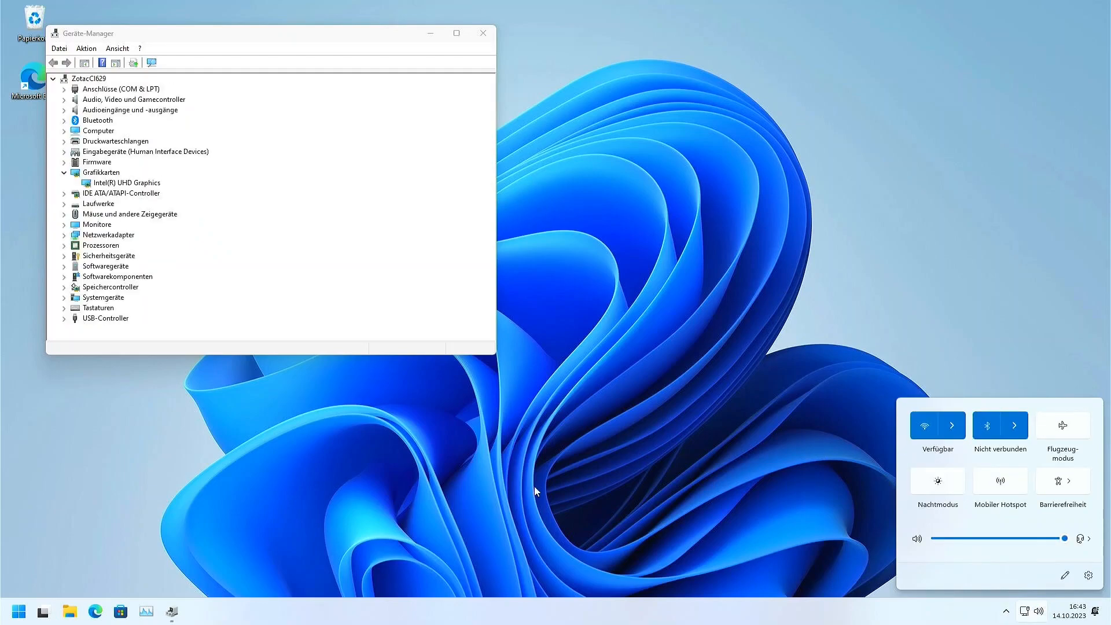
left_click(37, 196)
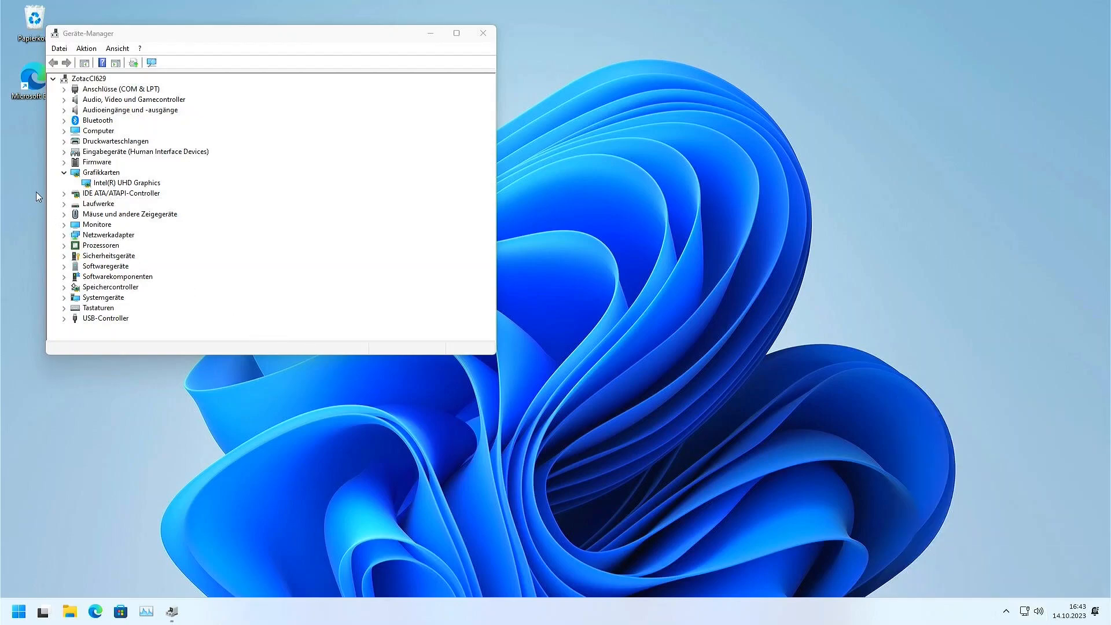
left_click(64, 173)
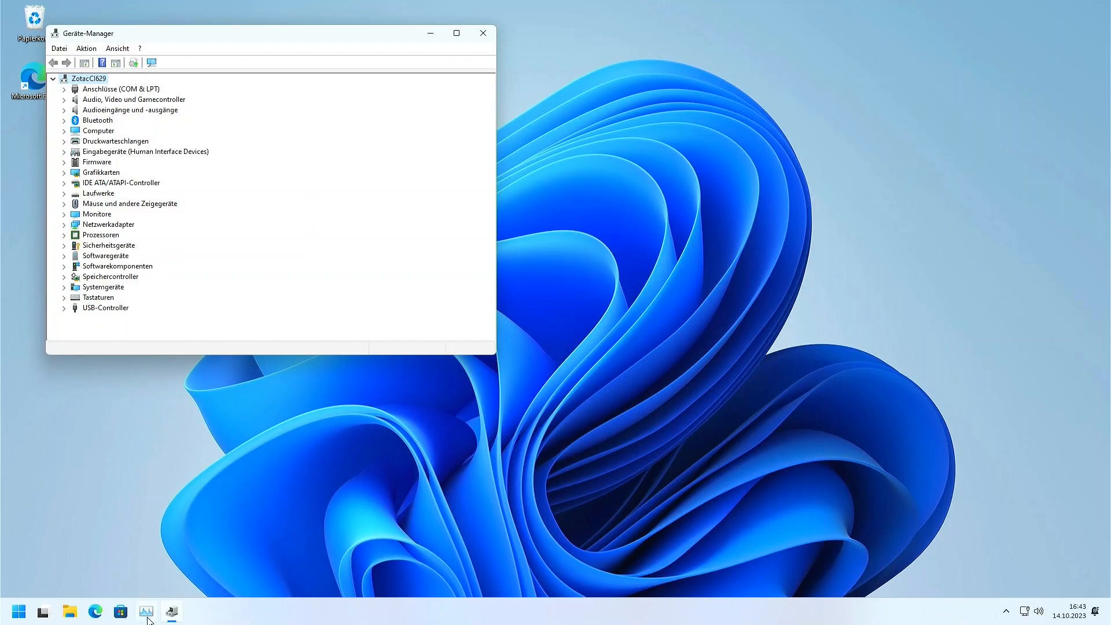
Search Bing in a new tab for 'intel arc driver download'
left_click(94, 612)
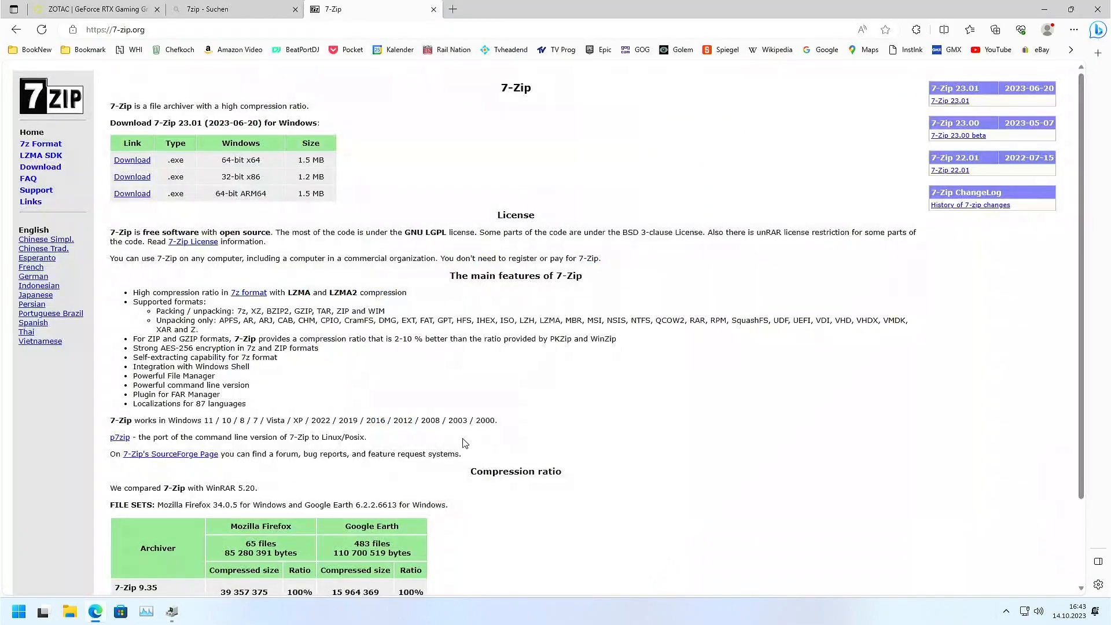
mouse_move(453, 9)
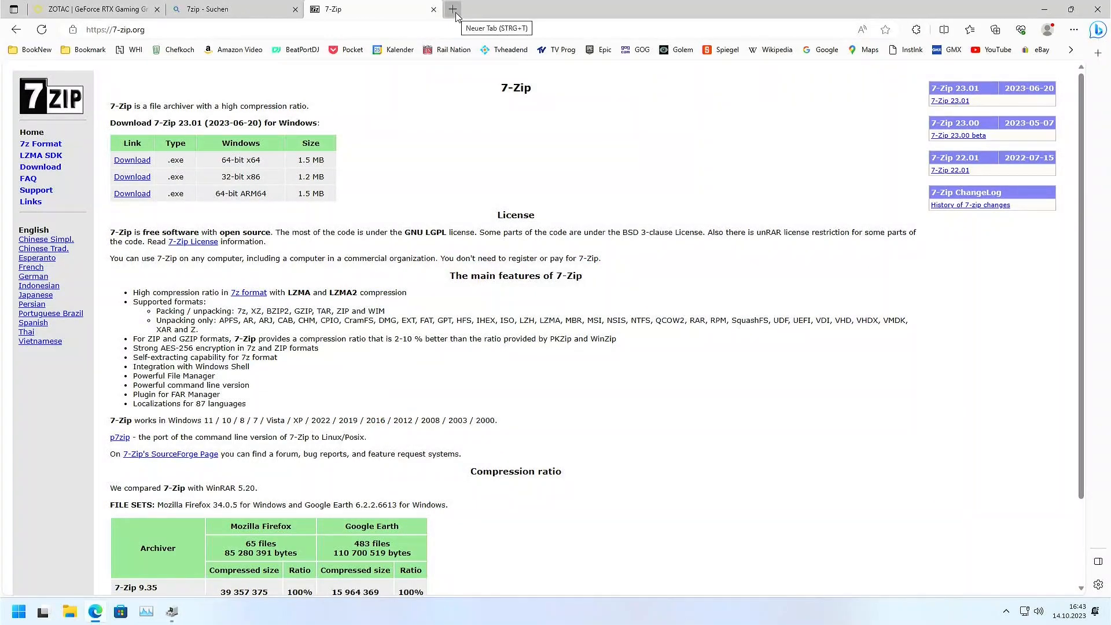
left_click(451, 9)
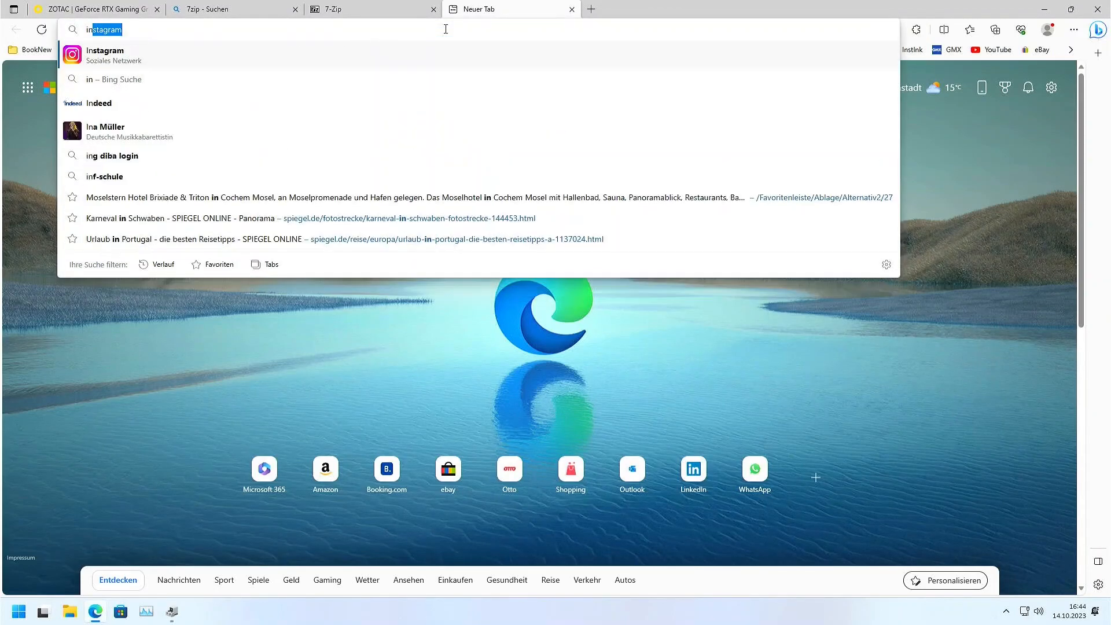
type("intel")
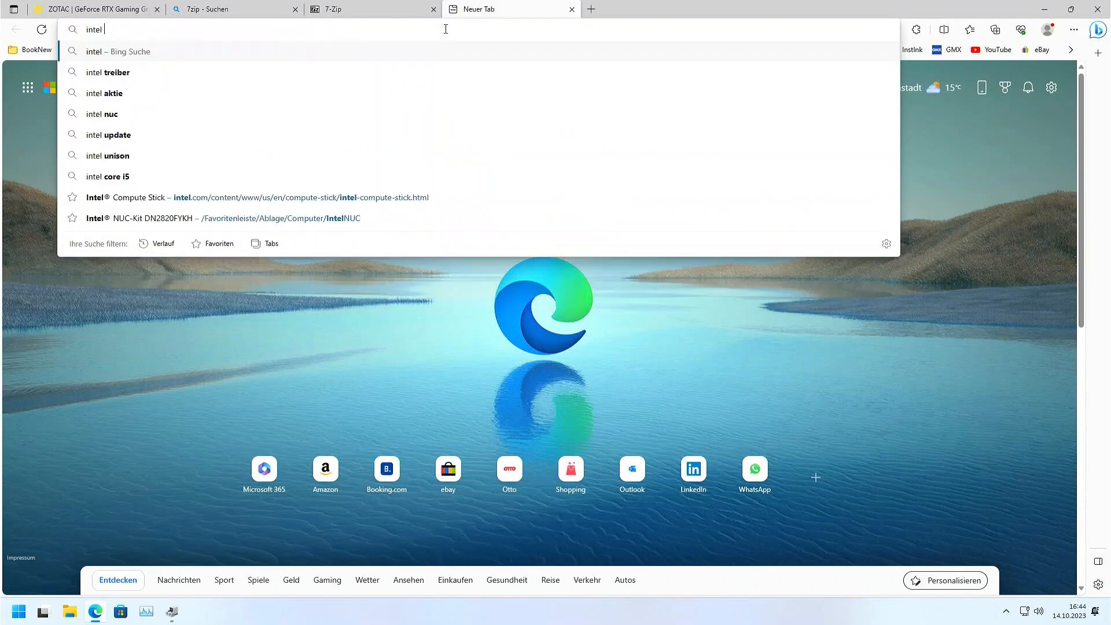
type("a")
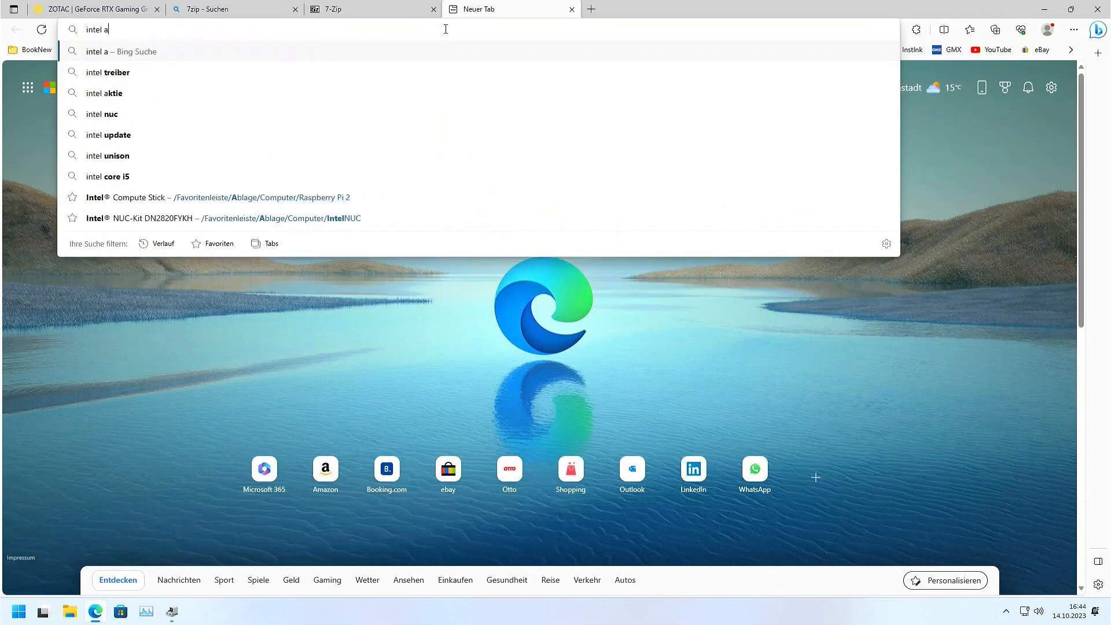
type("rc driver")
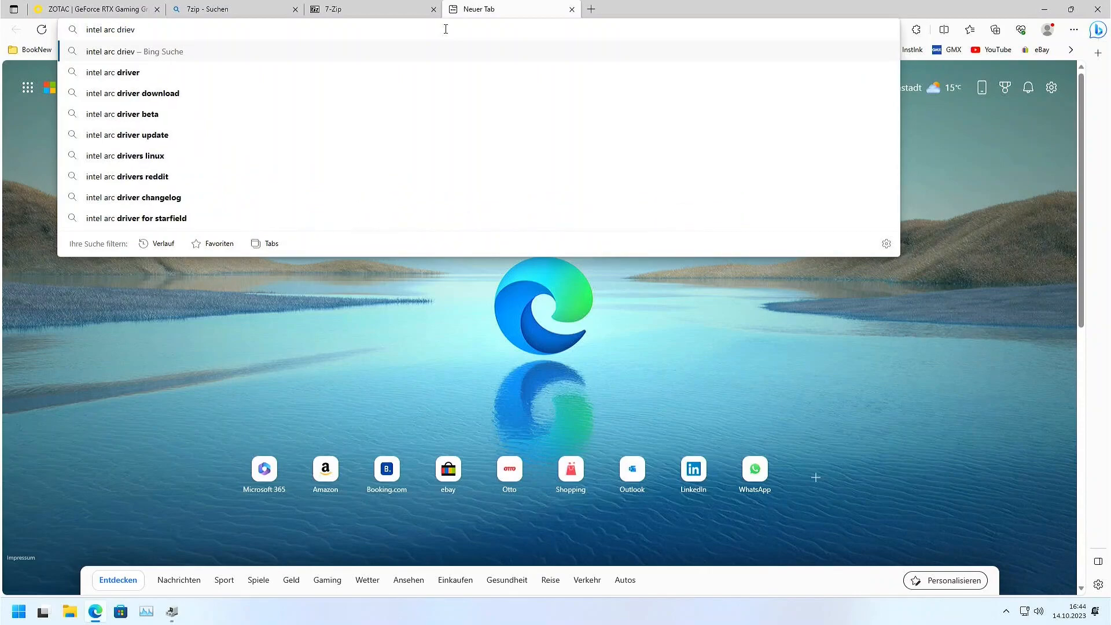
key("Backspace")
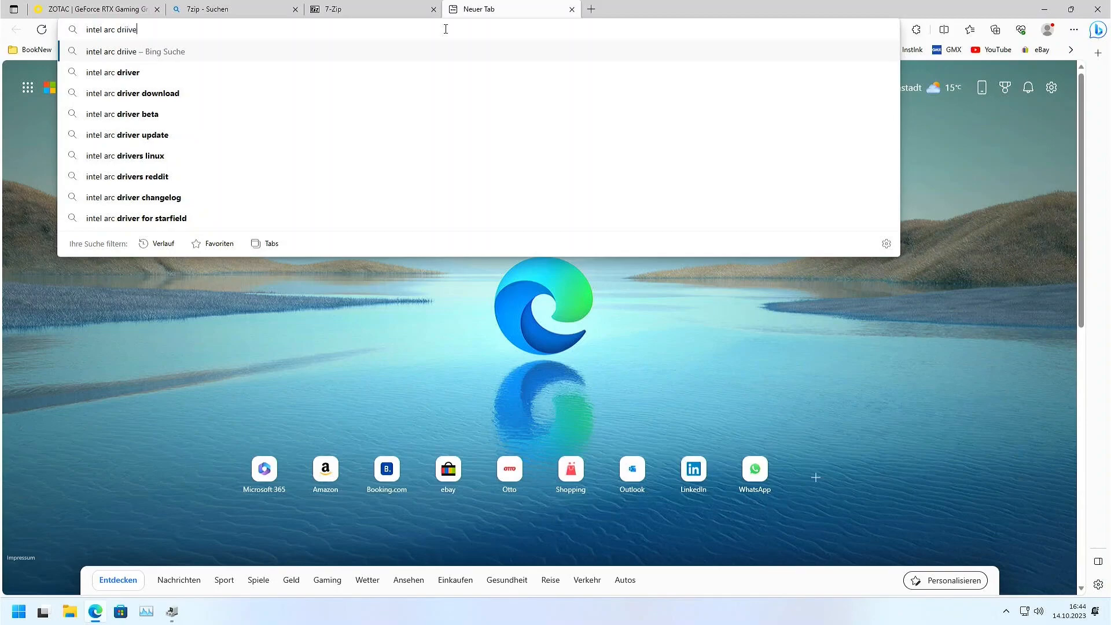
type("r")
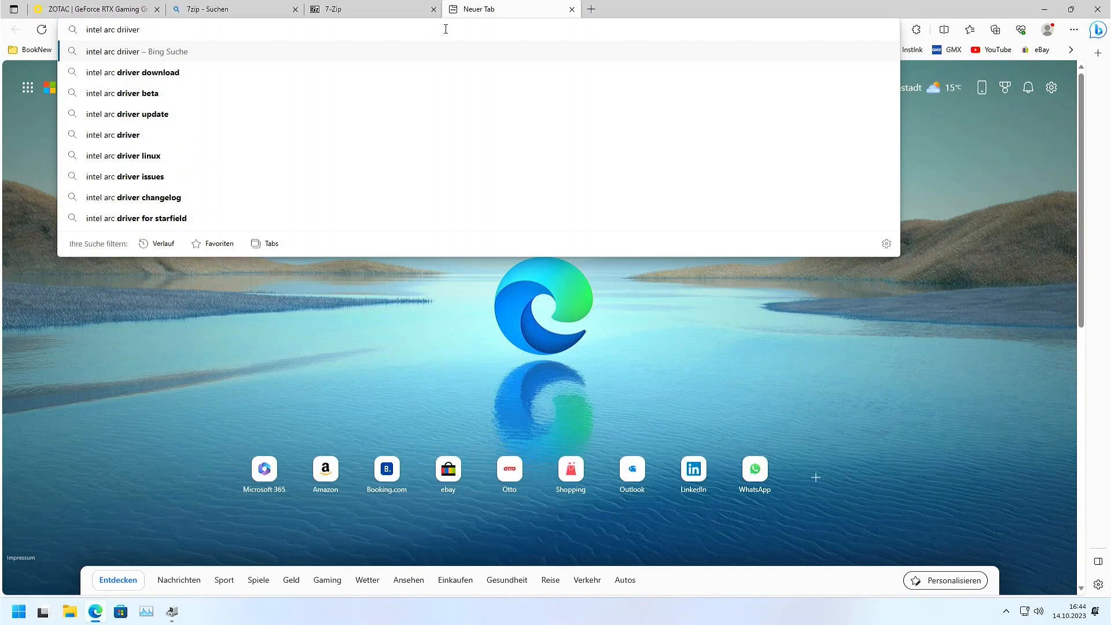
left_click(131, 72)
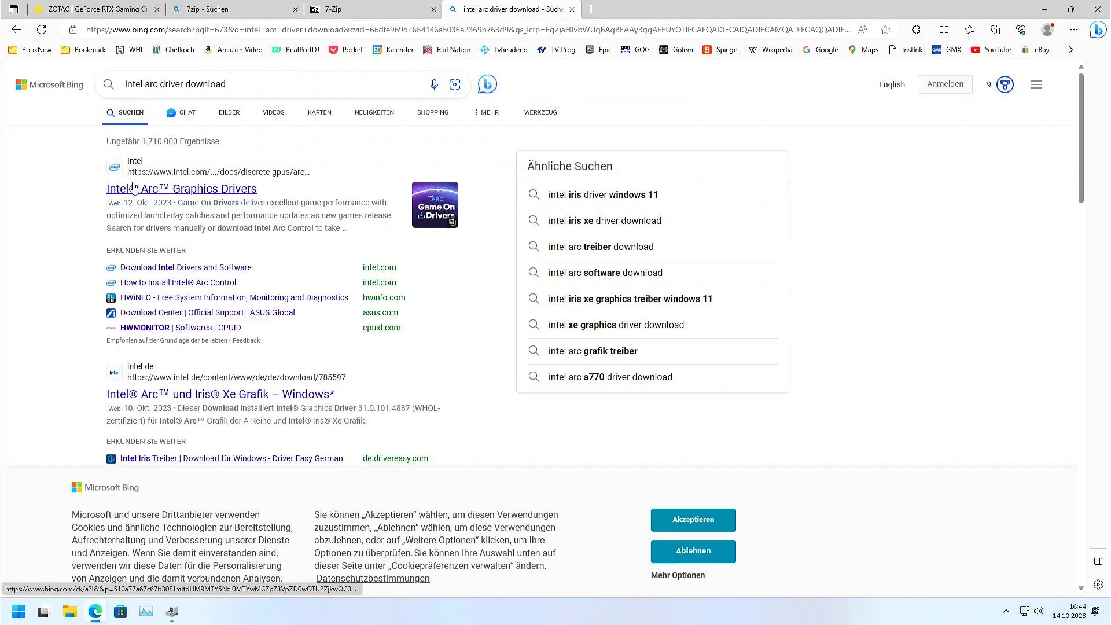
Go to the Intel Arc Graphics Drivers result and decline the site's cookies
left_click(181, 189)
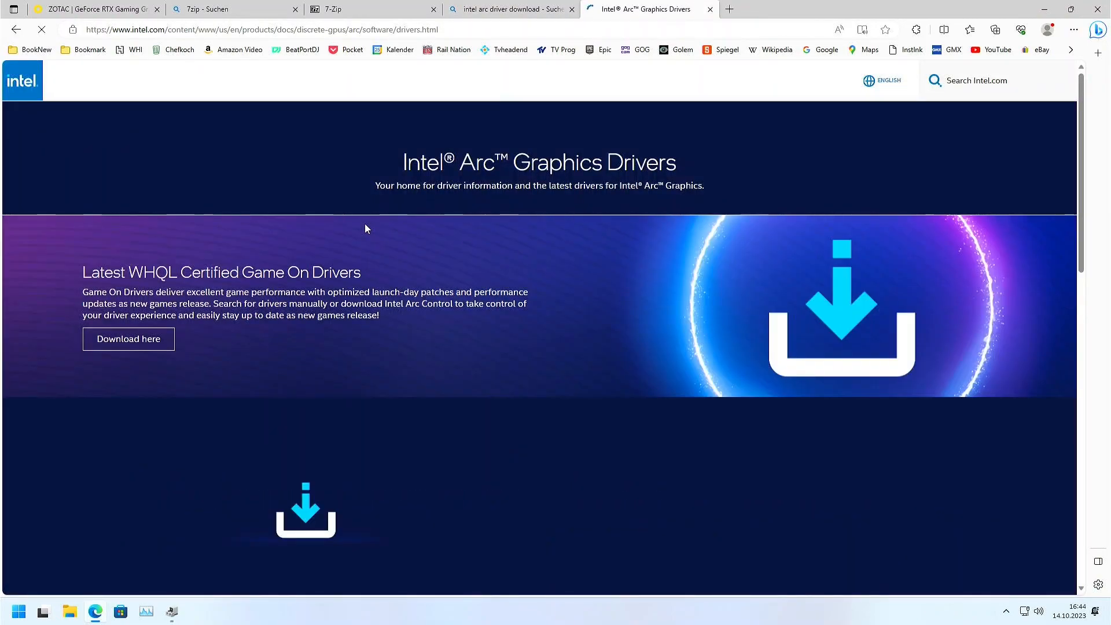
scroll("down", 3)
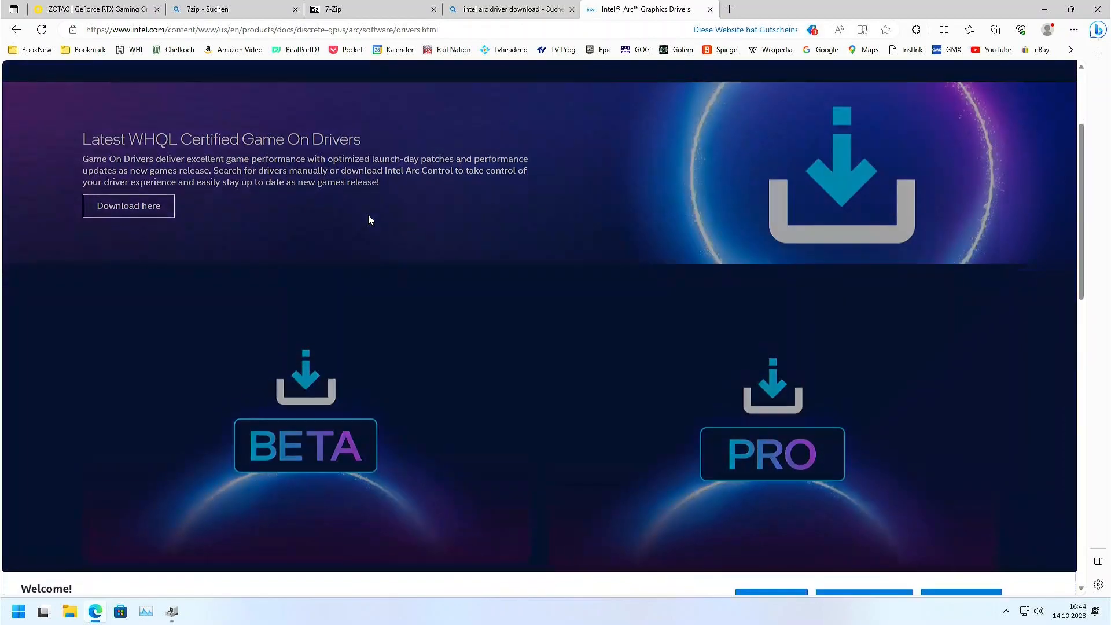
scroll("down", 3)
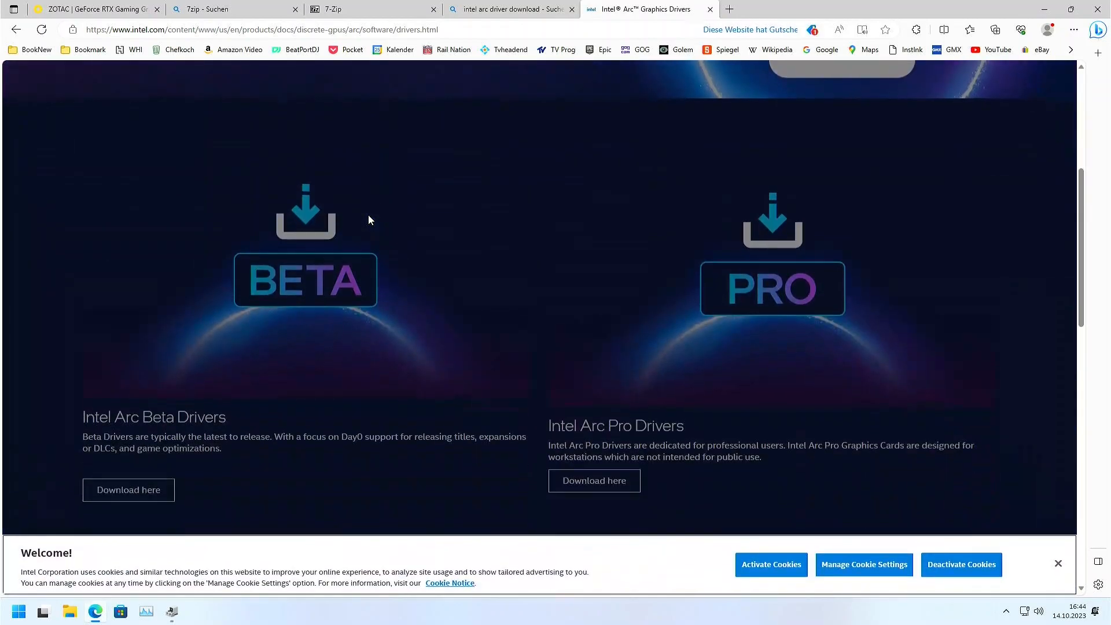
mouse_move(316, 277)
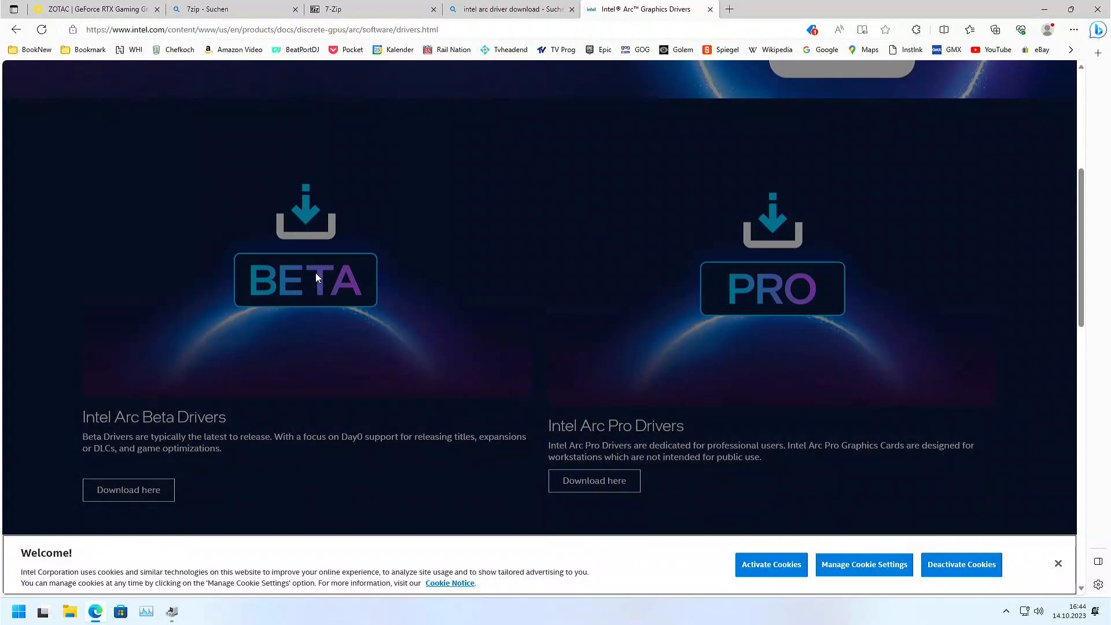
mouse_move(865, 564)
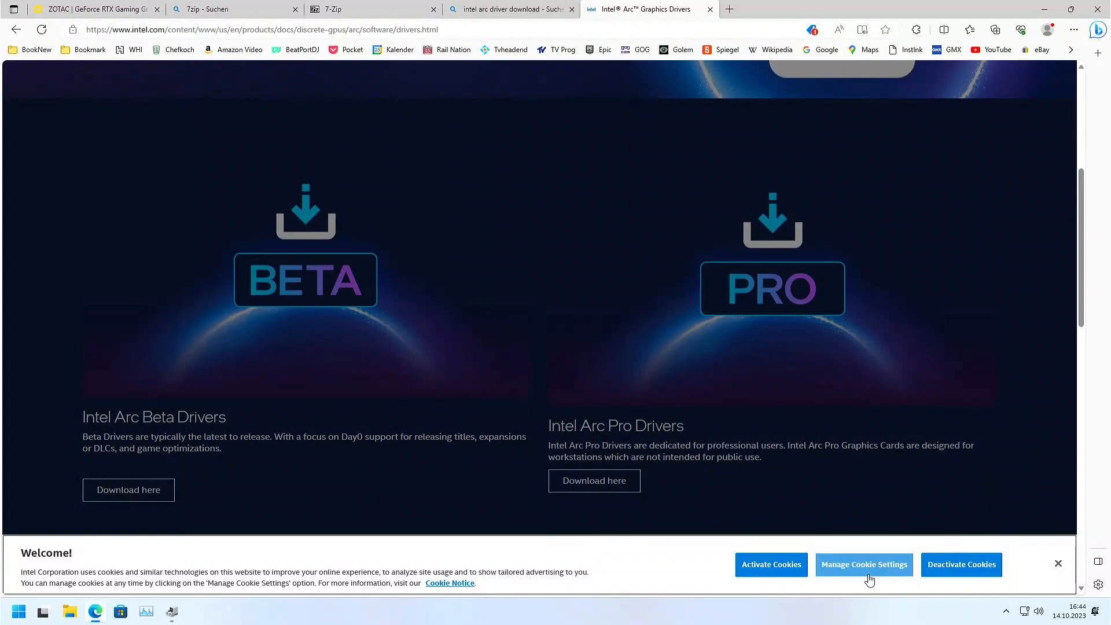
mouse_move(961, 565)
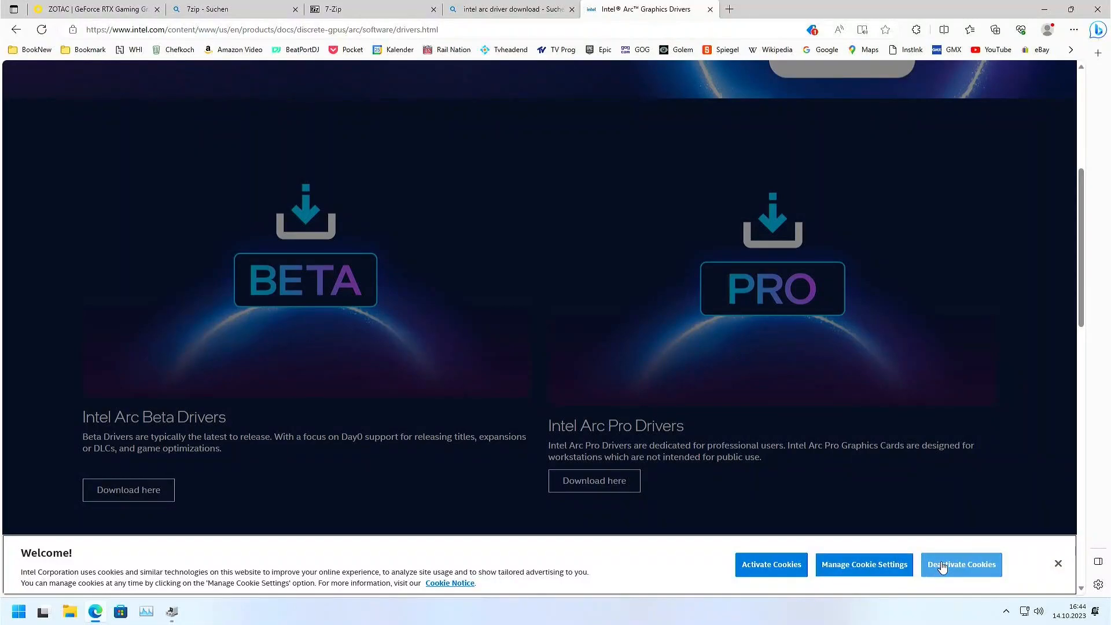
left_click(960, 565)
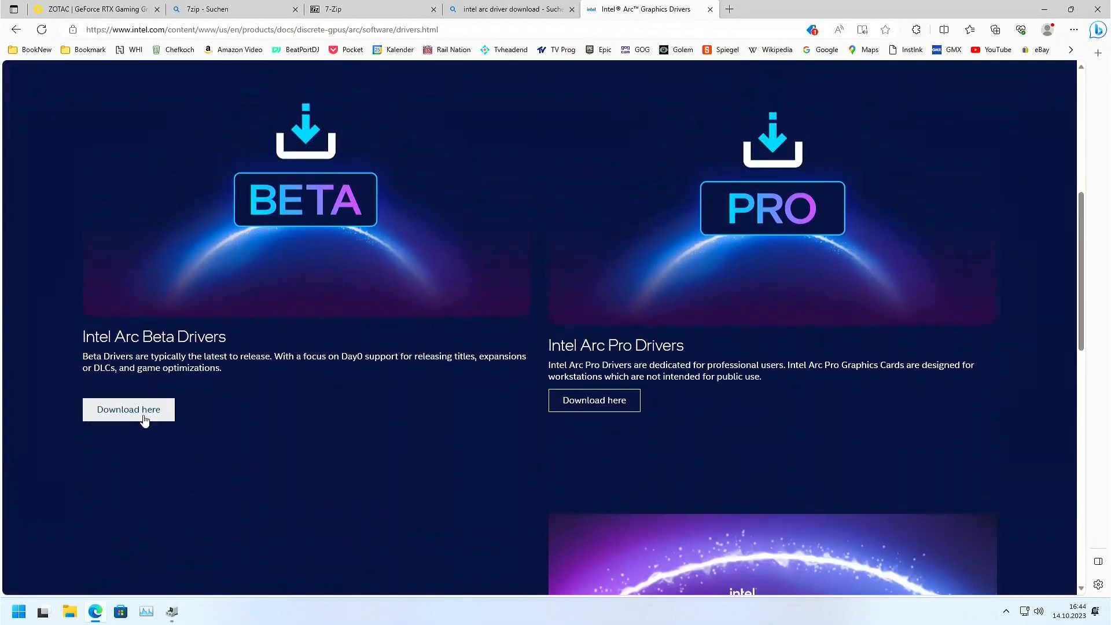
Reach the Arc Beta driver page and download gfx_win_101.4887.exe
left_click(128, 409)
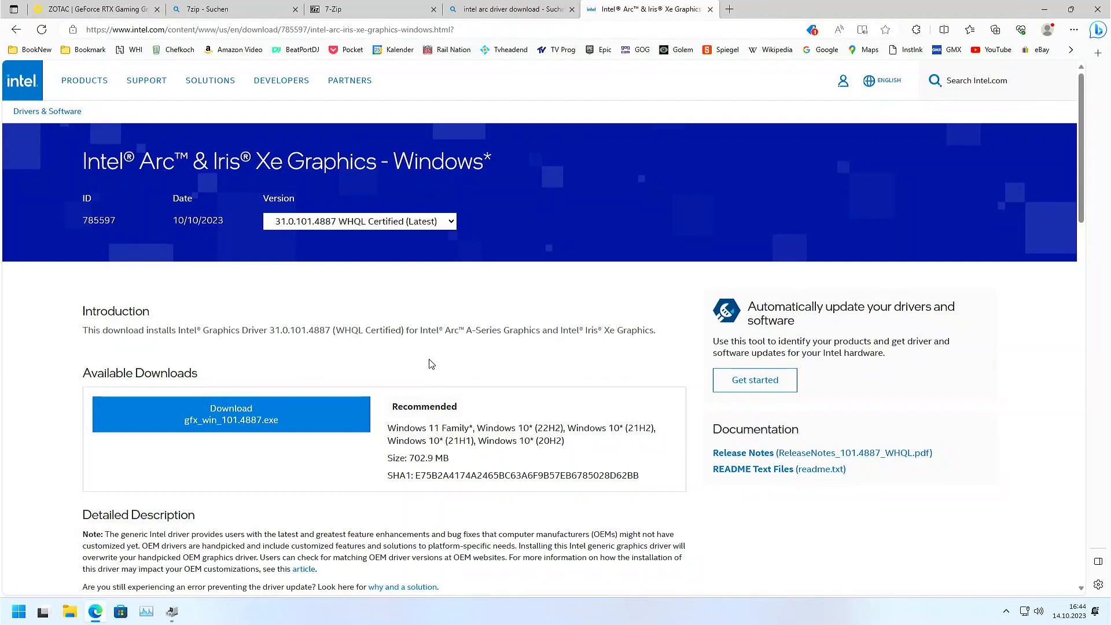
mouse_move(486, 341)
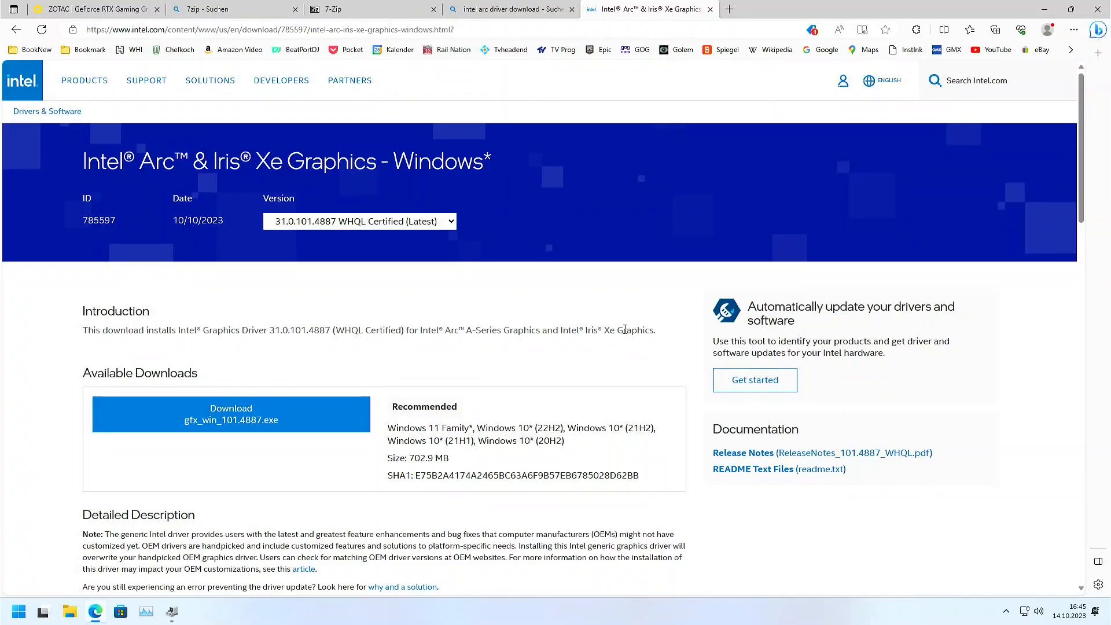
mouse_move(390, 395)
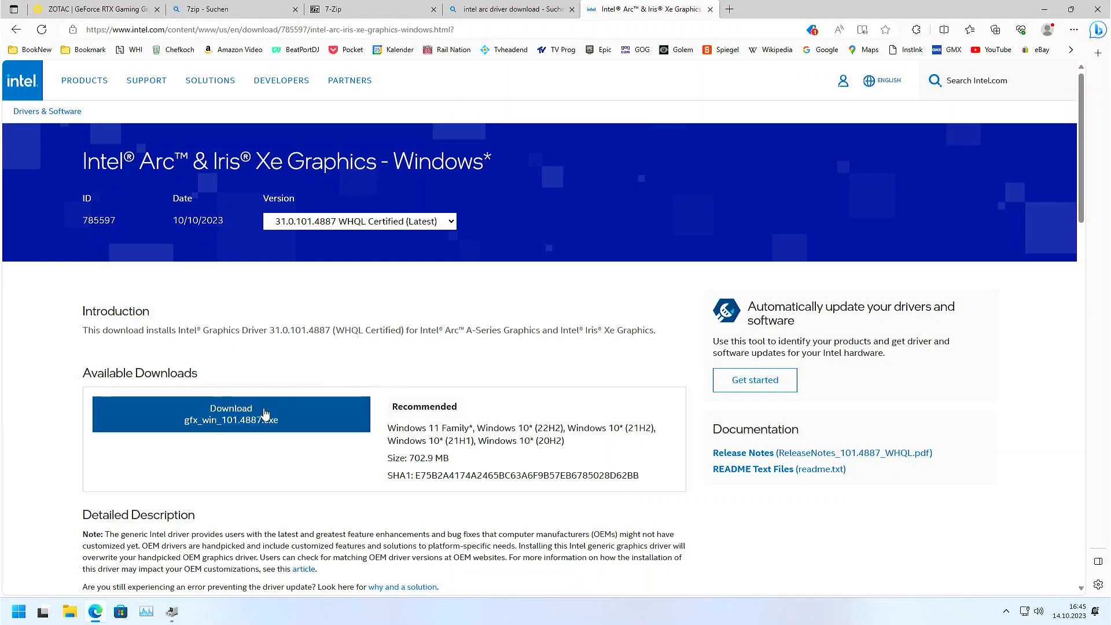
left_click(231, 414)
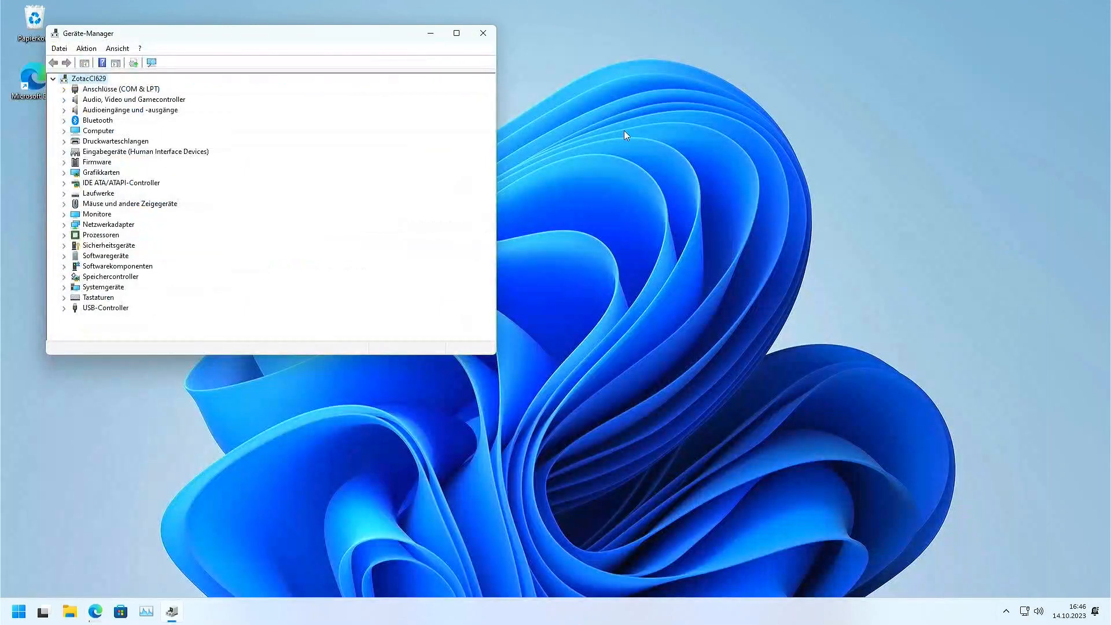
mouse_move(173, 181)
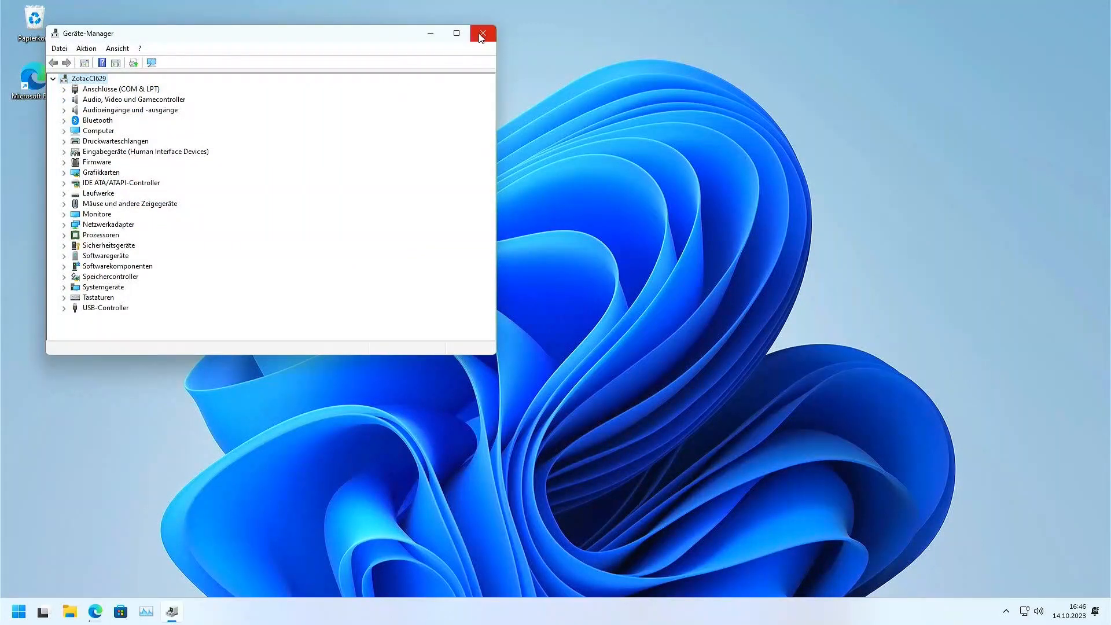
Close the Device Manager window, leaving an empty desktop
left_click(482, 34)
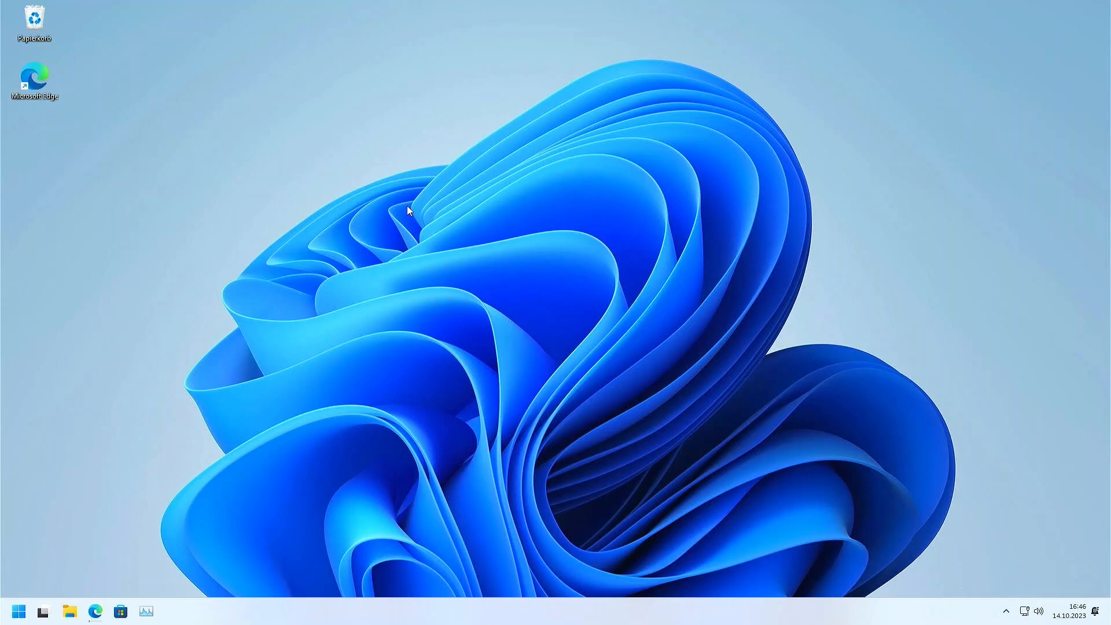
mouse_move(70, 622)
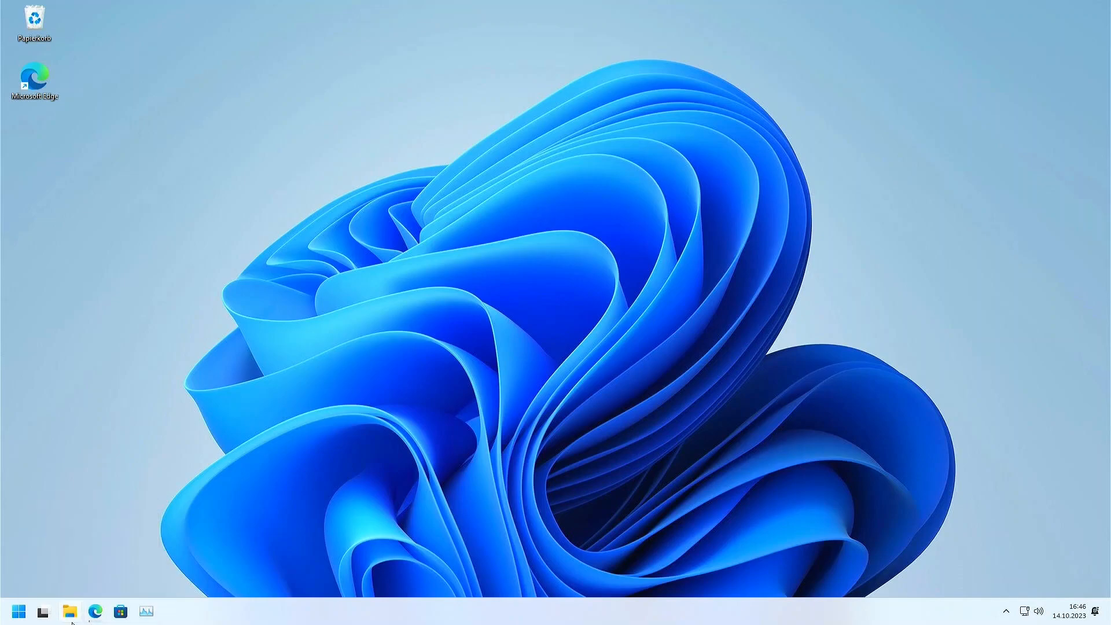
Under This PC, rename drive C: from 'Lokaler Datenträger' to 'System'
left_click(68, 611)
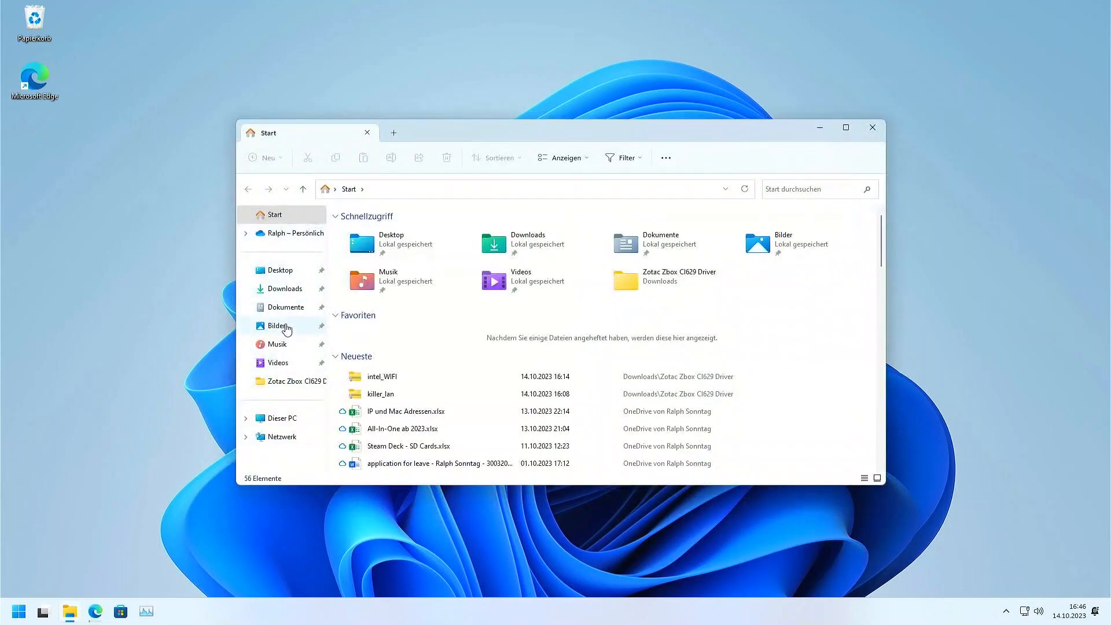
left_click(281, 417)
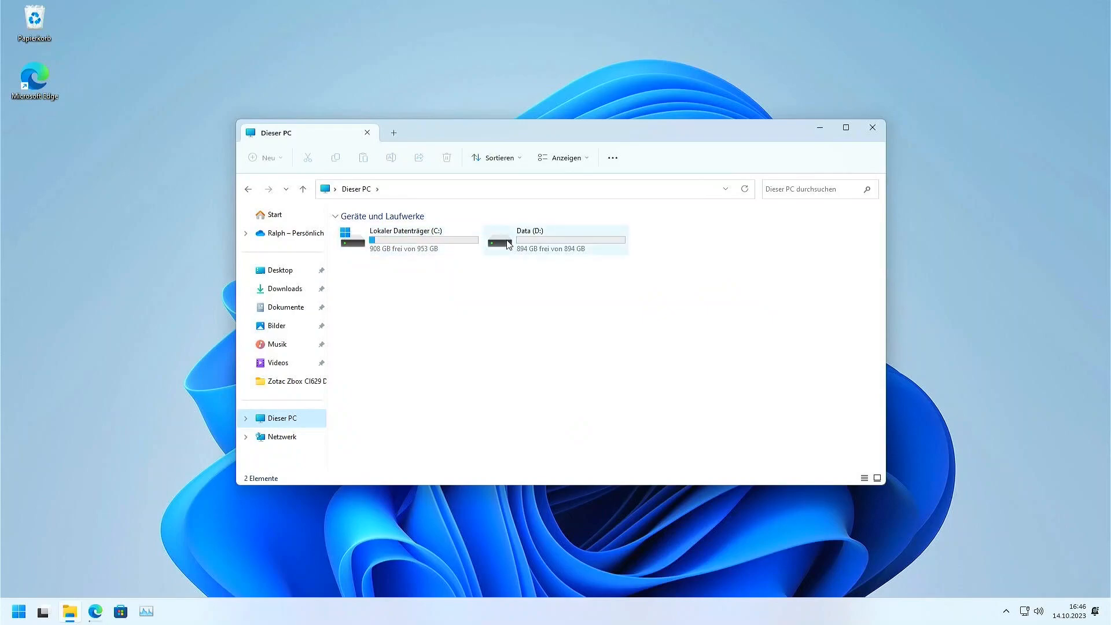
double_click(557, 239)
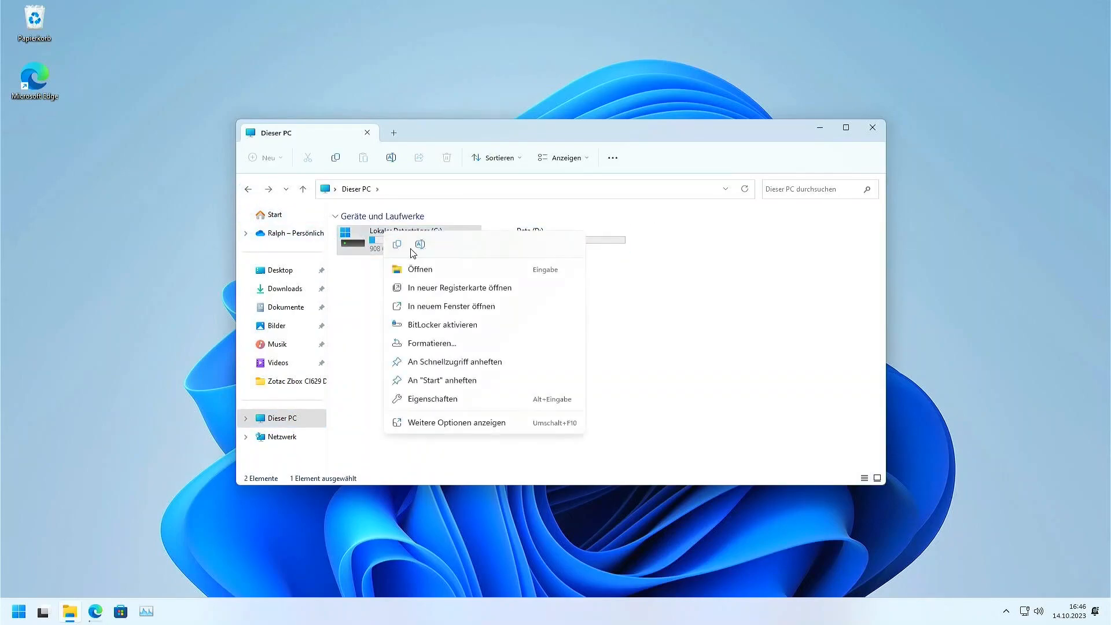
mouse_move(433, 398)
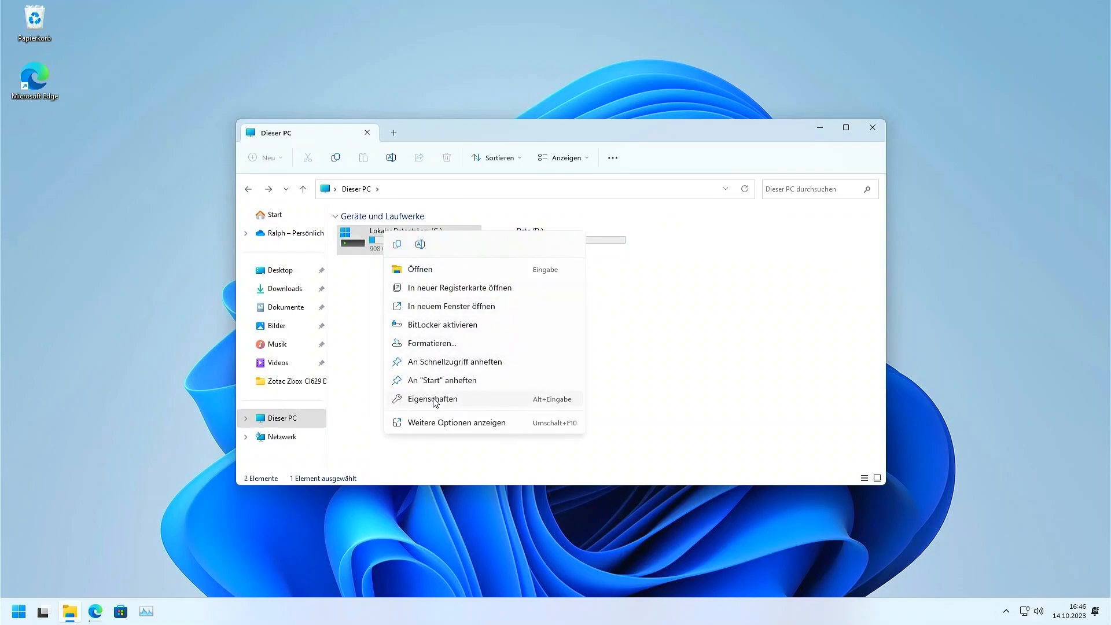
left_click(457, 423)
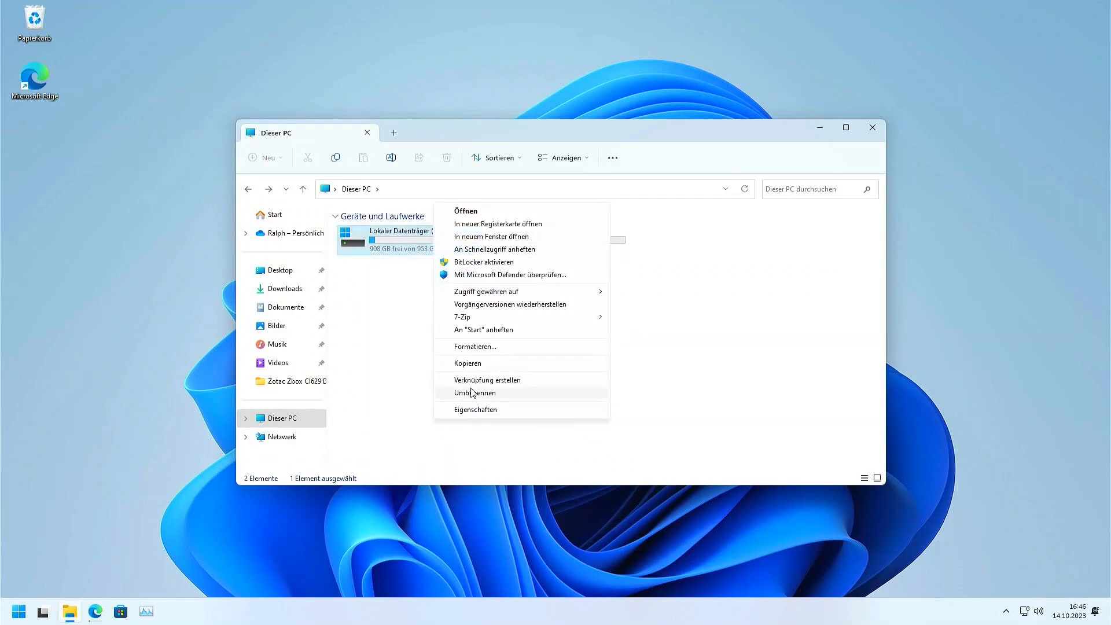
left_click(474, 392)
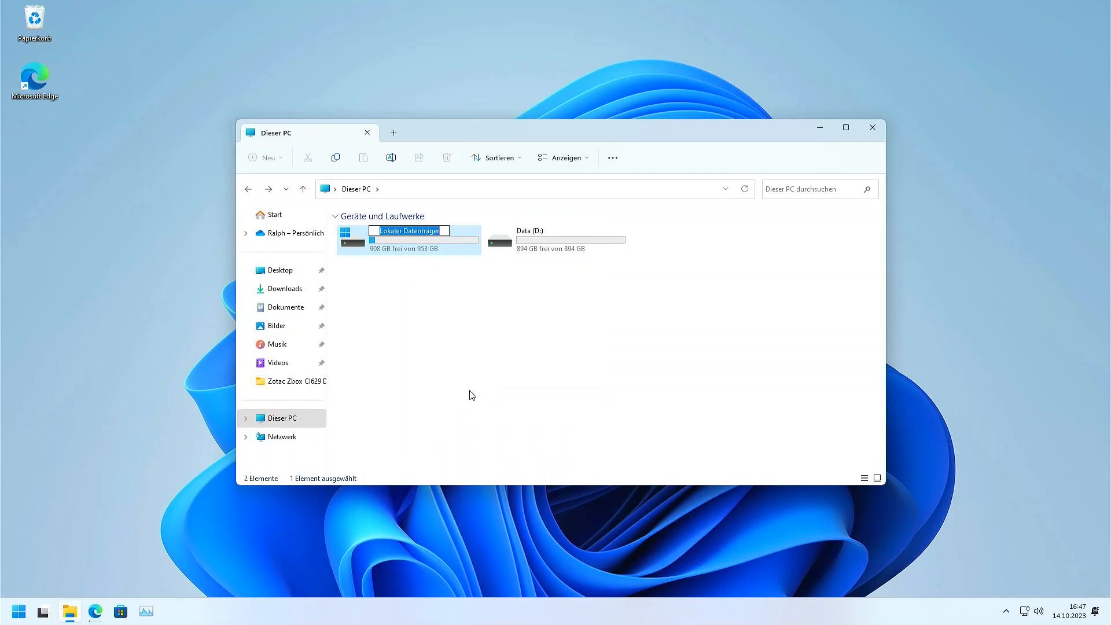
type("S")
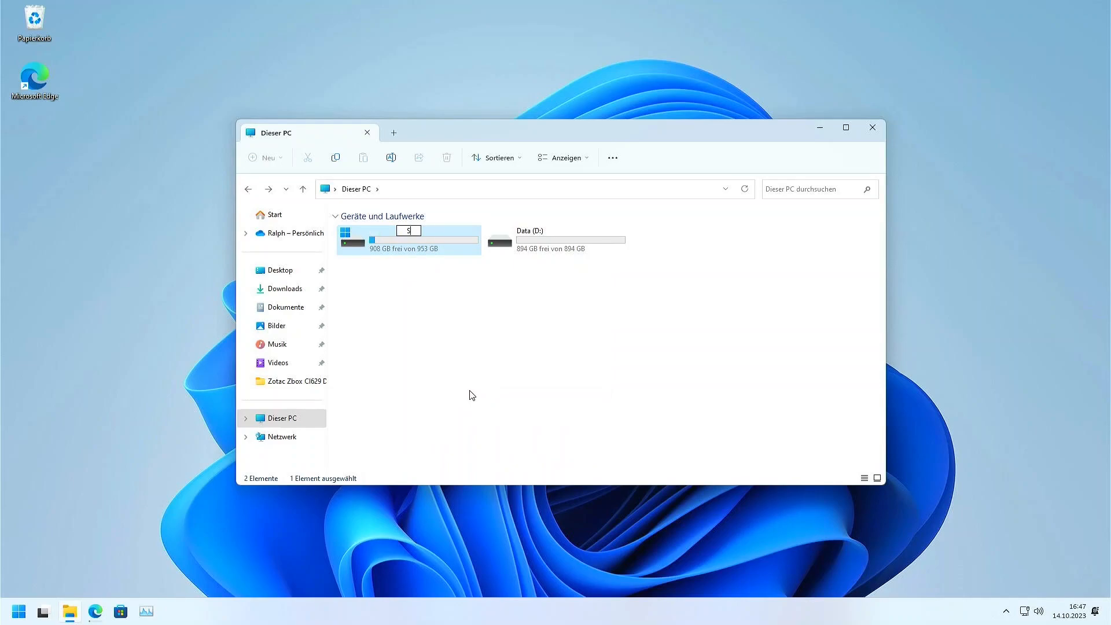
type("ystem (C:")
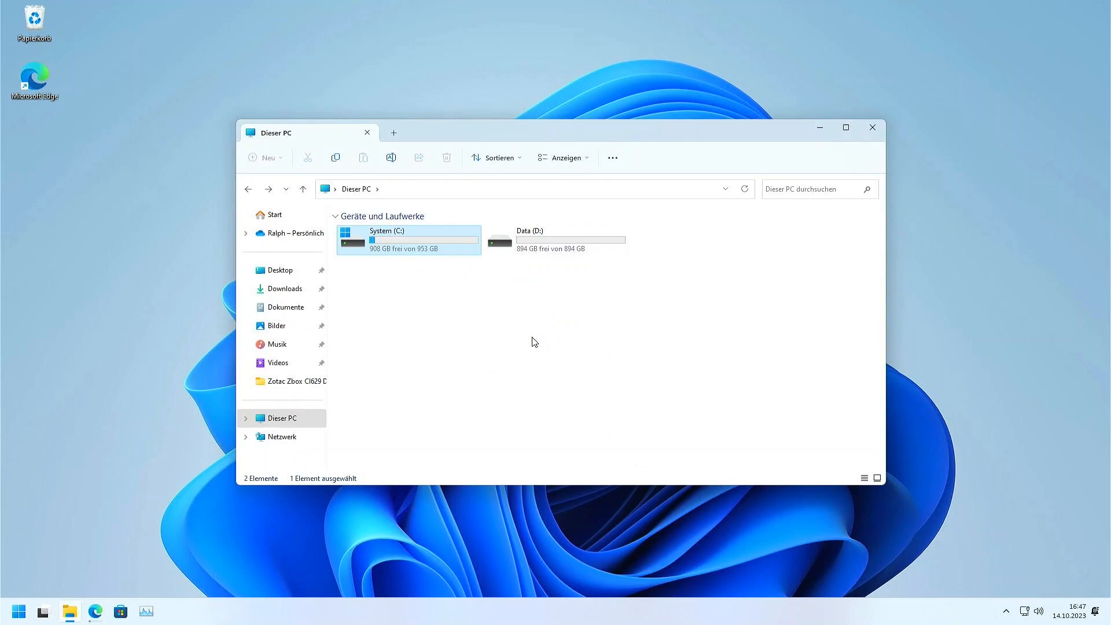
mouse_move(550, 321)
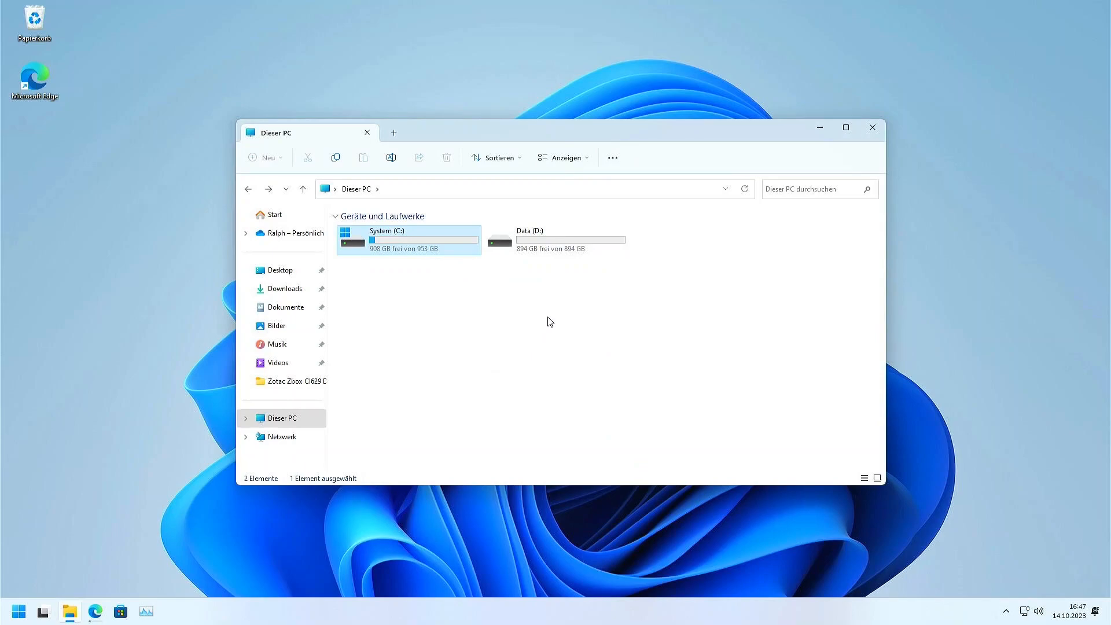
mouse_move(553, 303)
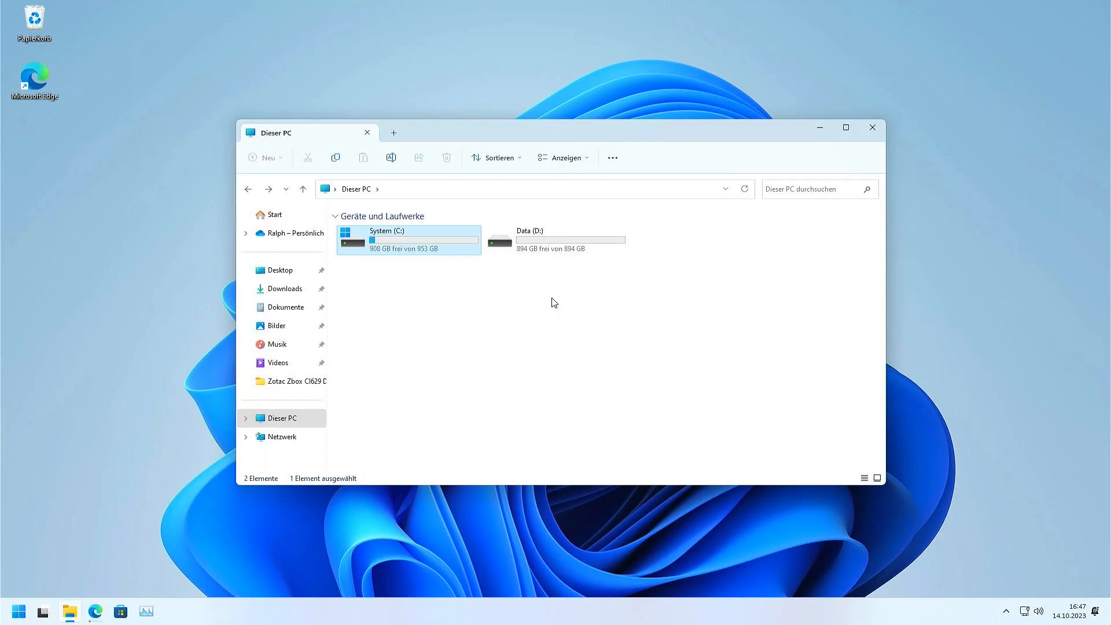
mouse_move(554, 241)
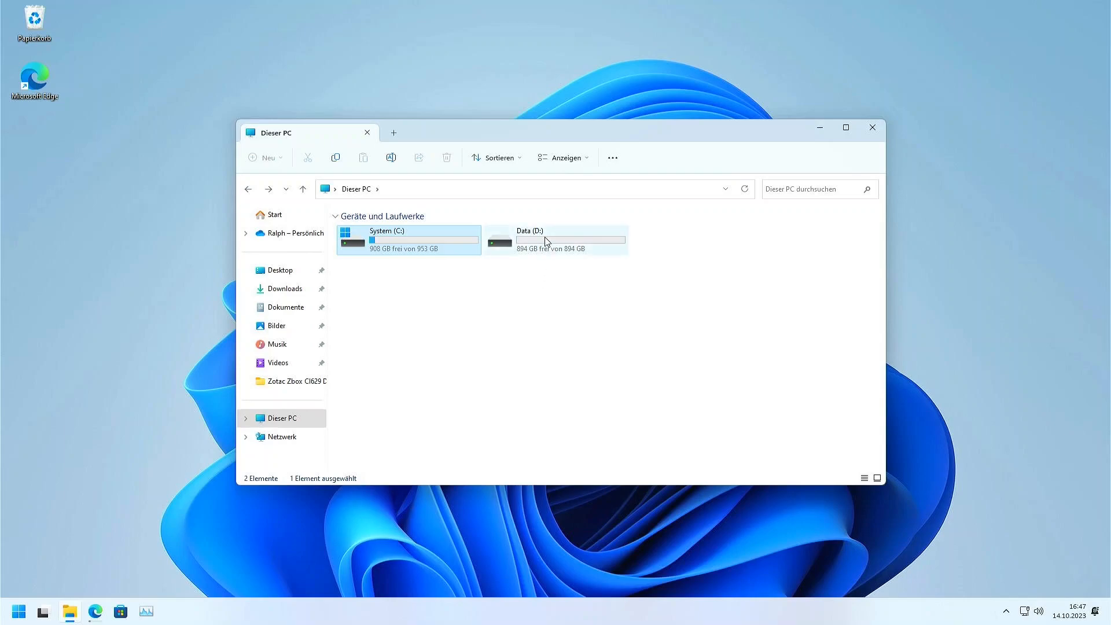
mouse_move(546, 240)
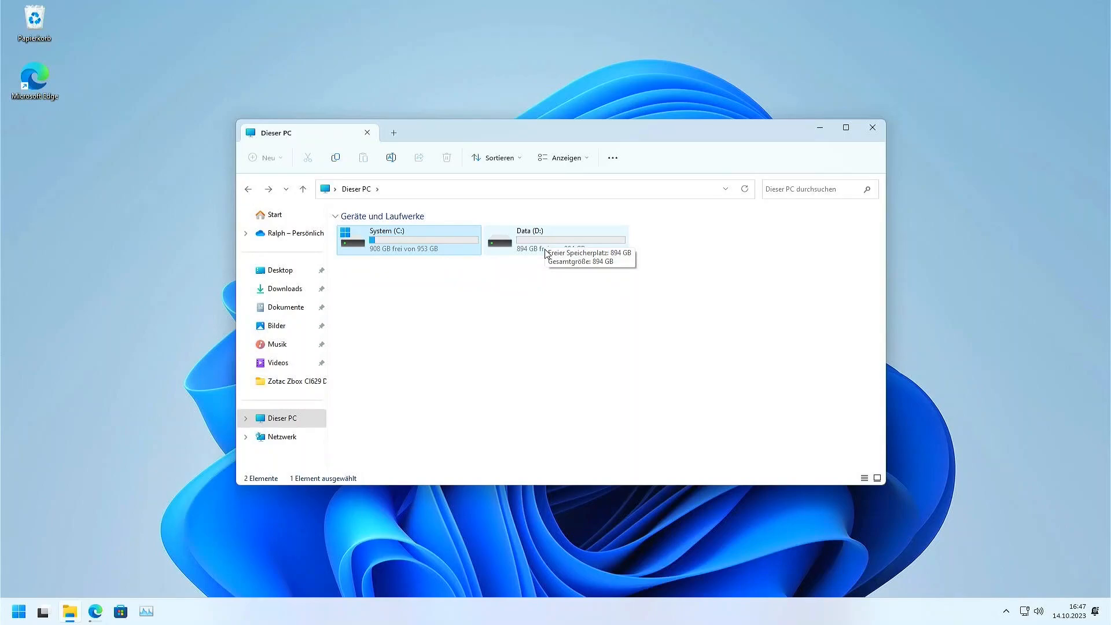
mouse_move(547, 253)
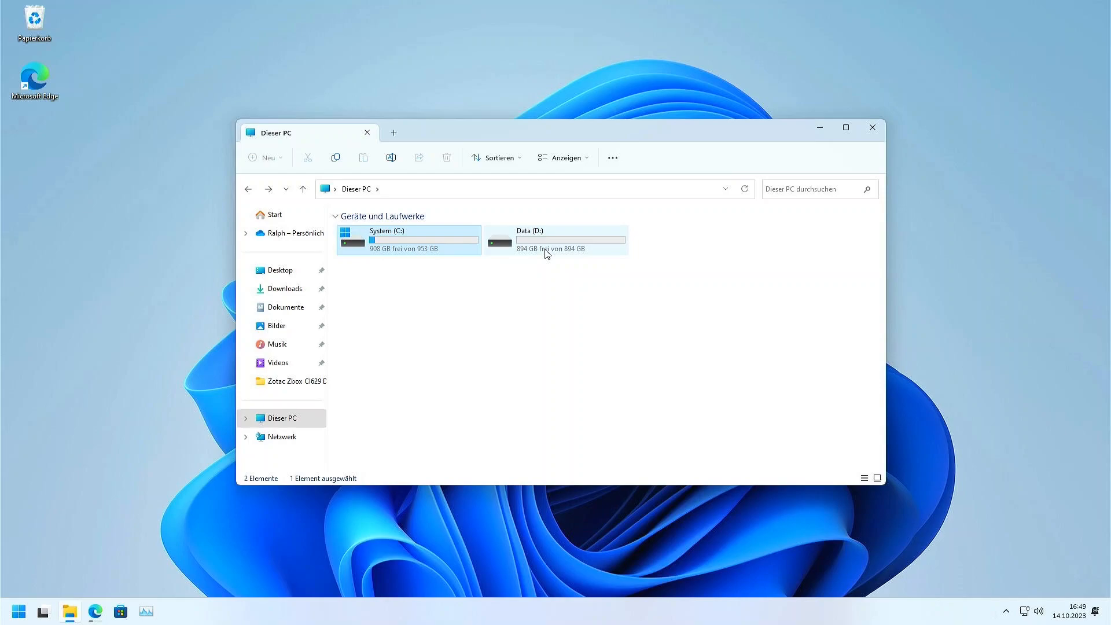
mouse_move(771, 145)
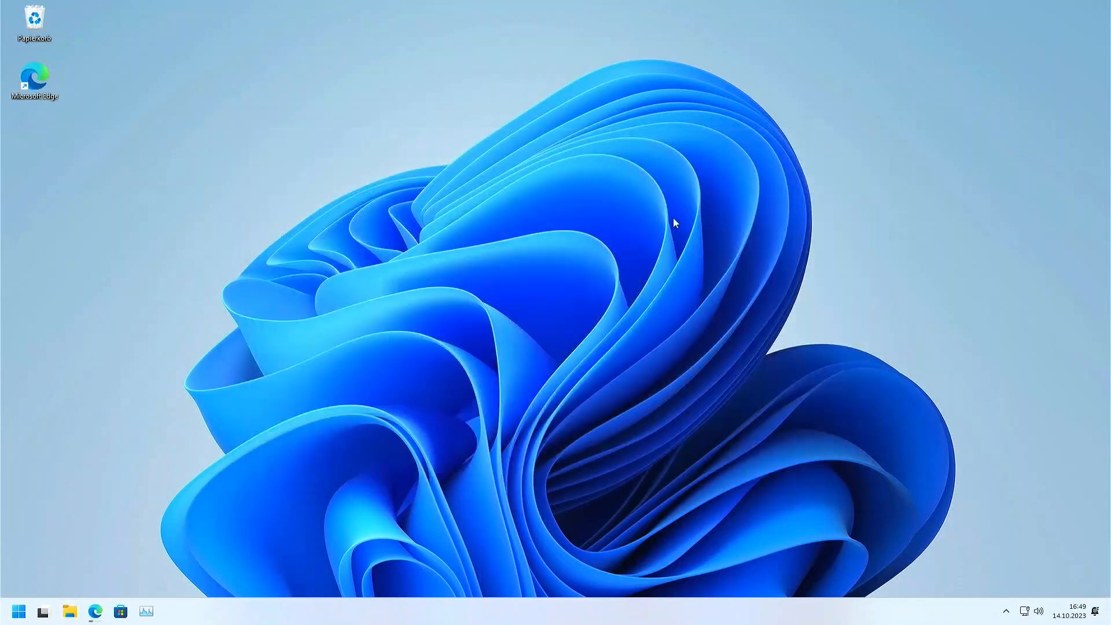
mouse_move(549, 386)
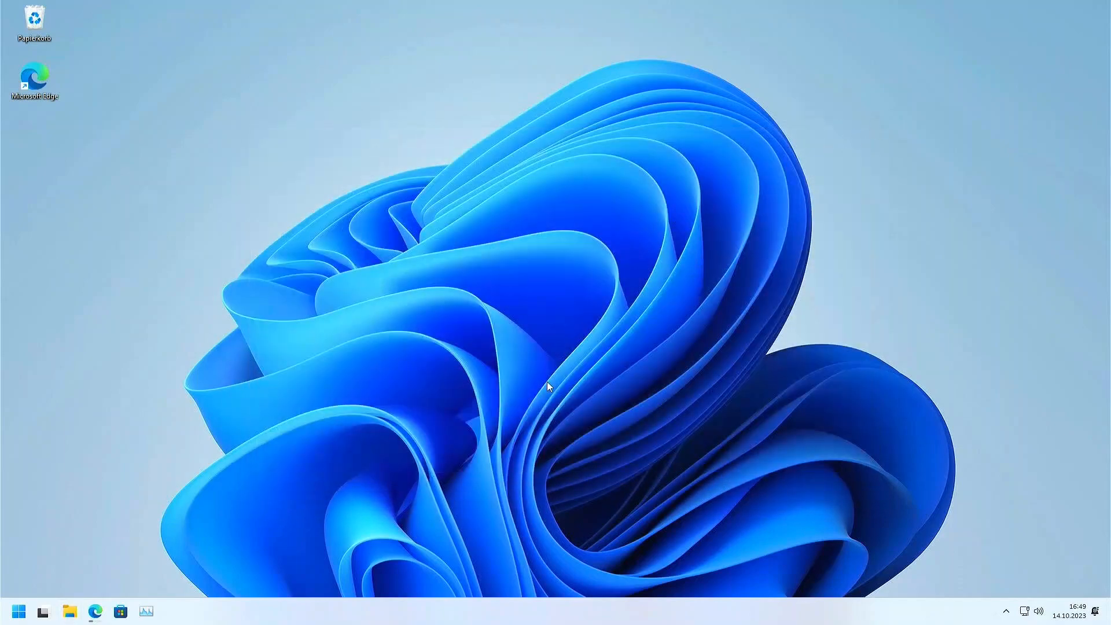
mouse_move(120, 410)
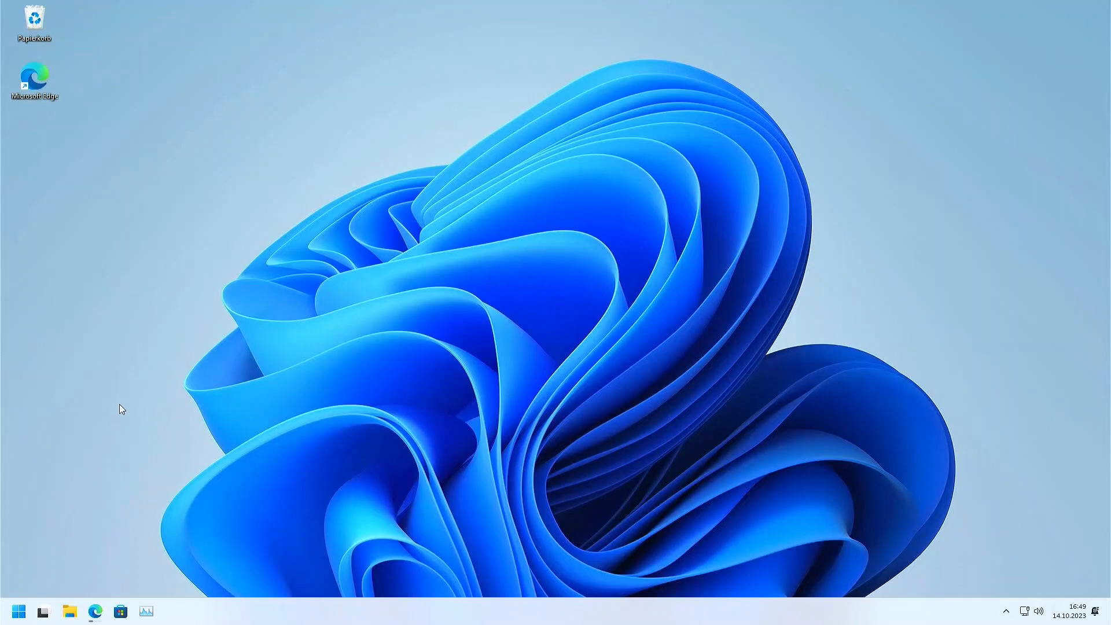